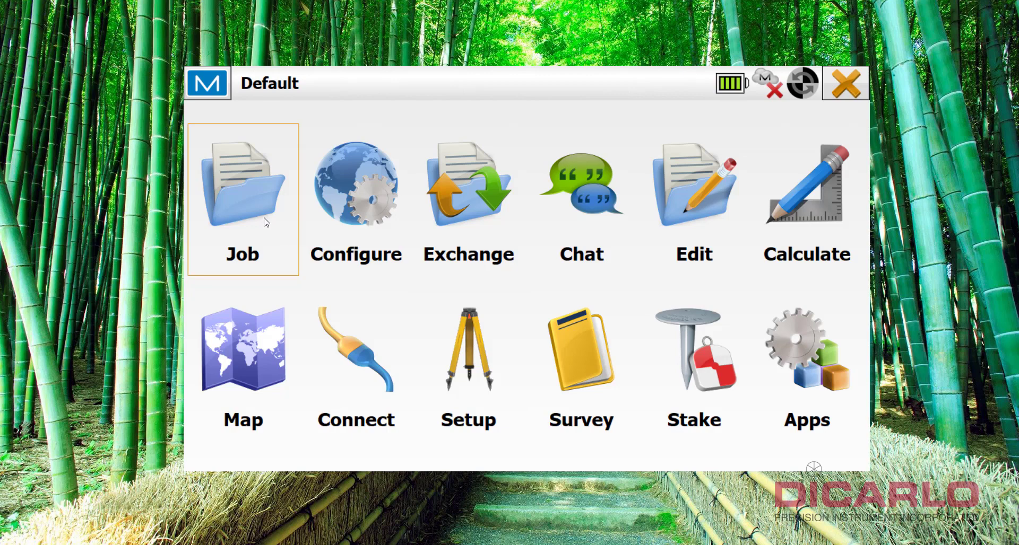
pyautogui.moveTo(266, 212)
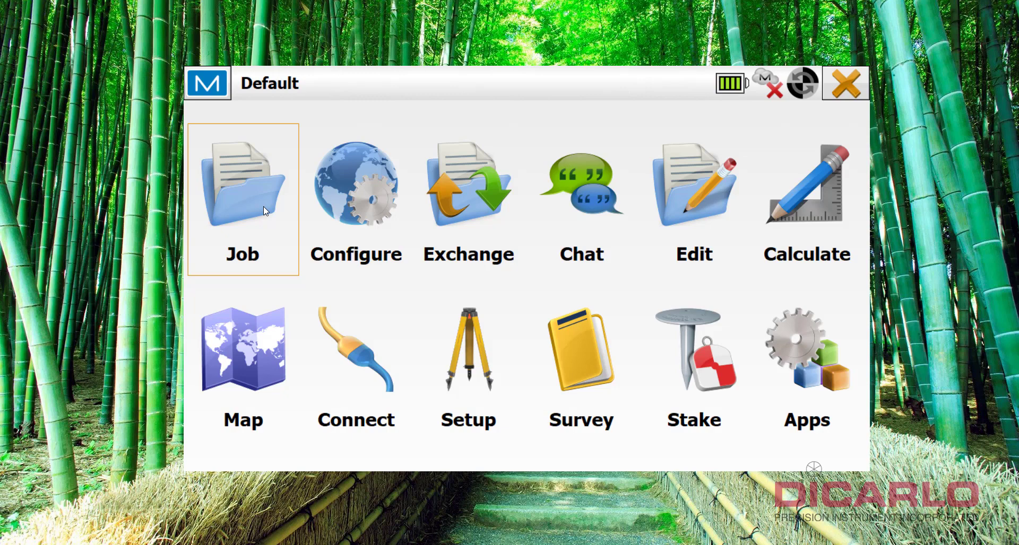
pyautogui.moveTo(291, 180)
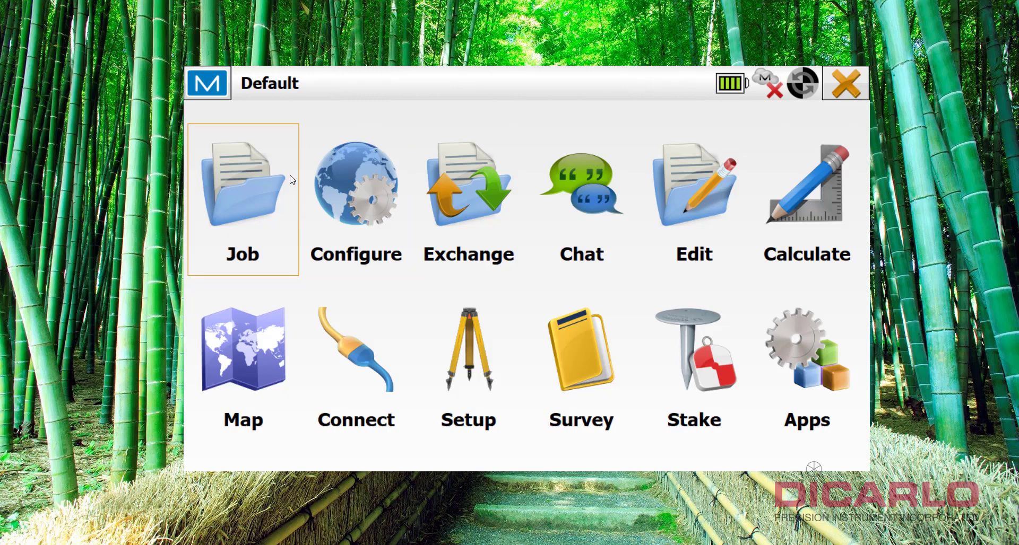
pyautogui.moveTo(263, 177)
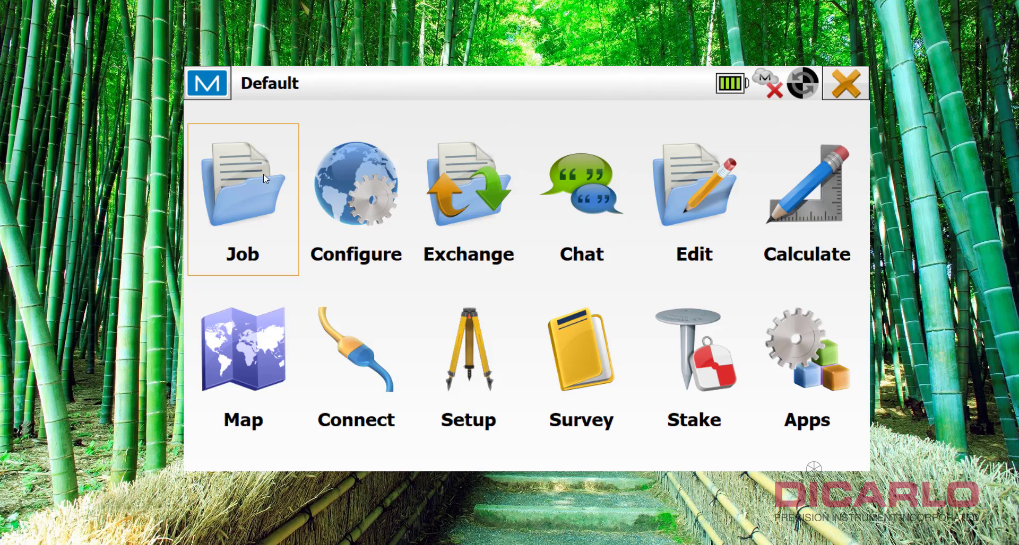
pyautogui.moveTo(262, 187)
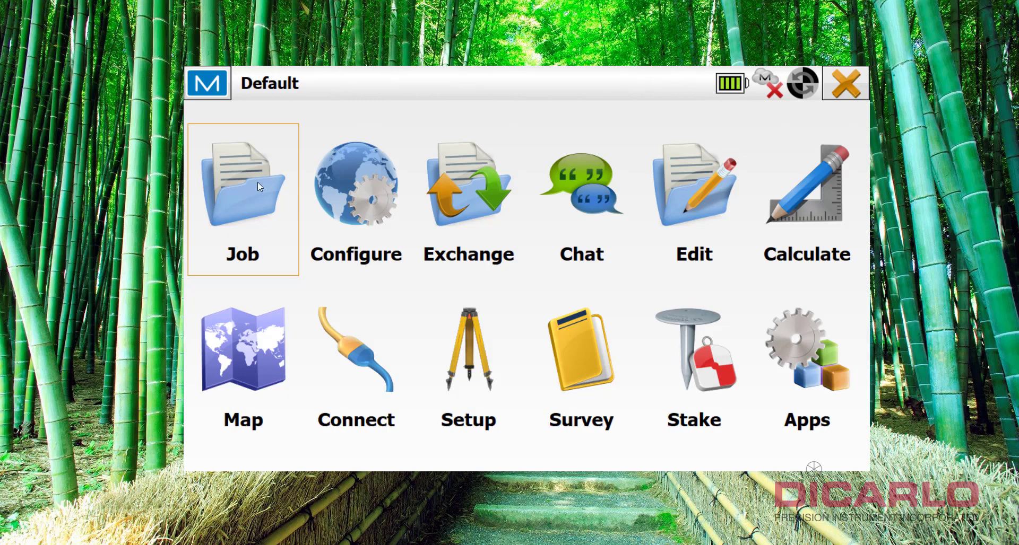
pyautogui.moveTo(258, 186)
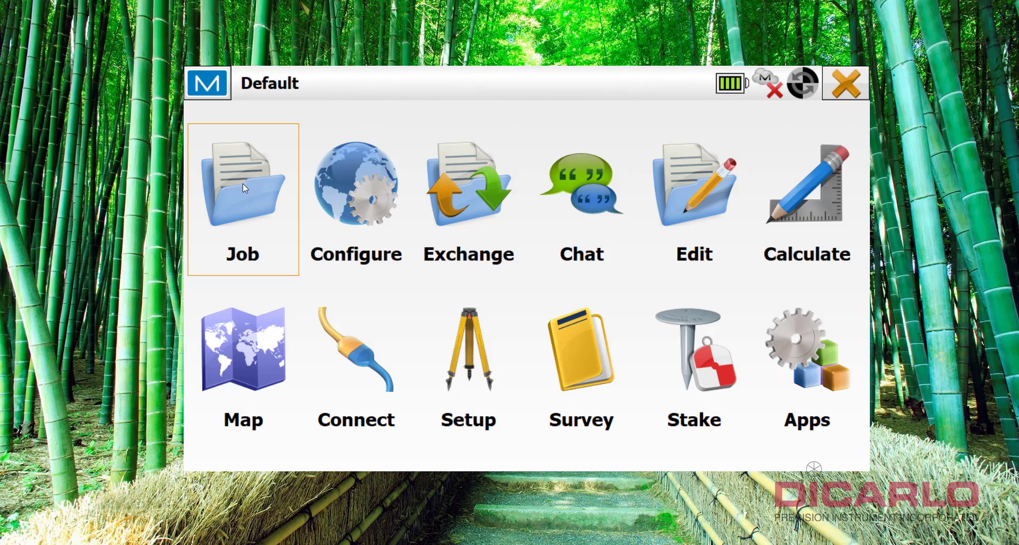
# - Create a new job and enter the name Hiper_VR_base_&_rov
pyautogui.click(242, 188)
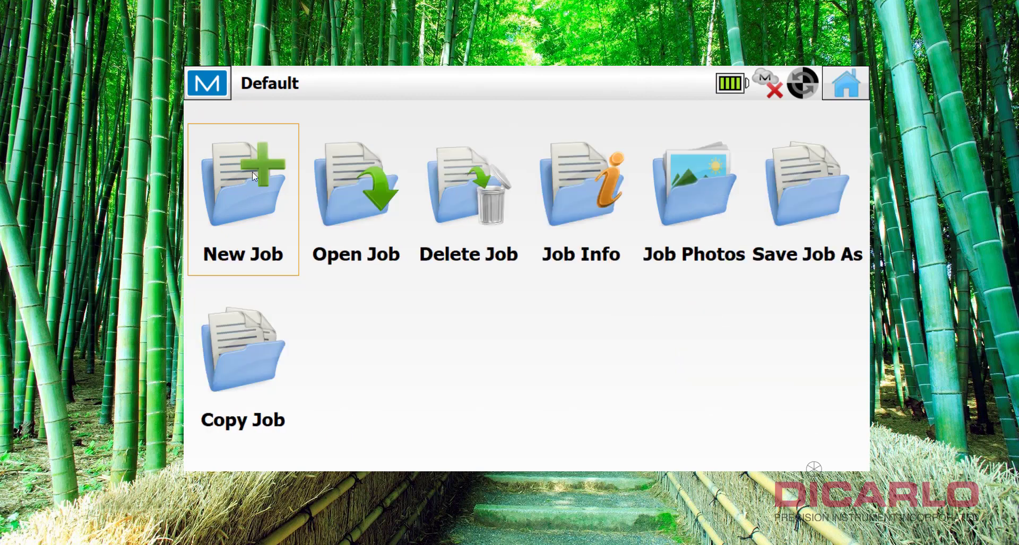
pyautogui.click(242, 185)
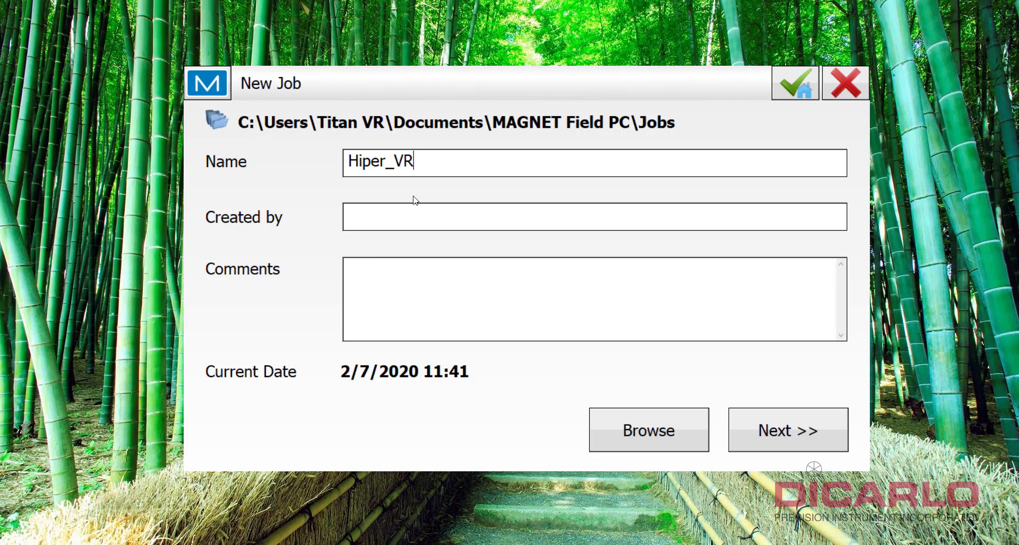
pyautogui.write('_base')
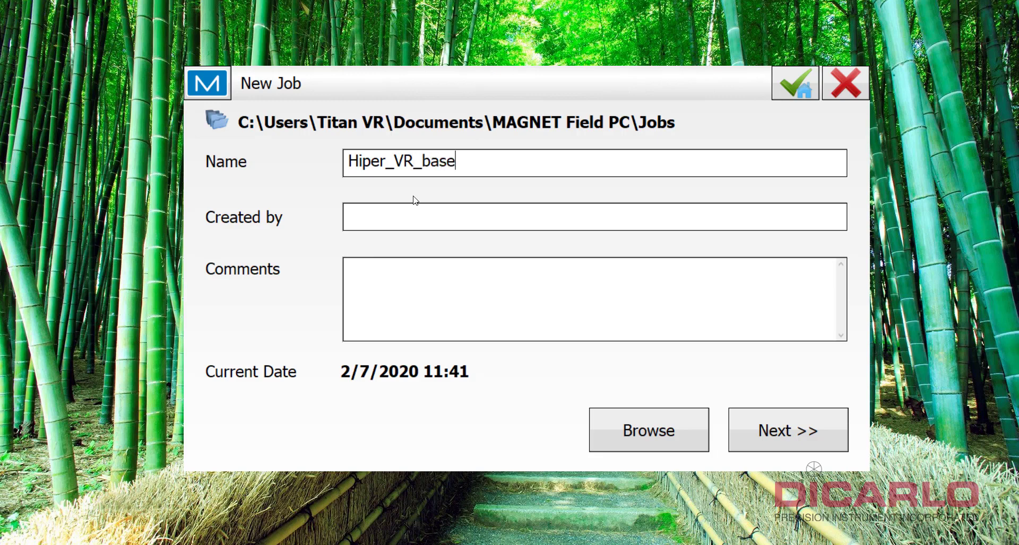
pyautogui.write('_&_R')
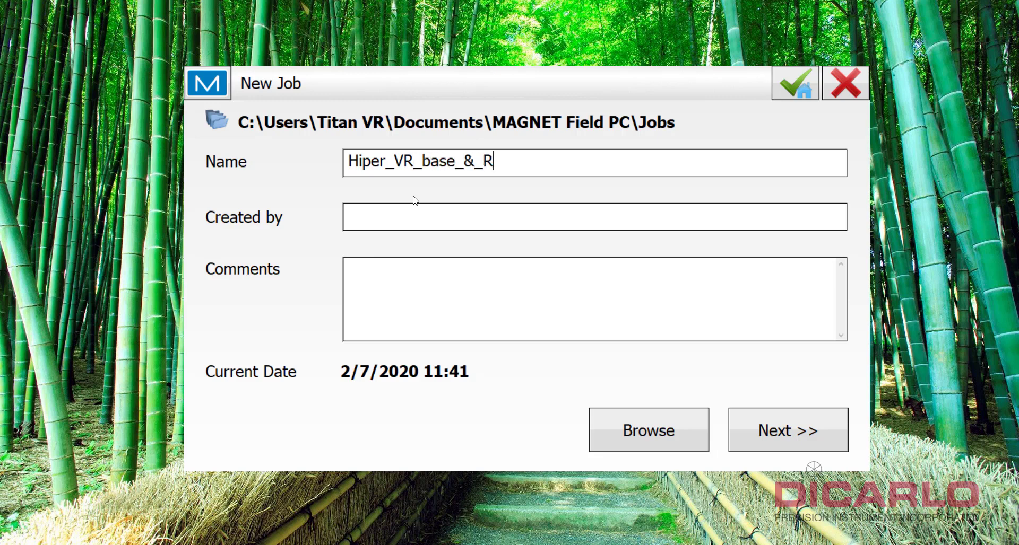
pyautogui.write('ov')
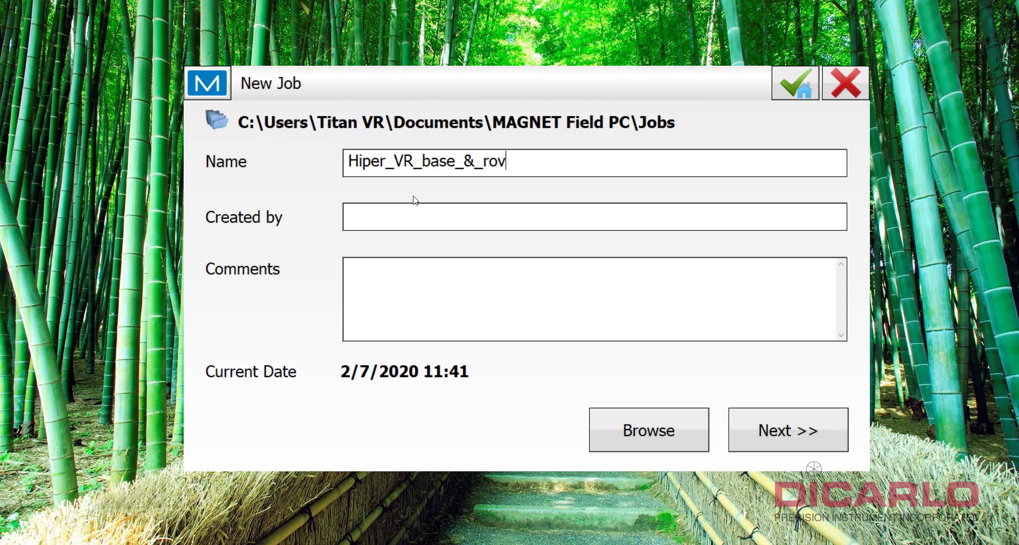
# - Load the Hiper VR Base & Rover UHF GNSS configuration from the library
pyautogui.click(787, 429)
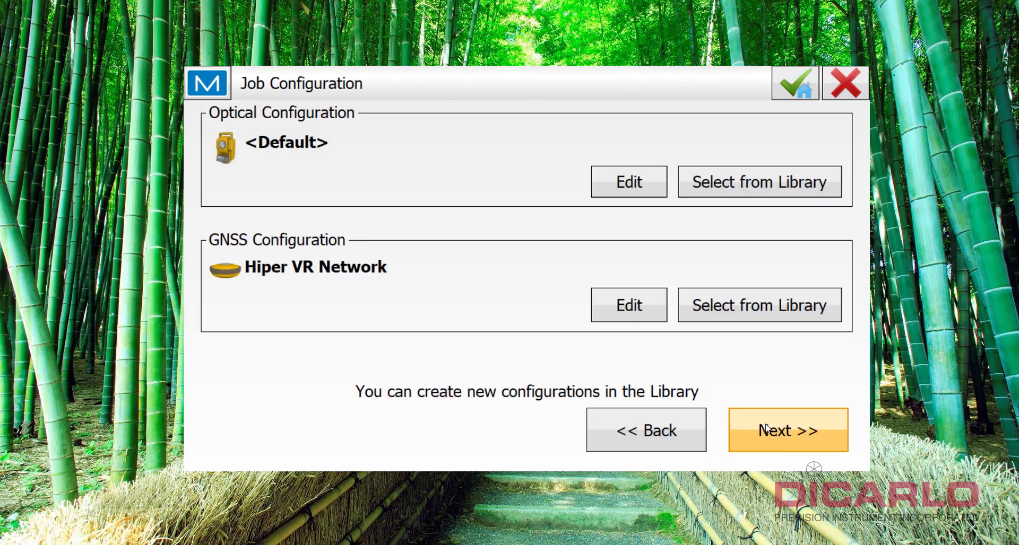
pyautogui.moveTo(785, 290)
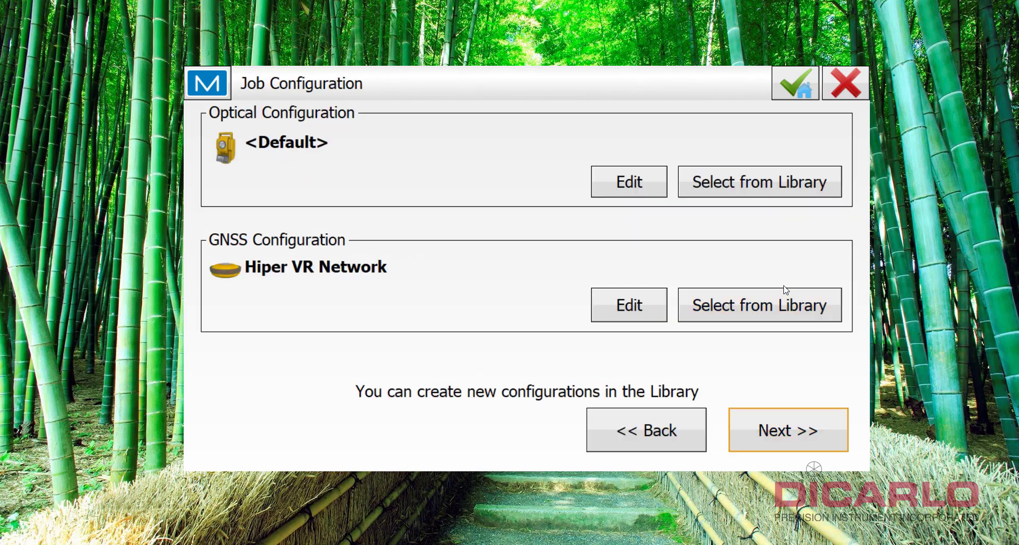
pyautogui.click(759, 304)
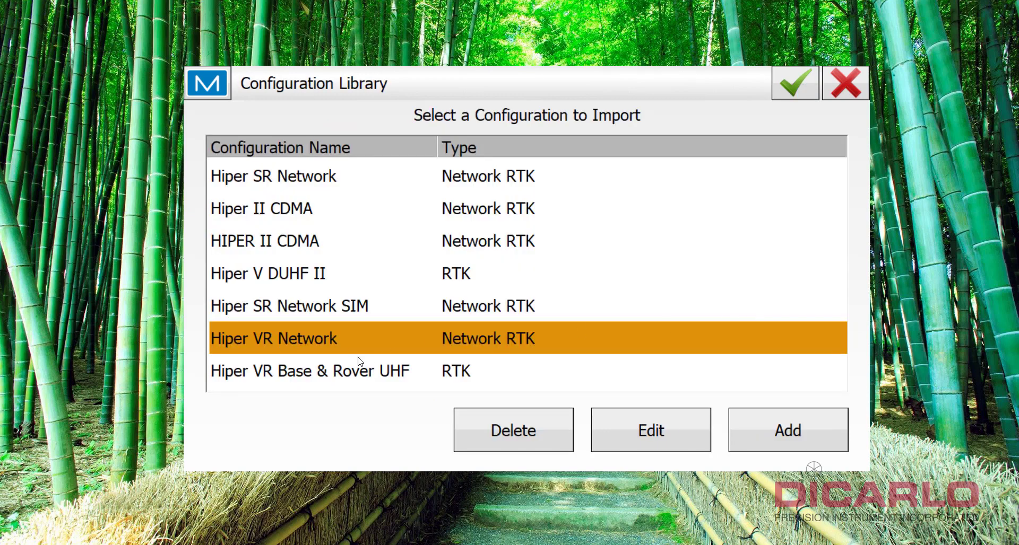
pyautogui.click(309, 371)
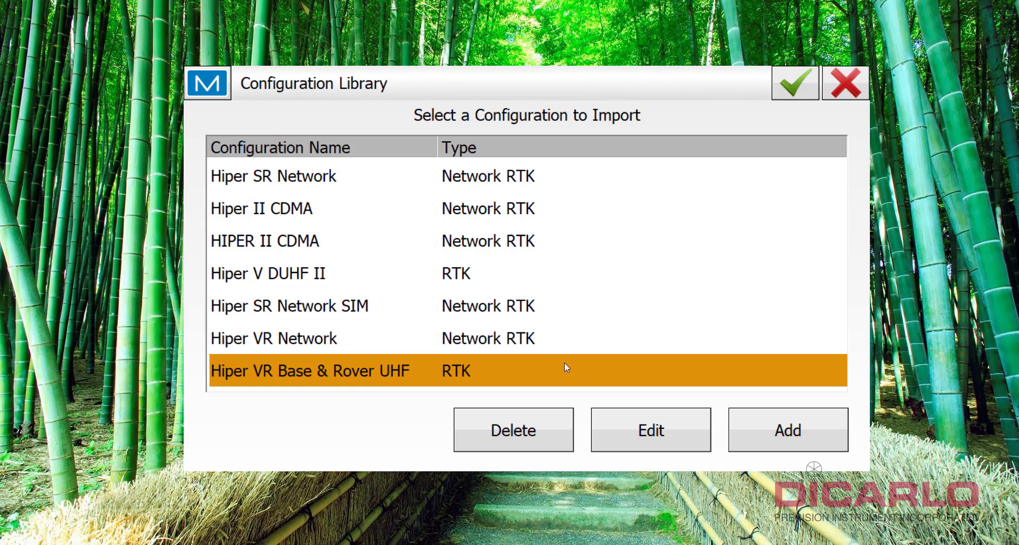
pyautogui.moveTo(650, 273)
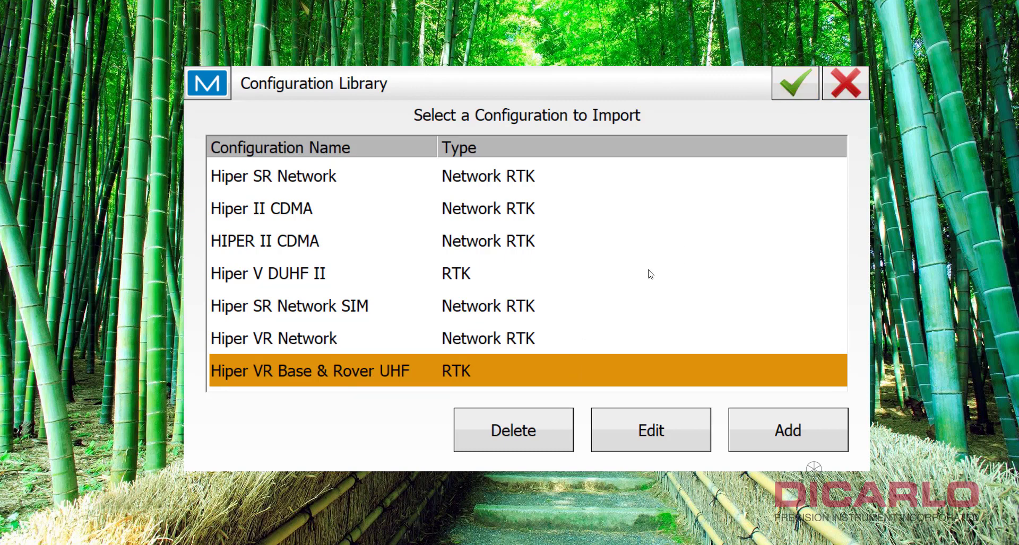
pyautogui.moveTo(657, 322)
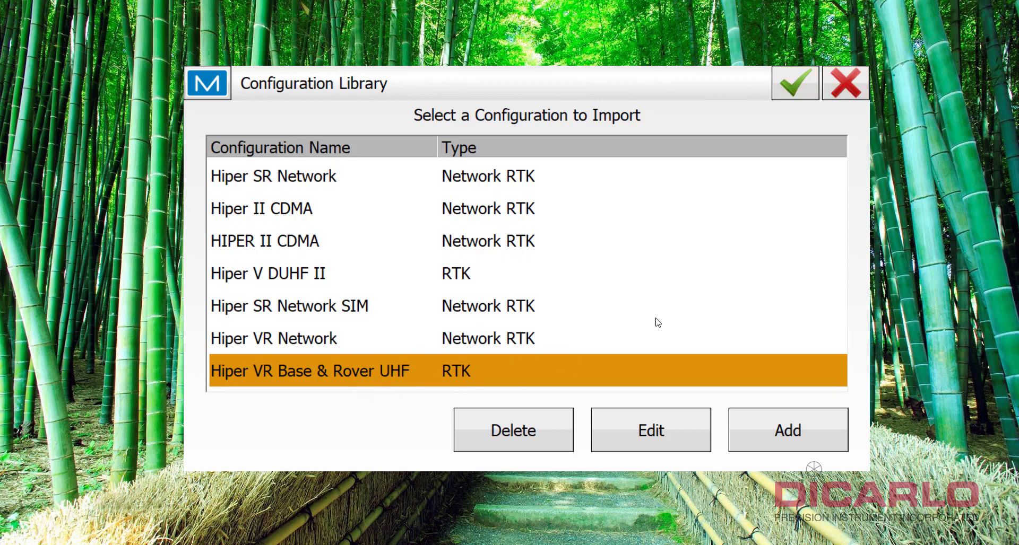
pyautogui.click(794, 82)
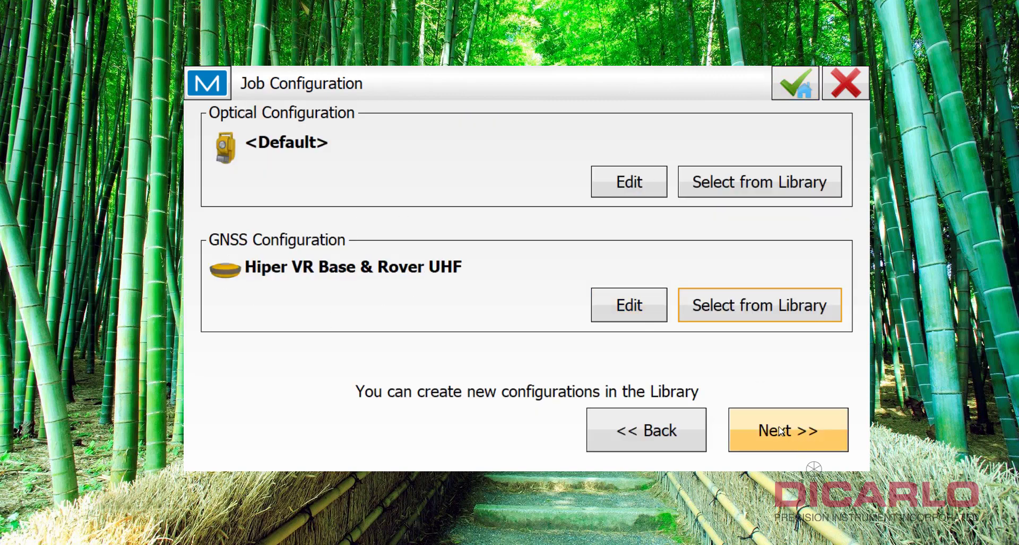
# - Set SPC83-Maryland projection, NAD83_NO_TRANS datum and g2012bu8 geoid for the job
pyautogui.click(787, 430)
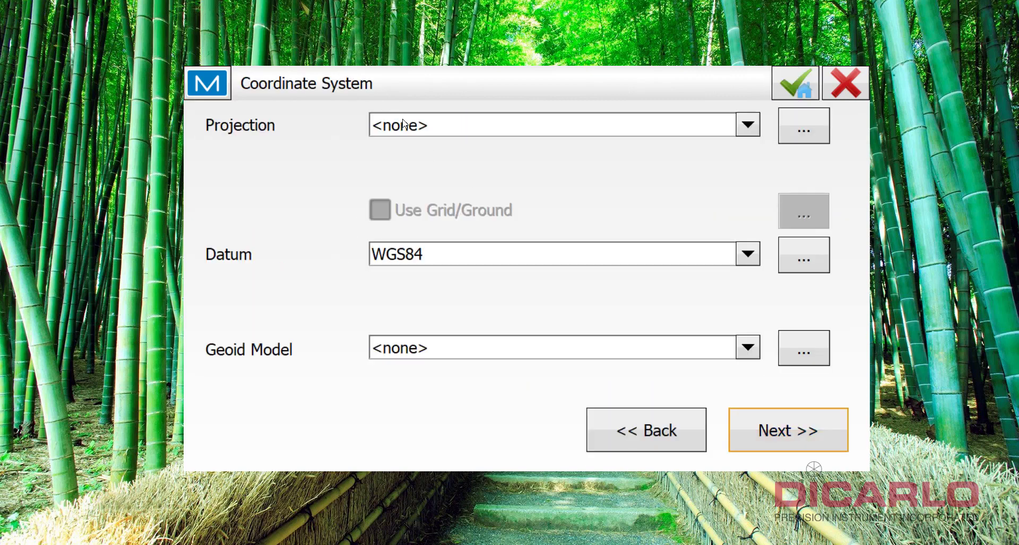
pyautogui.moveTo(418, 133)
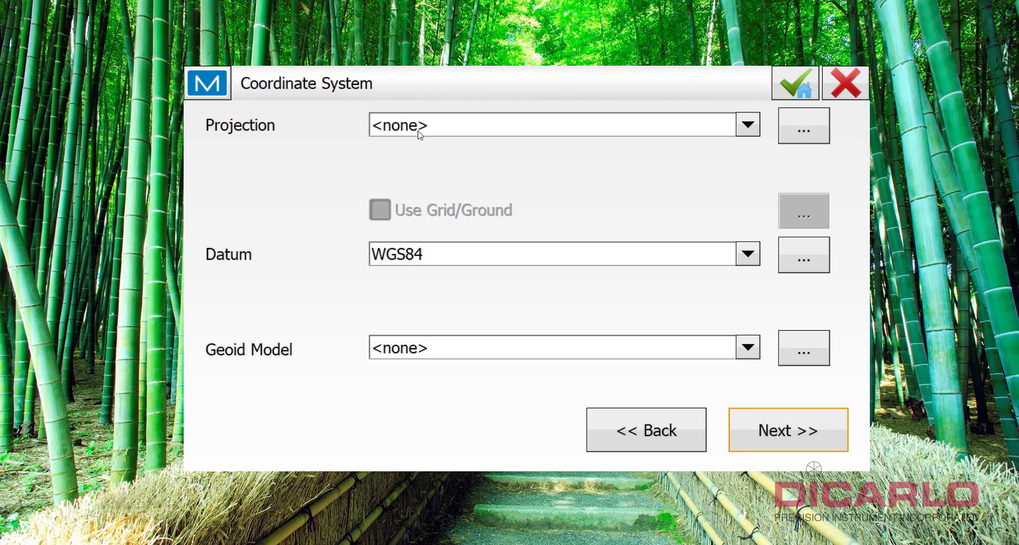
pyautogui.moveTo(386, 110)
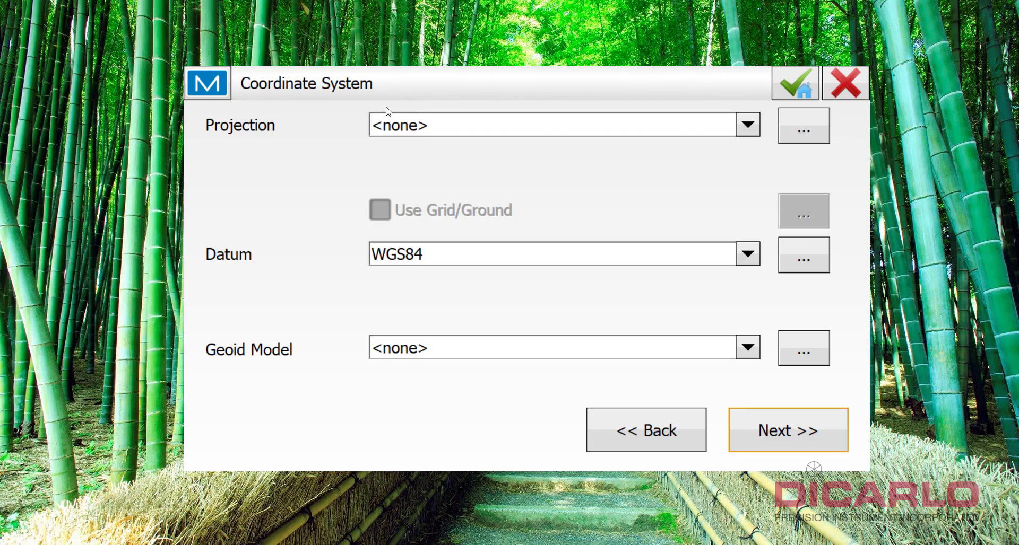
pyautogui.moveTo(416, 119)
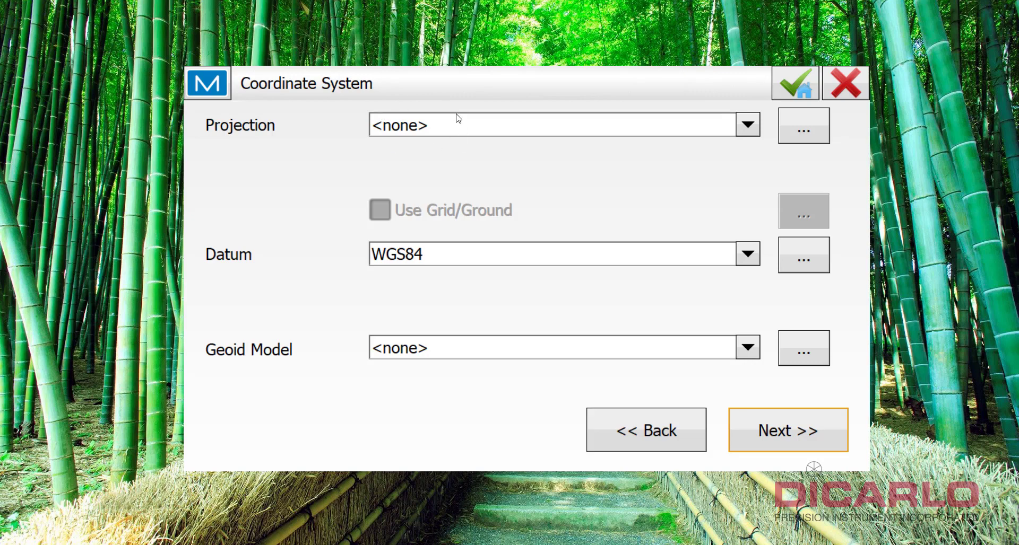
pyautogui.moveTo(603, 252)
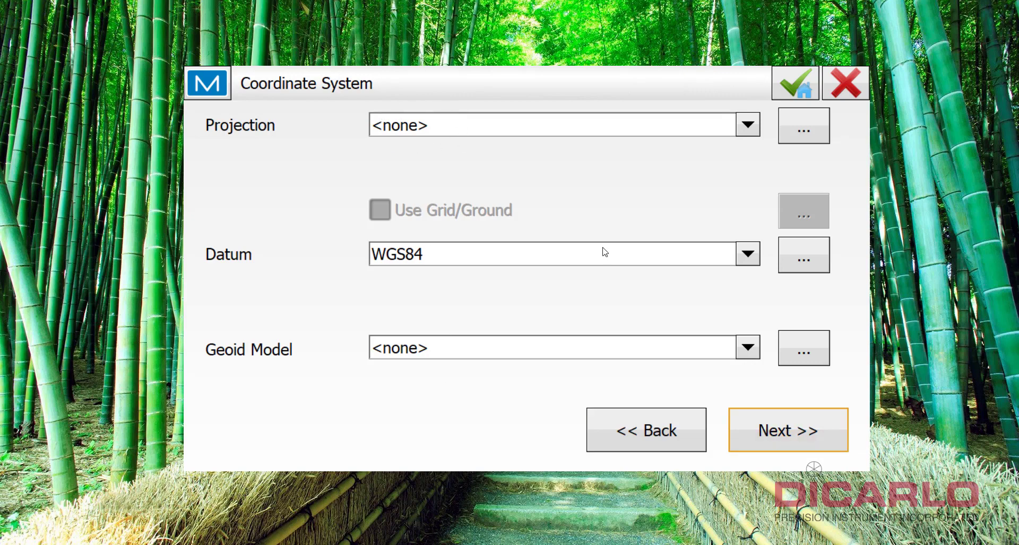
pyautogui.moveTo(453, 127)
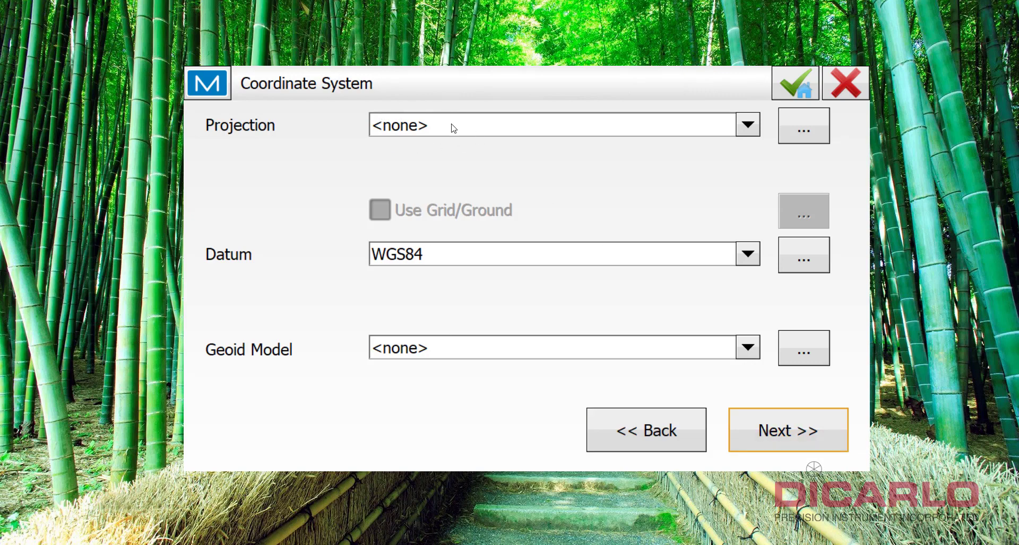
pyautogui.click(746, 125)
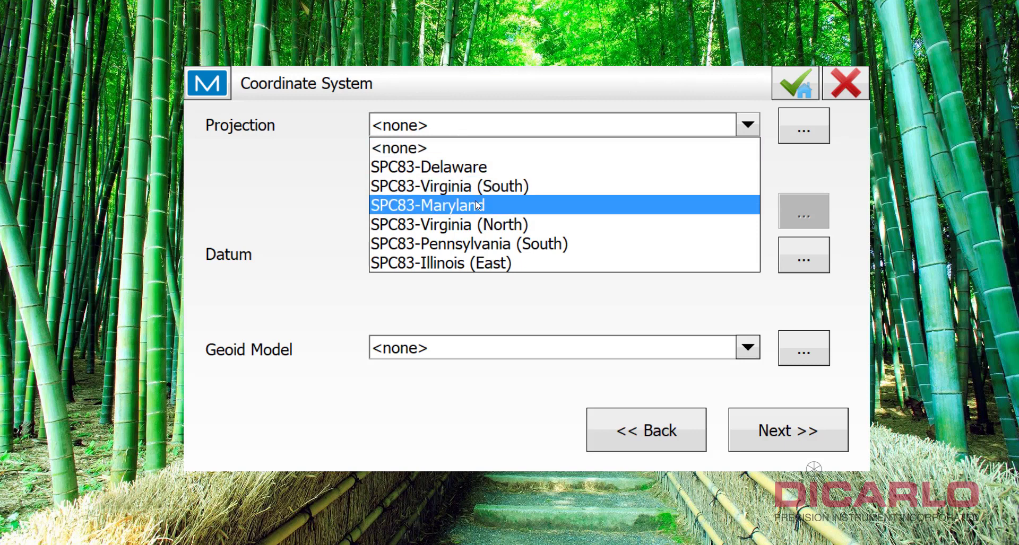
pyautogui.click(427, 206)
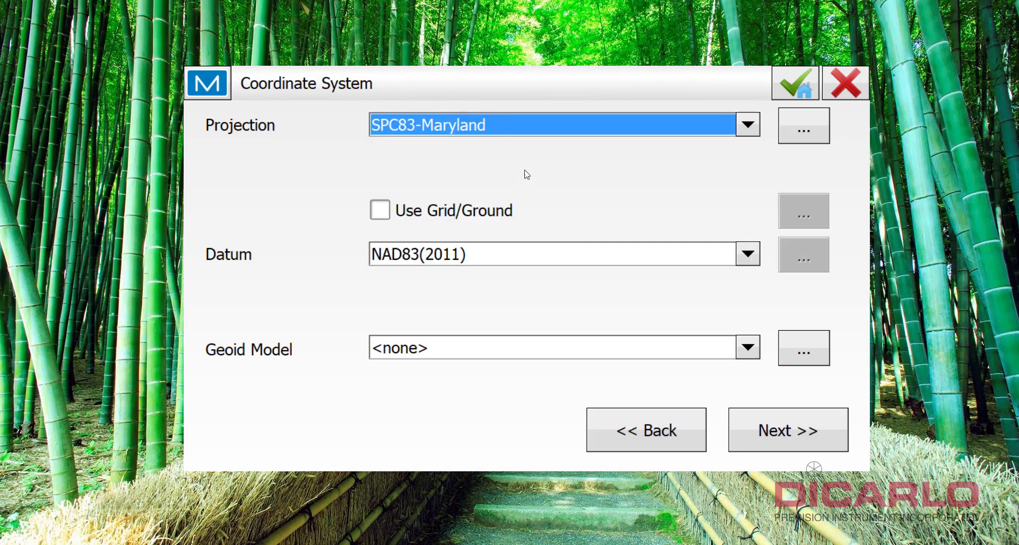
pyautogui.moveTo(604, 258)
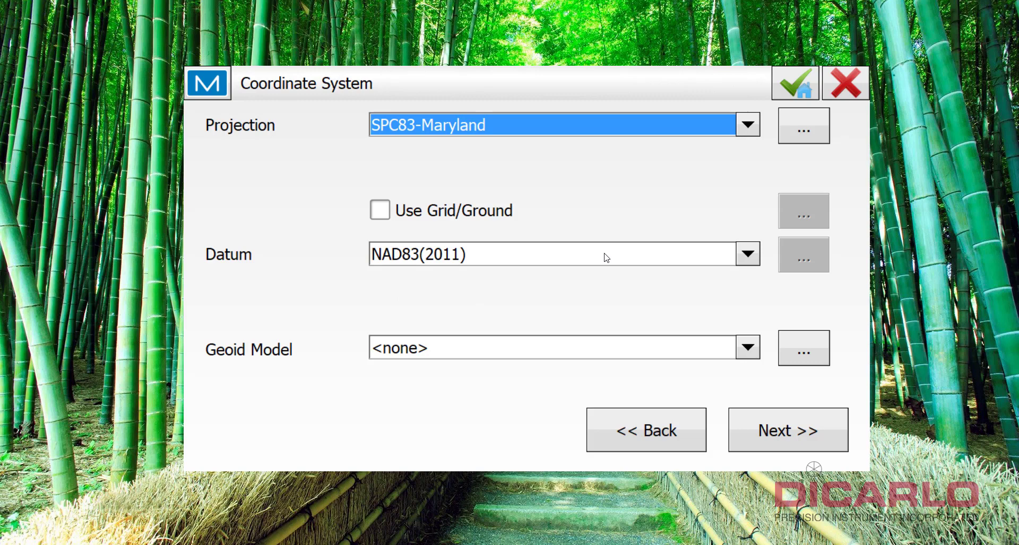
pyautogui.moveTo(403, 267)
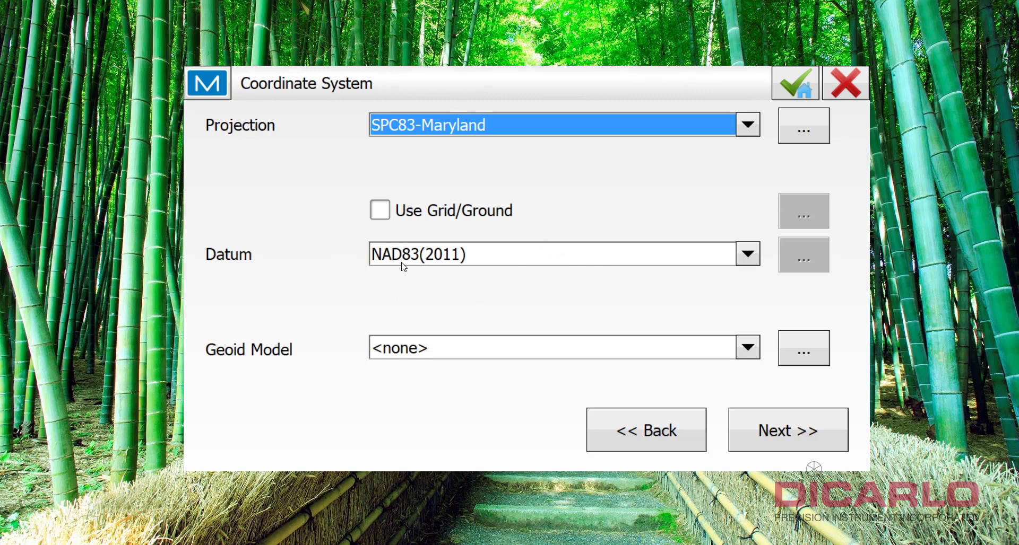
pyautogui.click(746, 255)
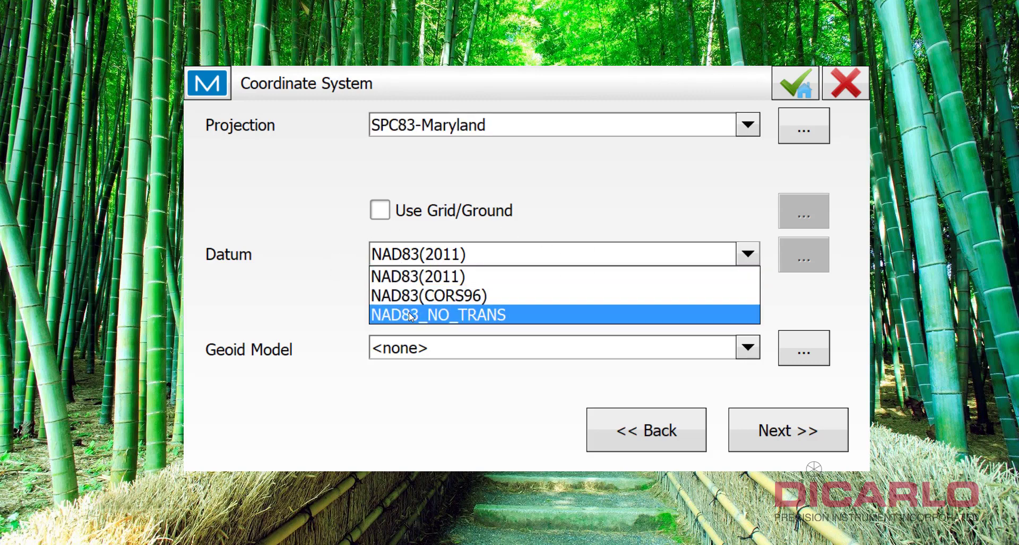
pyautogui.click(437, 315)
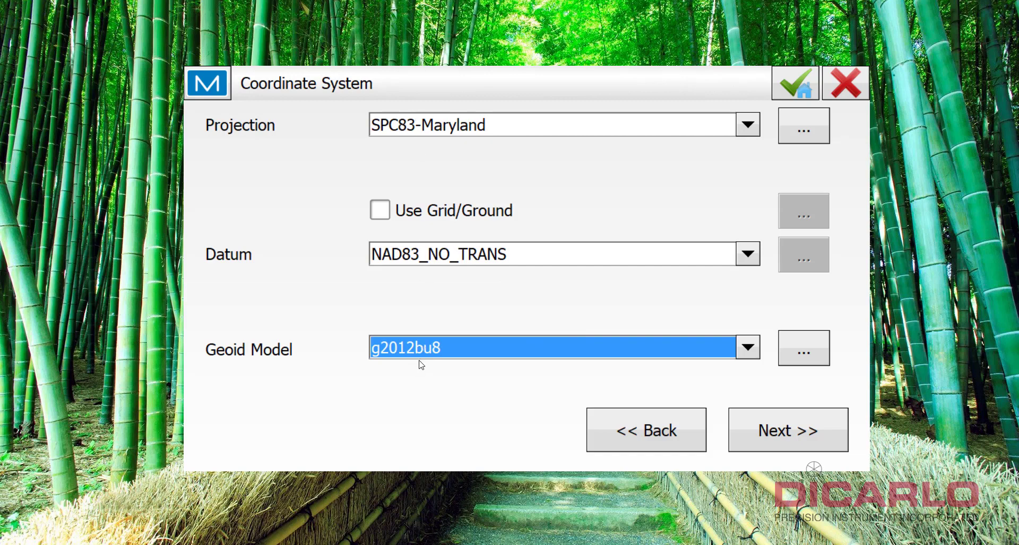
pyautogui.moveTo(570, 360)
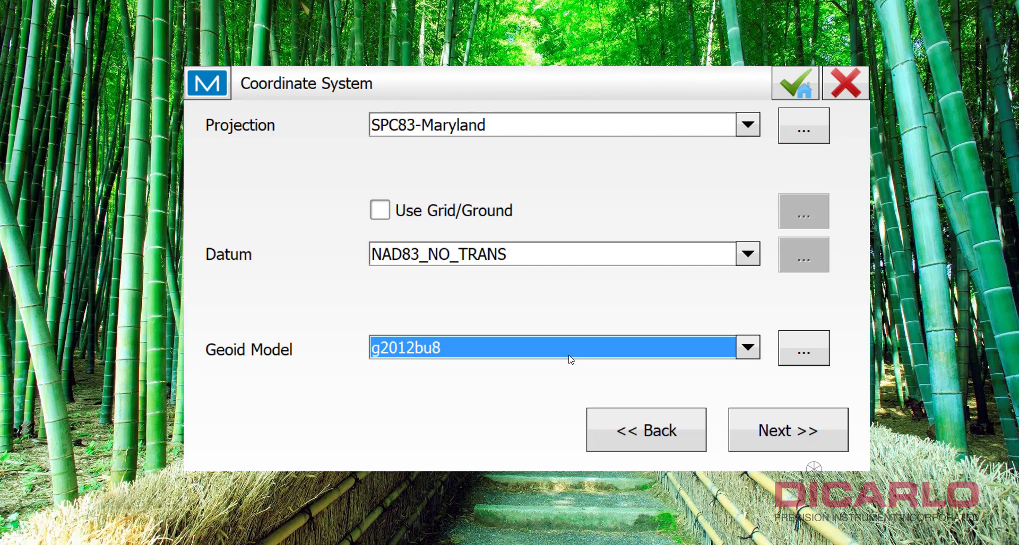
pyautogui.click(787, 429)
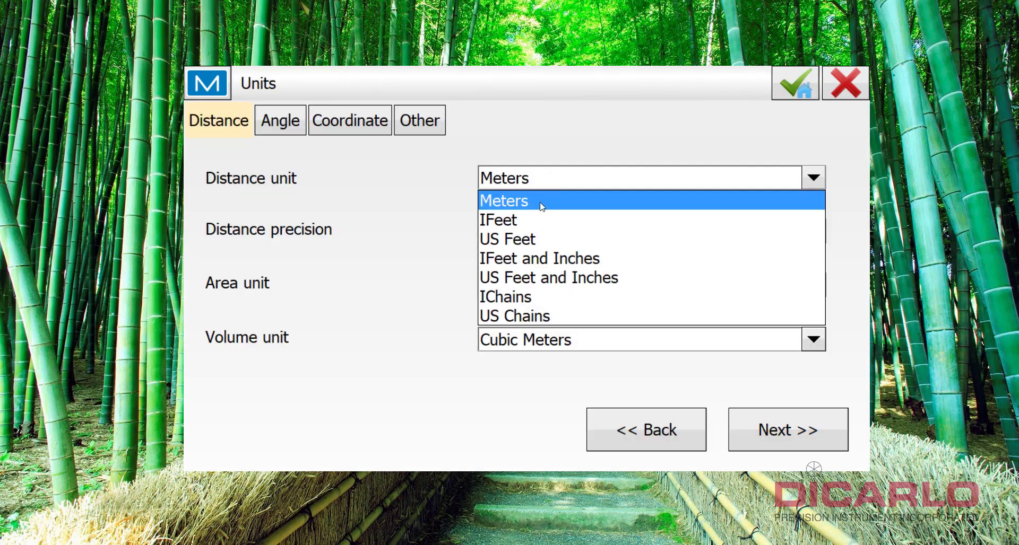
# - Set distance units to US Feet and accept the alarms to create the job
pyautogui.click(509, 239)
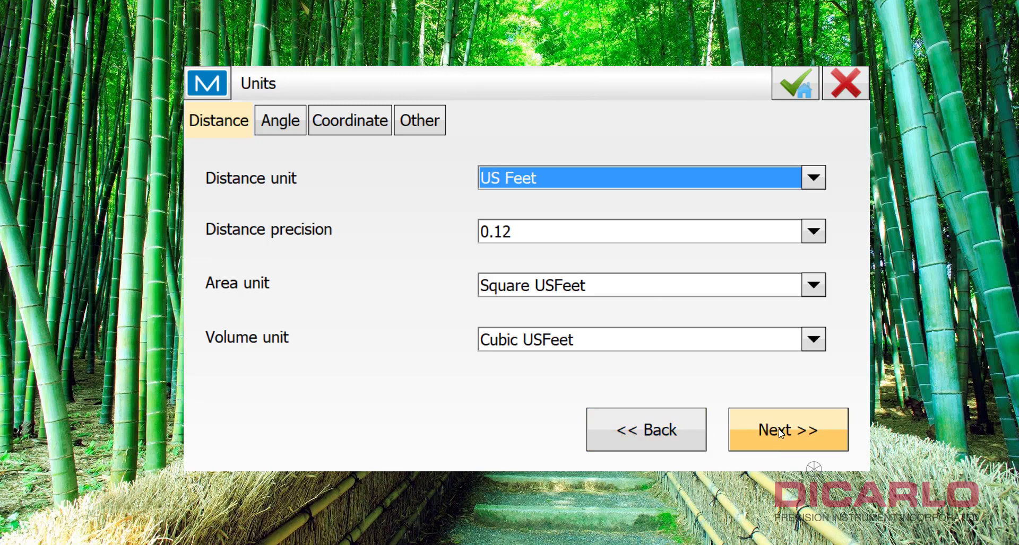
pyautogui.click(788, 429)
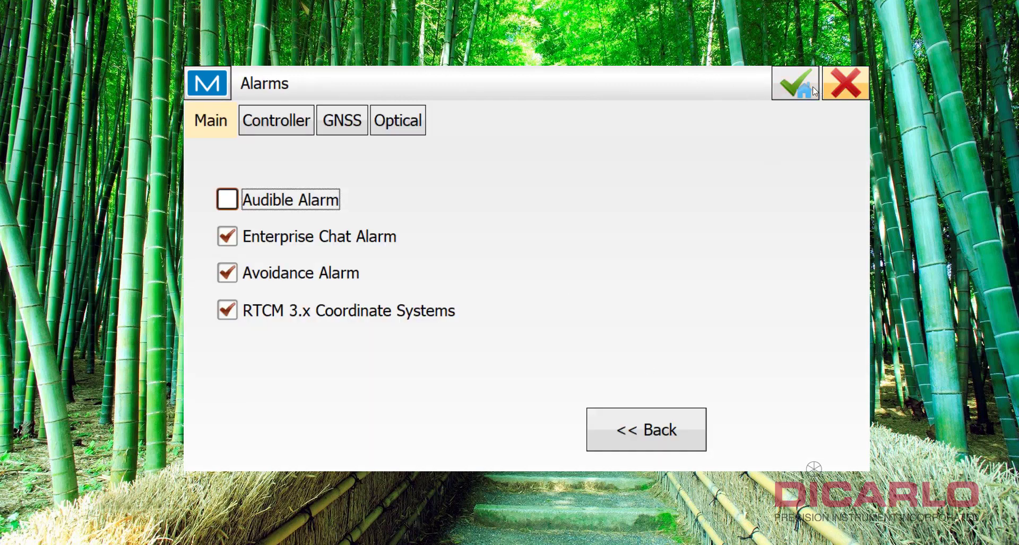
pyautogui.click(793, 83)
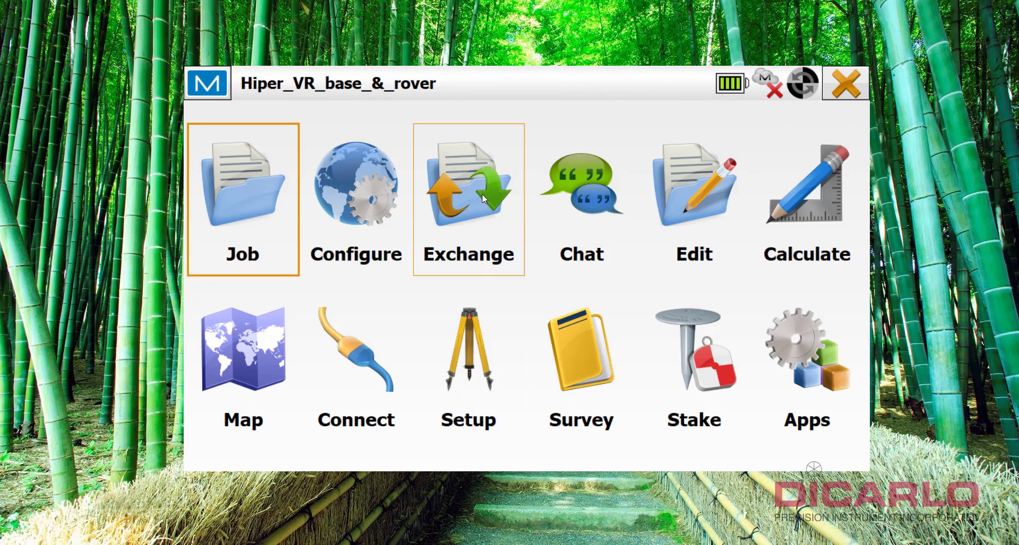
# - Import Points in Topcon Text Custom format from Hiper_VR_Base.txt
pyautogui.click(468, 188)
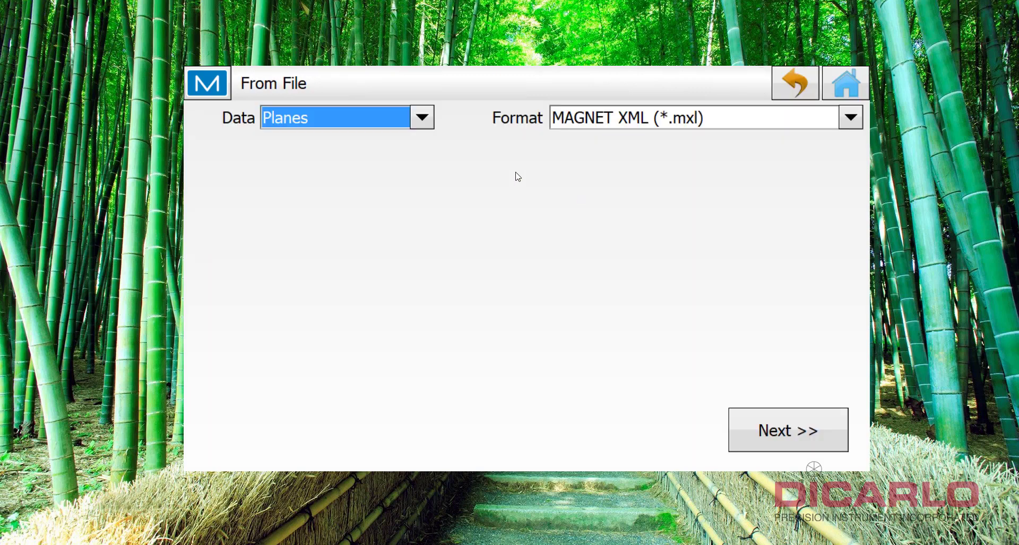
pyautogui.click(420, 118)
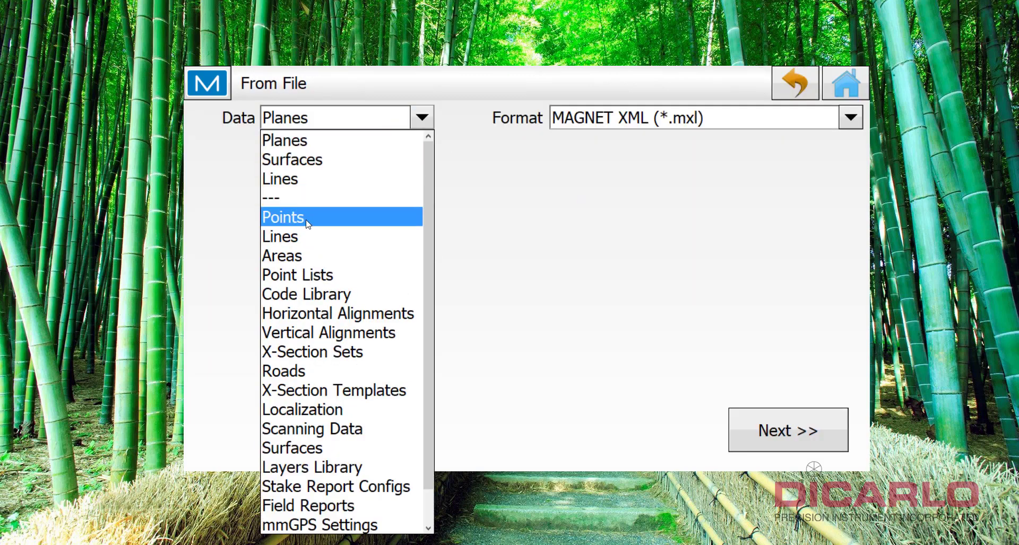
pyautogui.click(283, 217)
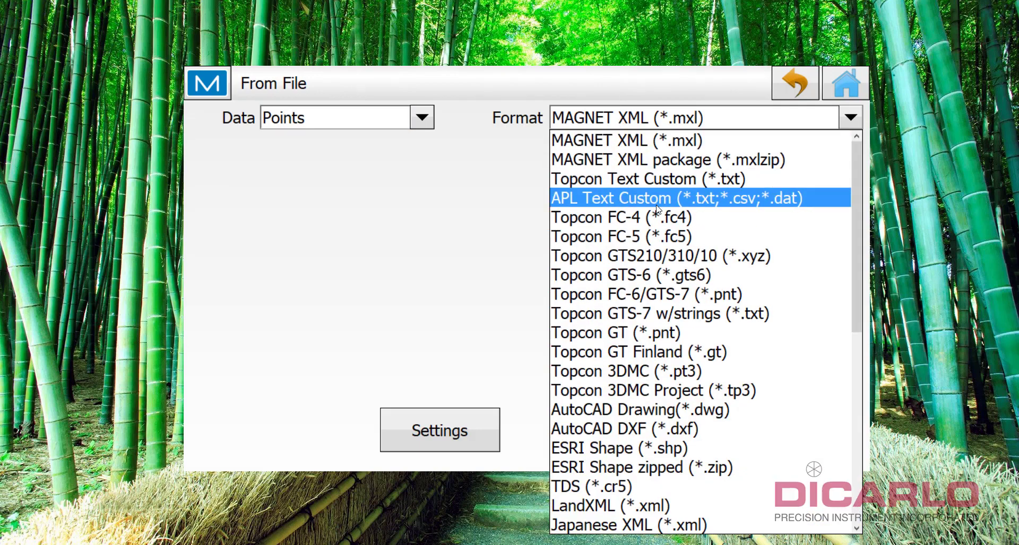
pyautogui.click(646, 179)
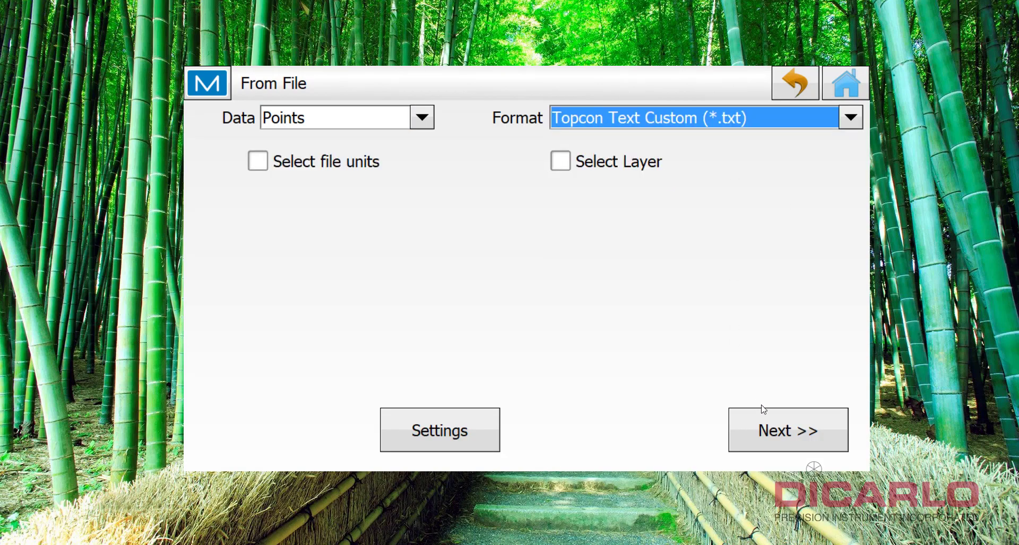
pyautogui.moveTo(385, 174)
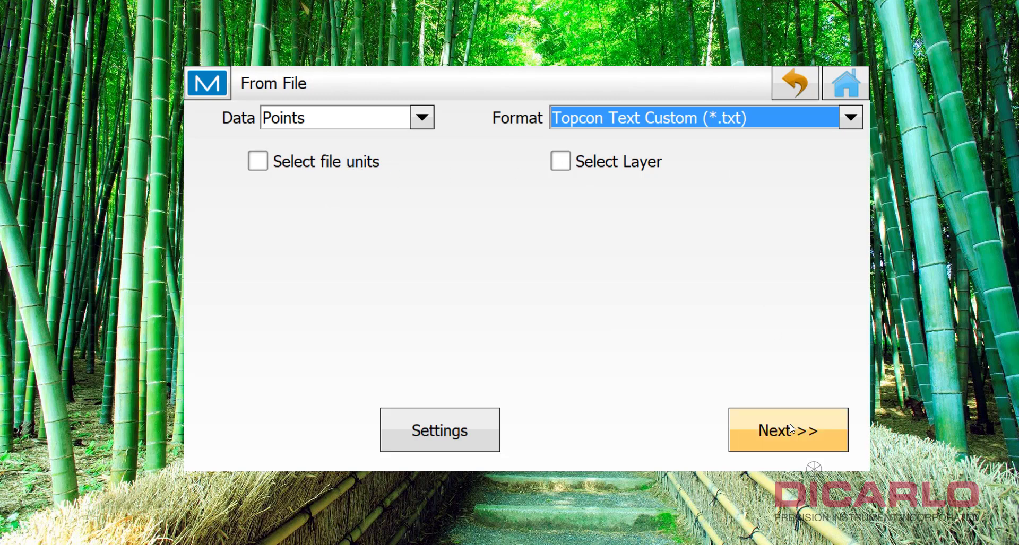
pyautogui.click(787, 429)
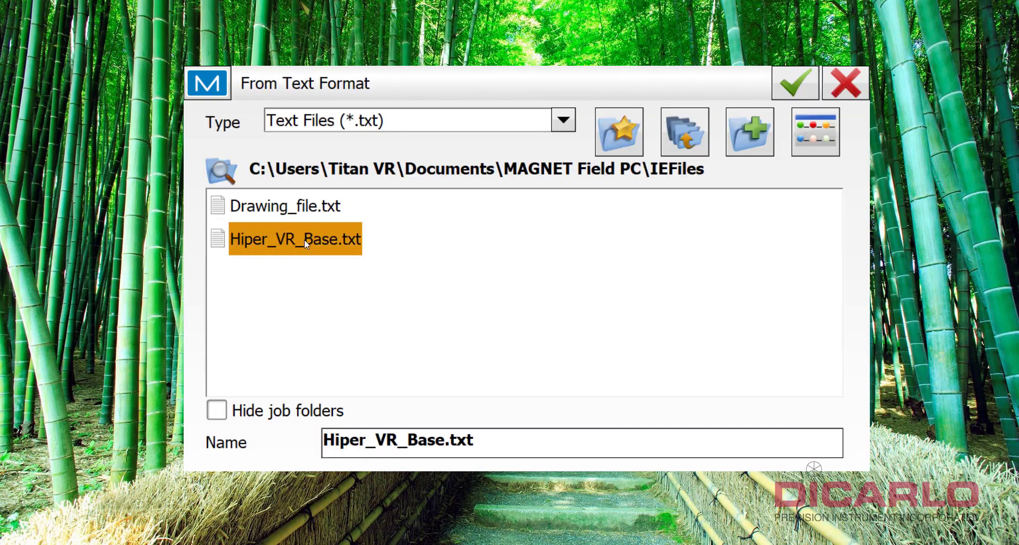
pyautogui.click(794, 82)
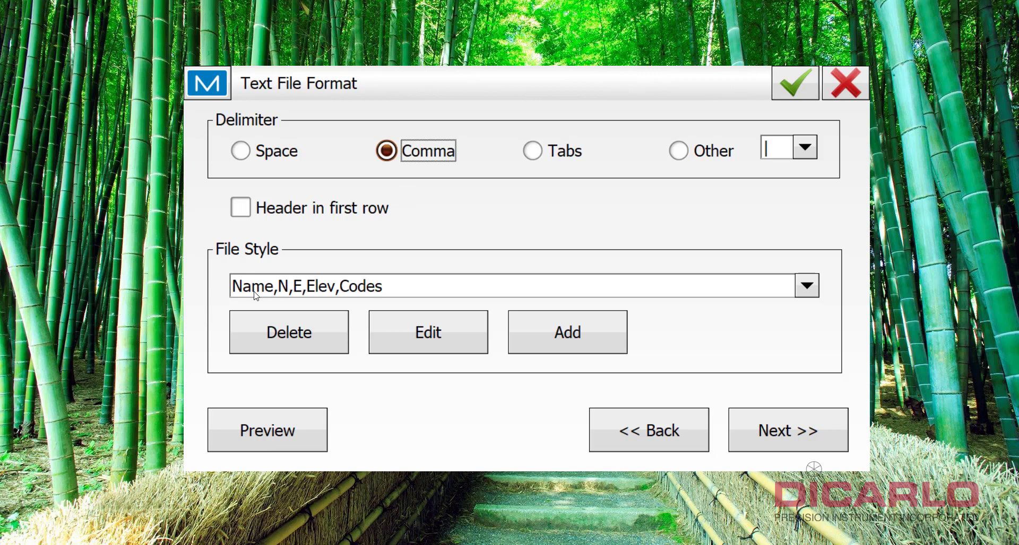
pyautogui.moveTo(763, 416)
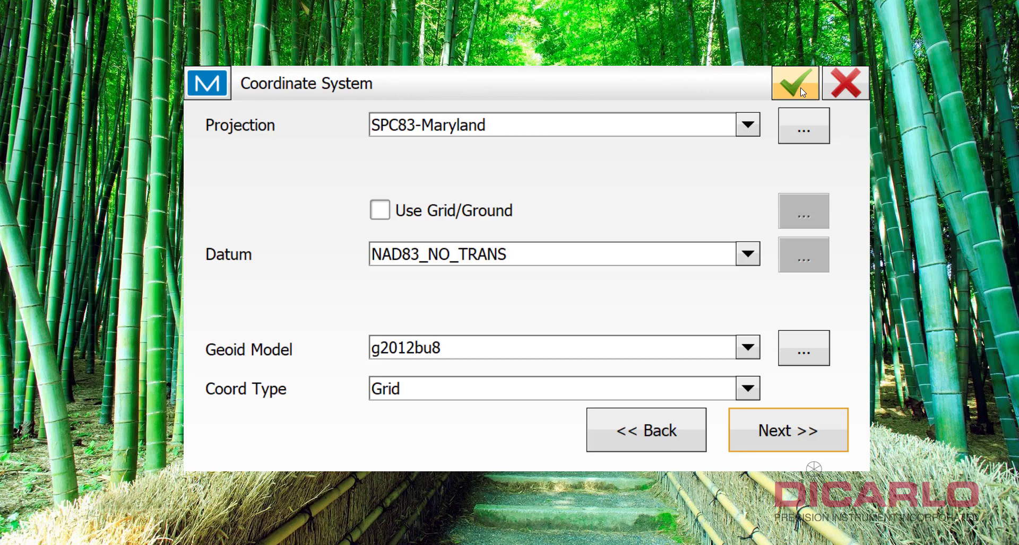
# - Run the point import and verify point 100 in the job's points list
pyautogui.click(795, 83)
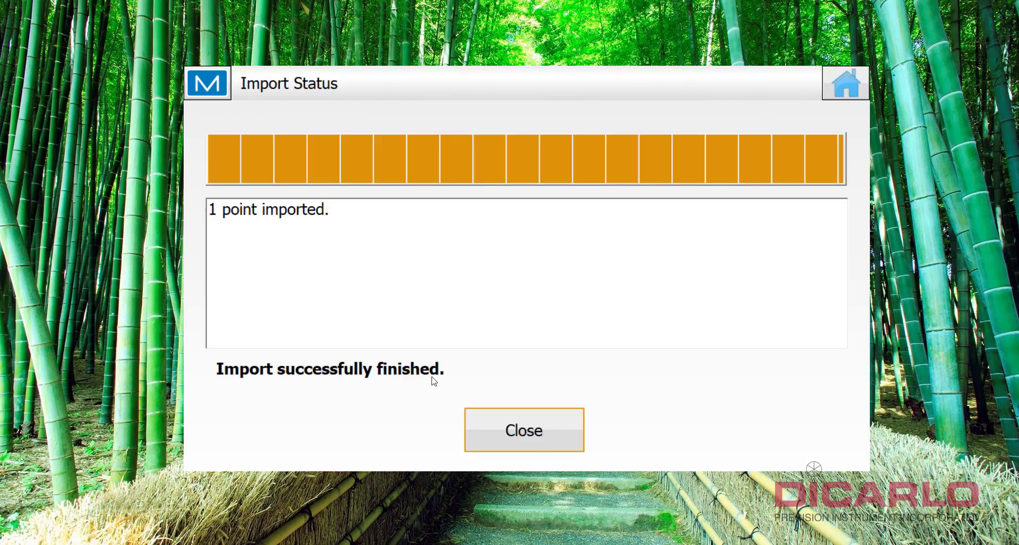
pyautogui.click(523, 430)
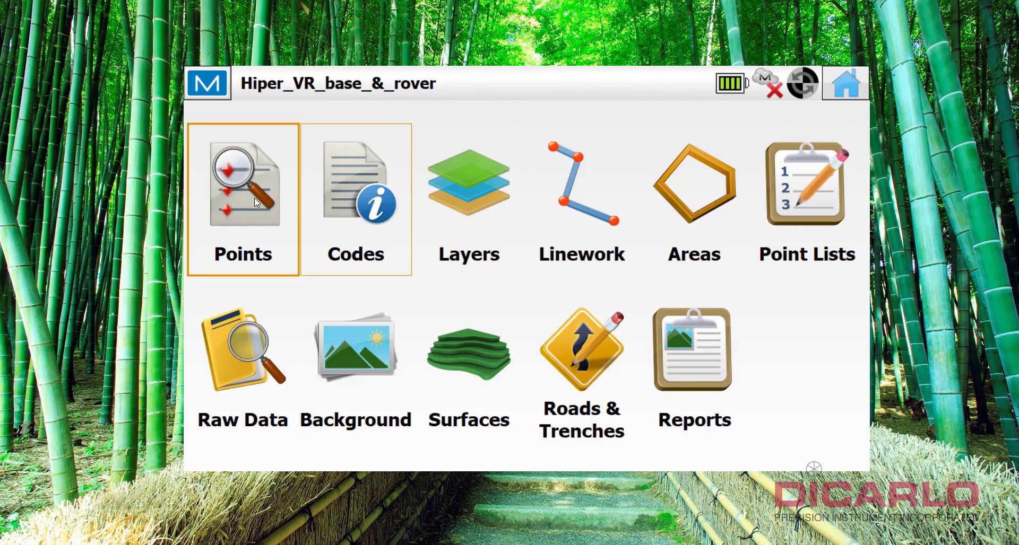
pyautogui.click(242, 189)
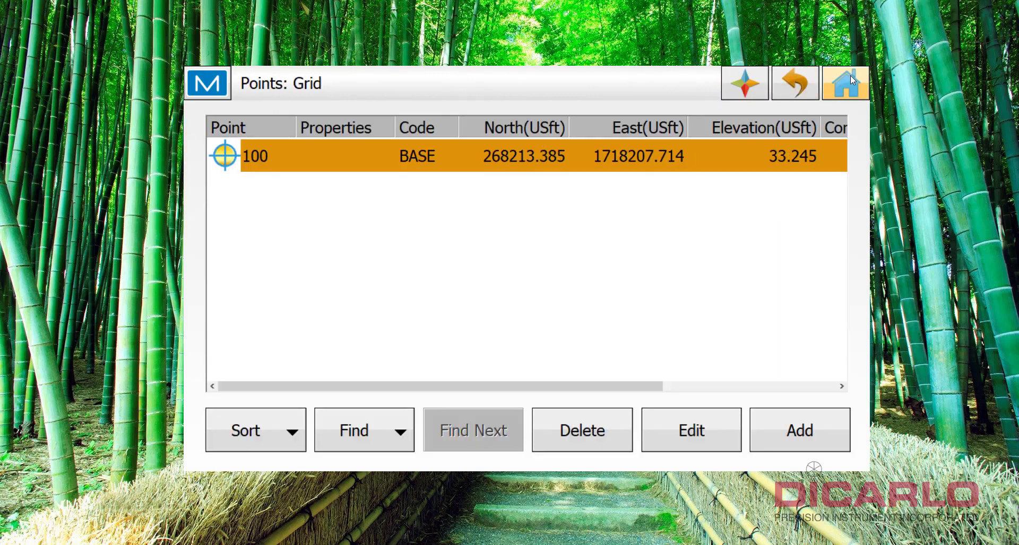
# - Show the job map over a Bing Hybrid background
pyautogui.click(844, 83)
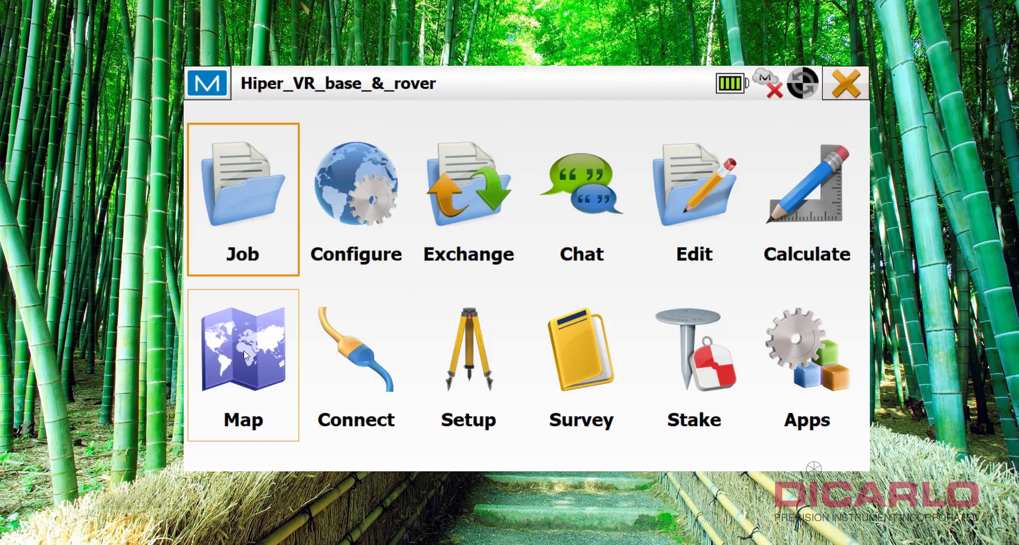
pyautogui.click(242, 363)
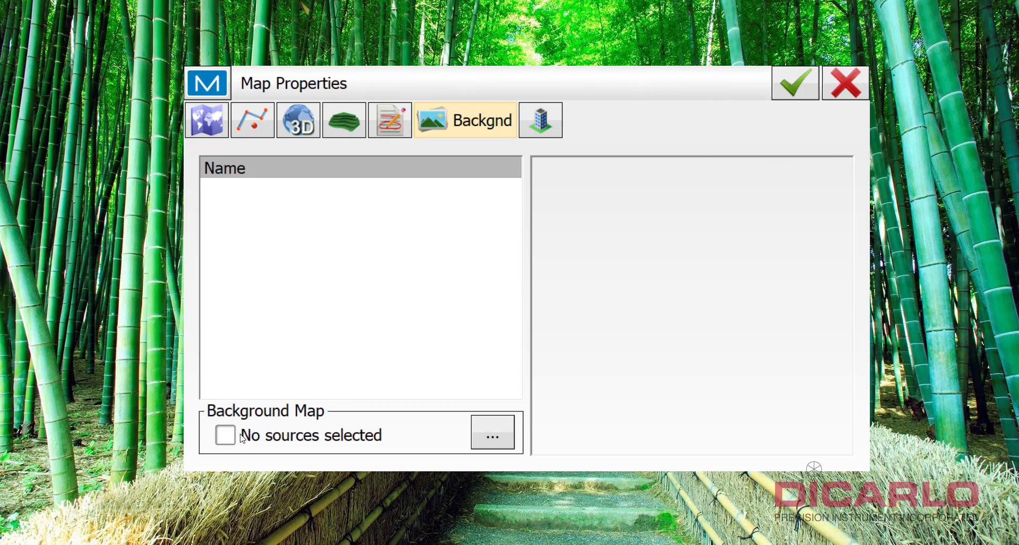
pyautogui.click(492, 433)
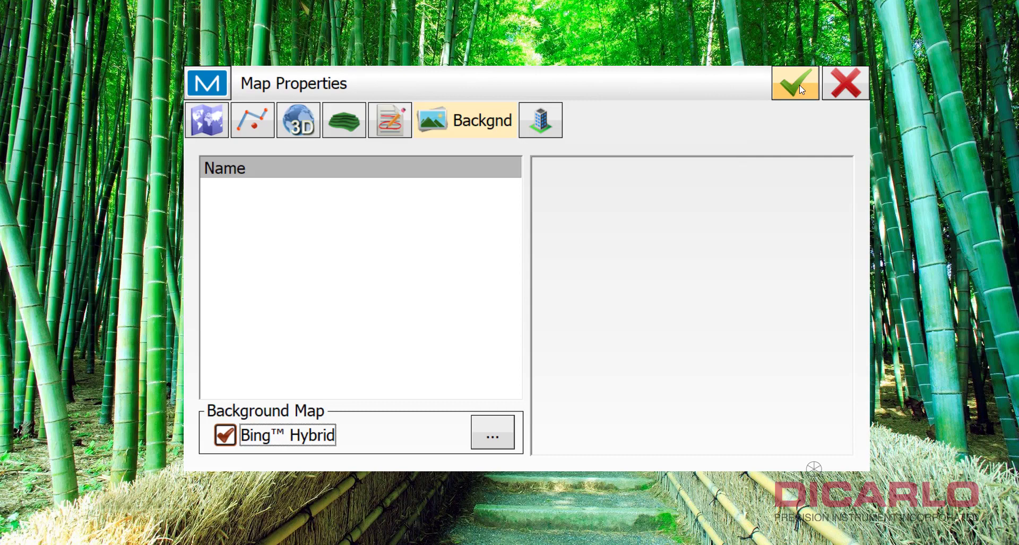
pyautogui.click(794, 83)
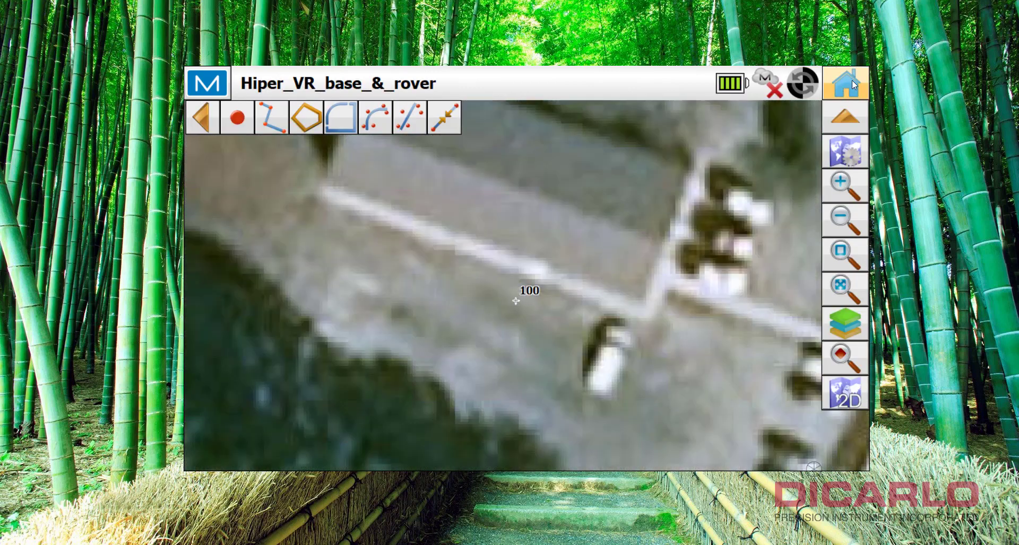
# - Connect in Base mode to receiver HVR-1448-13572 over Bluetooth without a PIN
pyautogui.click(845, 83)
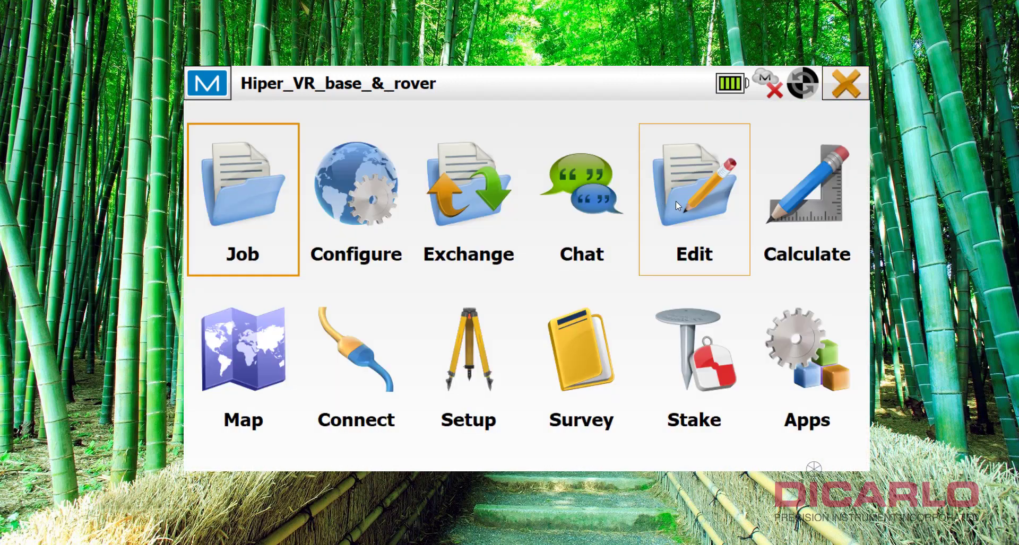
pyautogui.moveTo(692, 219)
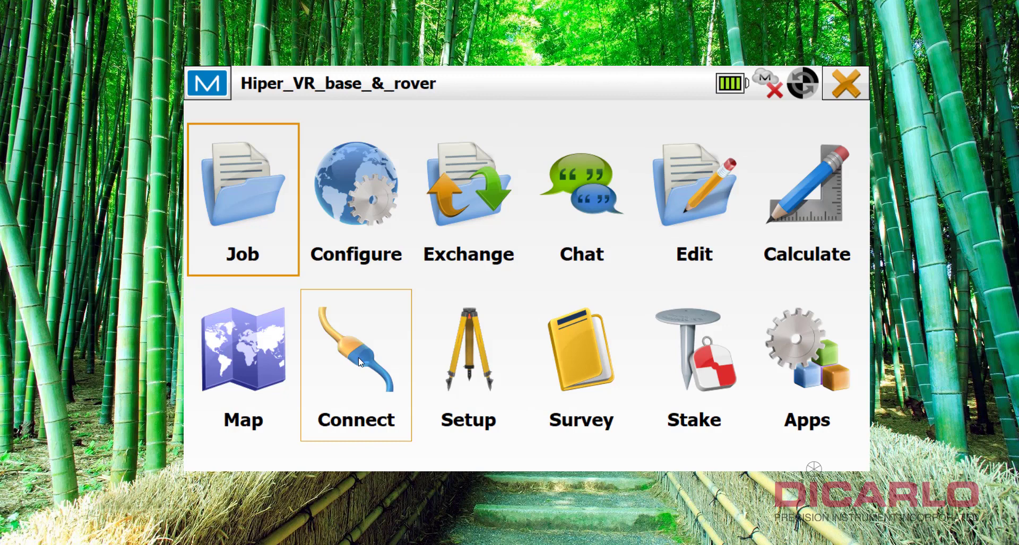
pyautogui.click(355, 349)
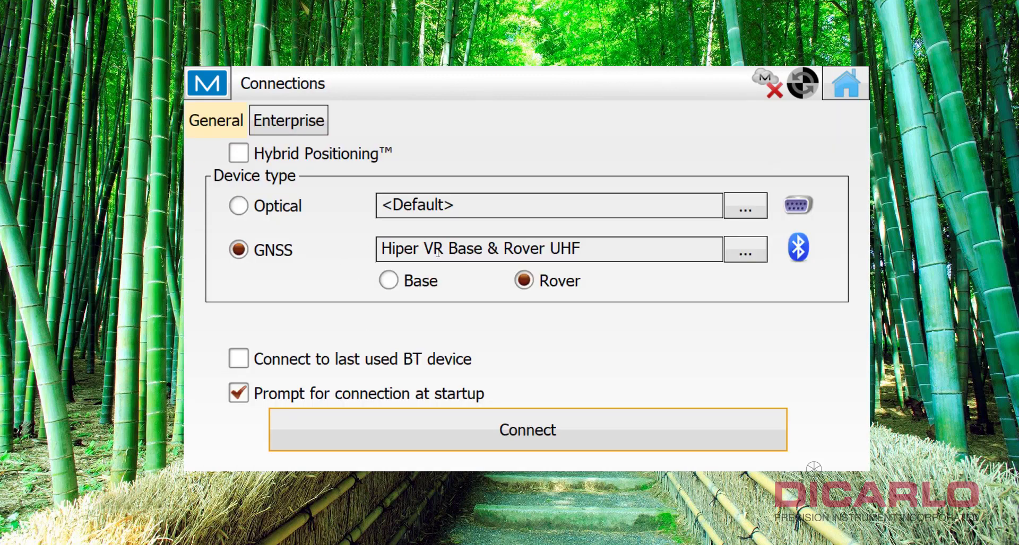
pyautogui.click(388, 280)
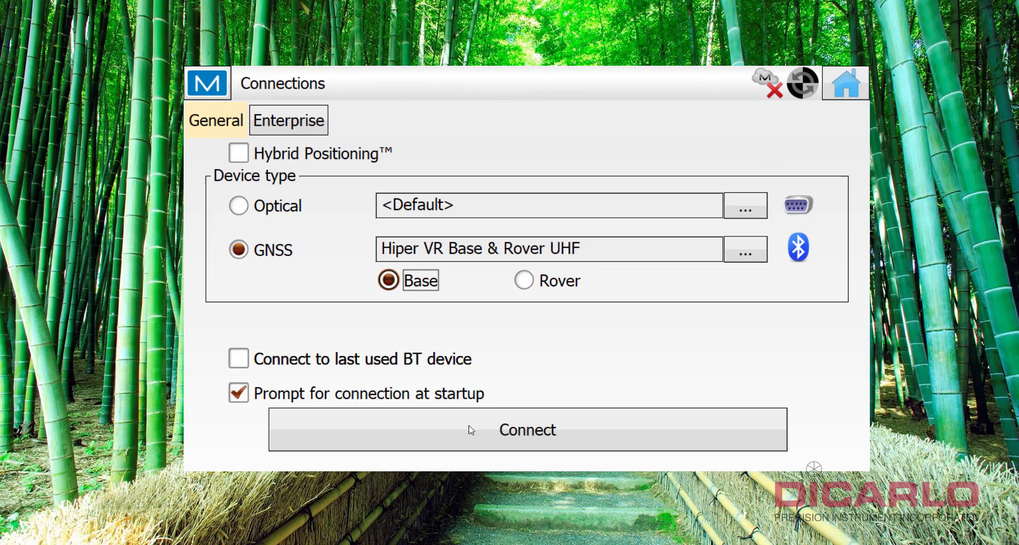
pyautogui.click(526, 429)
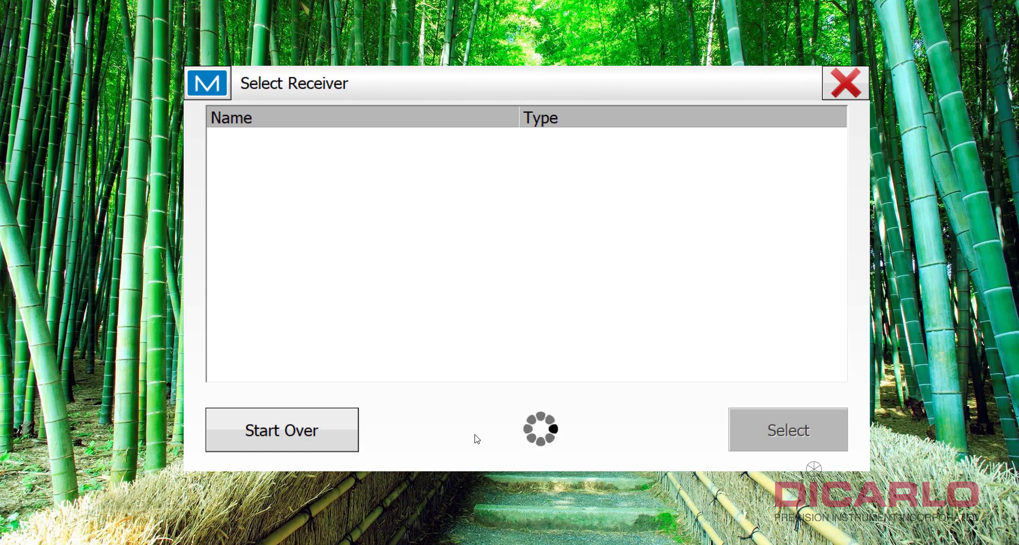
pyautogui.moveTo(518, 394)
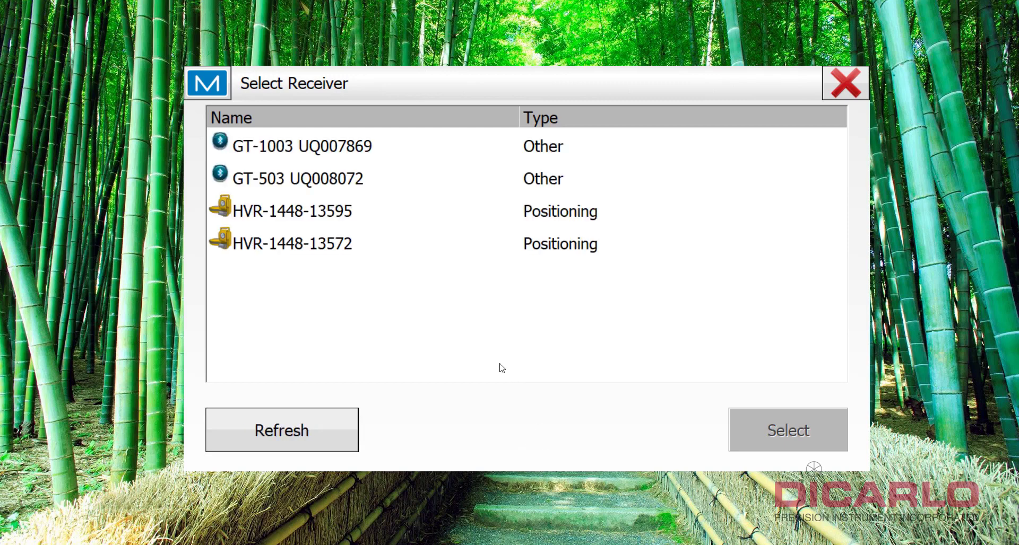
pyautogui.click(293, 244)
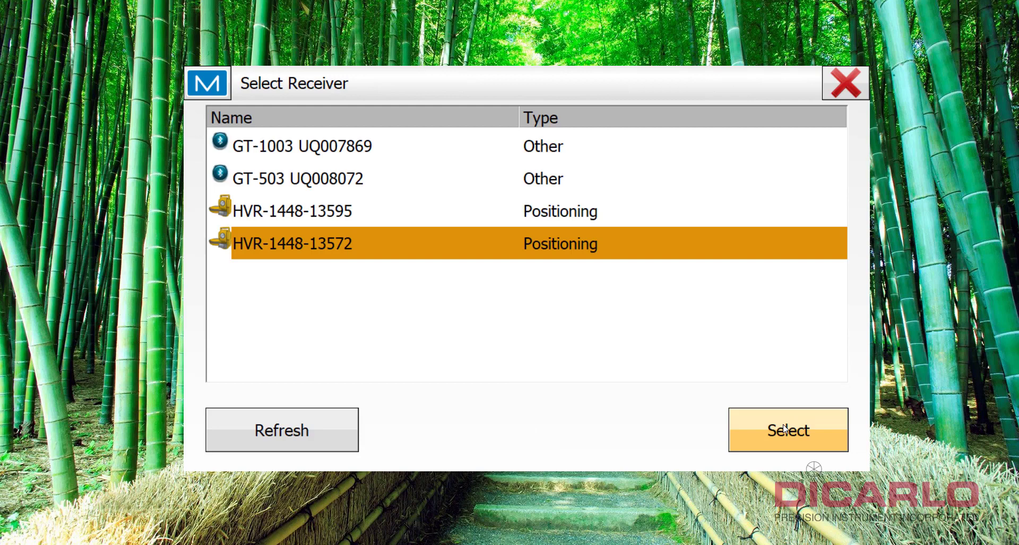
pyautogui.click(788, 429)
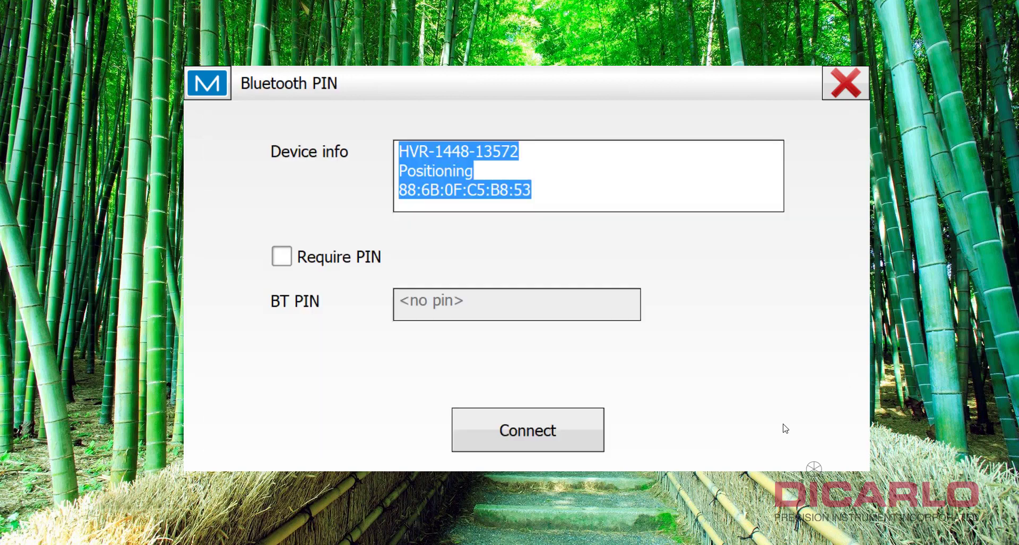
pyautogui.click(526, 429)
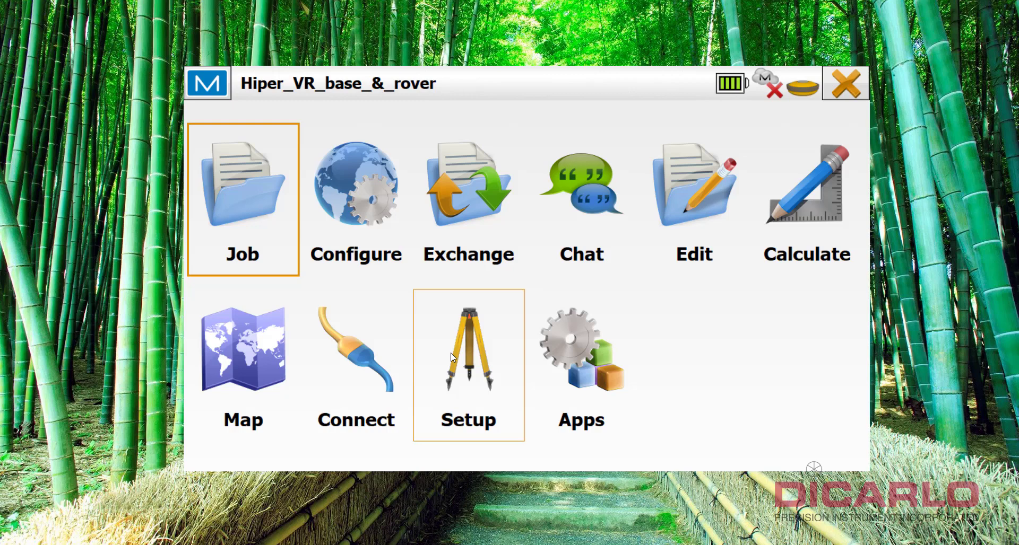
pyautogui.moveTo(437, 368)
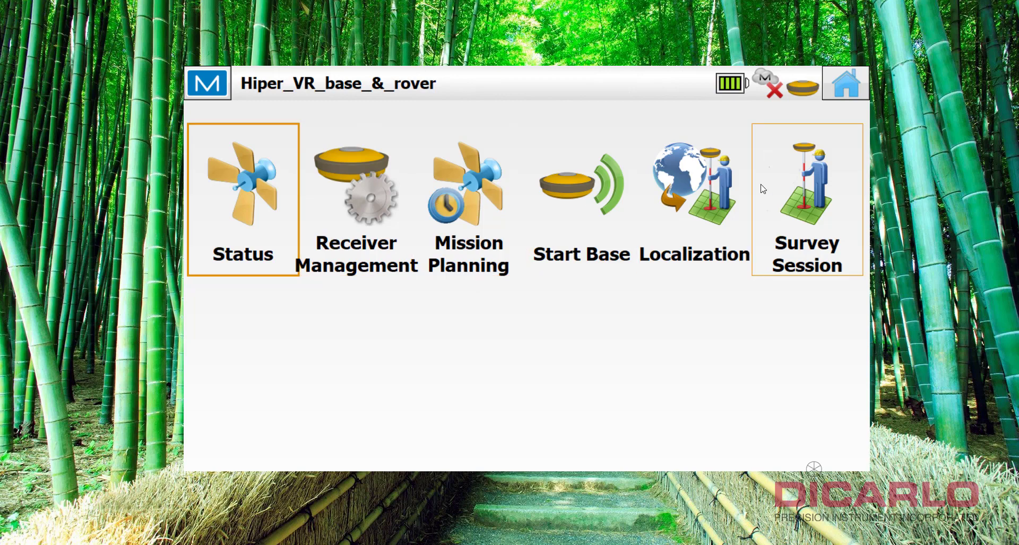
# - View the receiver's autonomous position status and return to the Setup menu
pyautogui.click(243, 188)
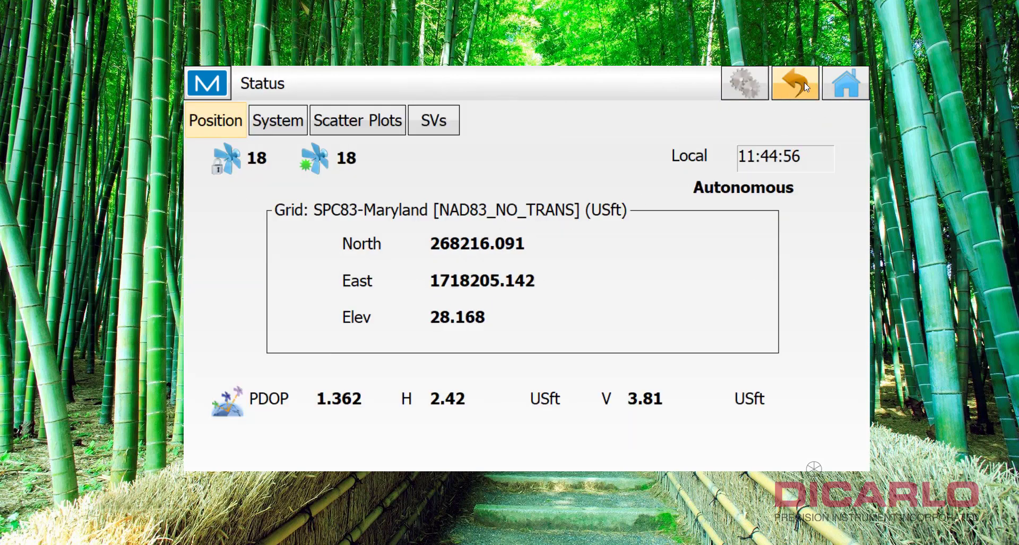
pyautogui.click(795, 83)
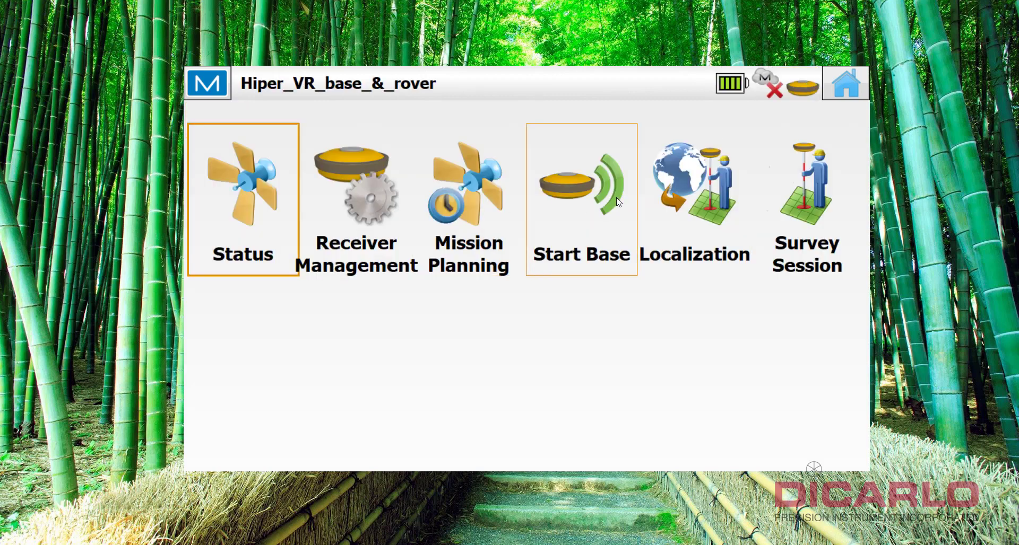
pyautogui.moveTo(573, 196)
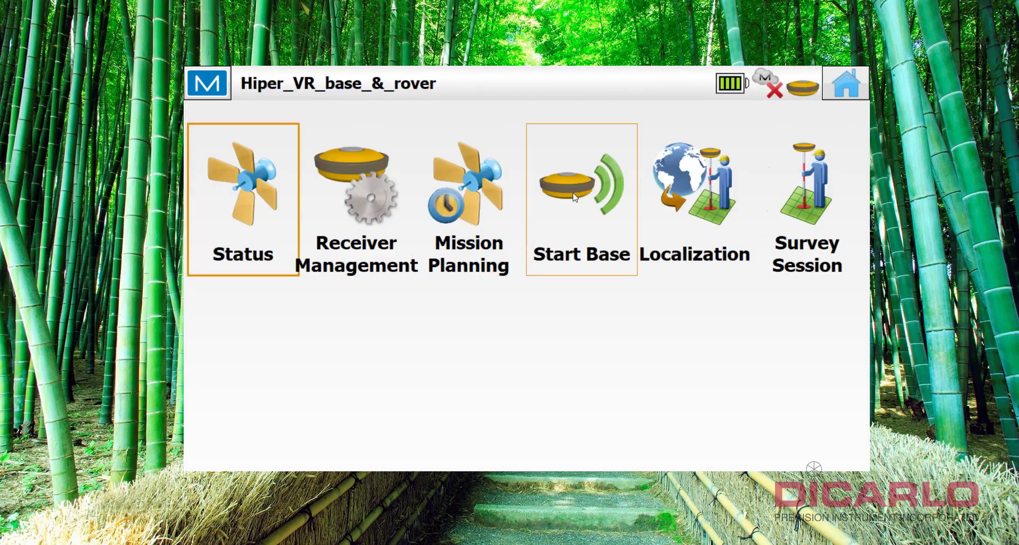
# - Start the base on stored point 100 (BASE) and work the antenna height type selector
pyautogui.click(580, 182)
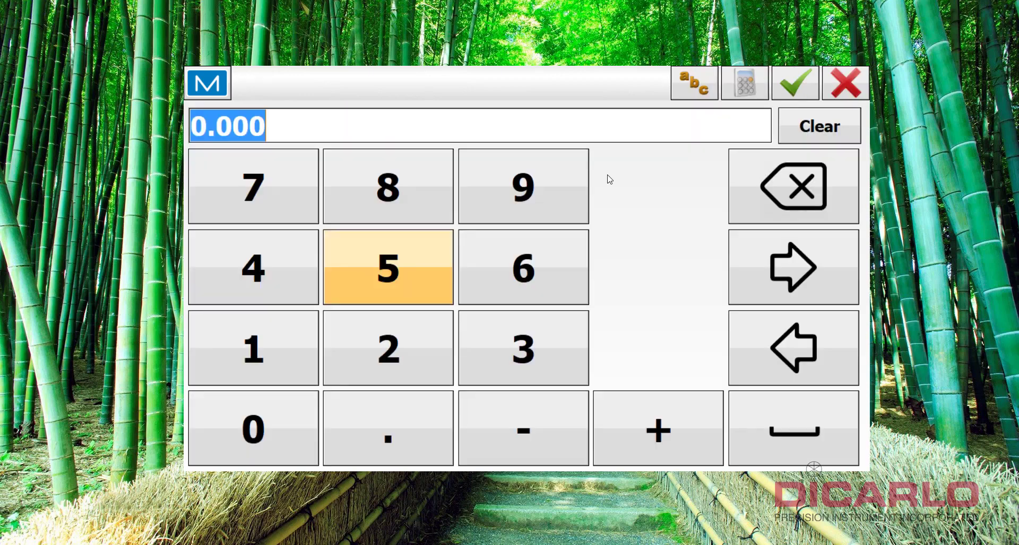
pyautogui.click(795, 82)
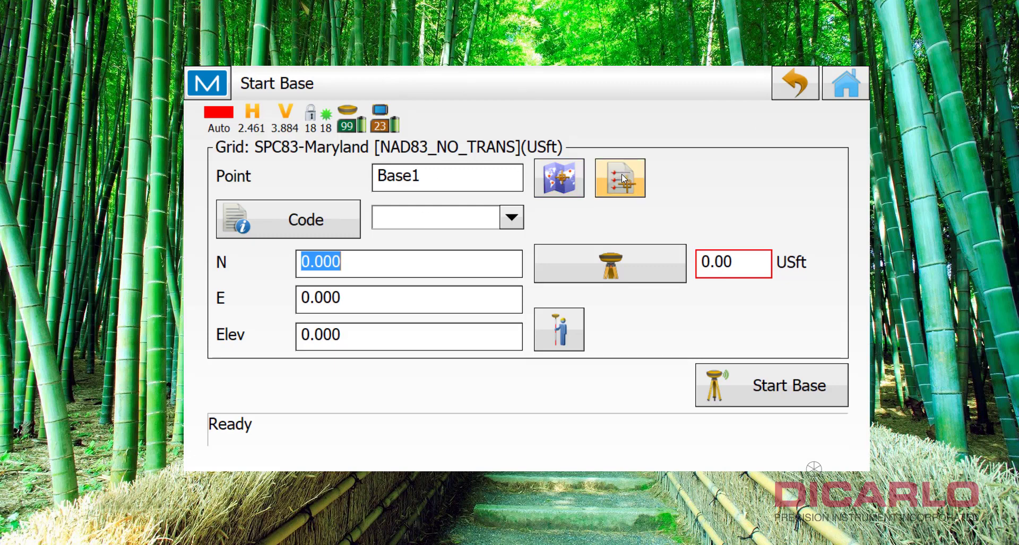
pyautogui.click(617, 178)
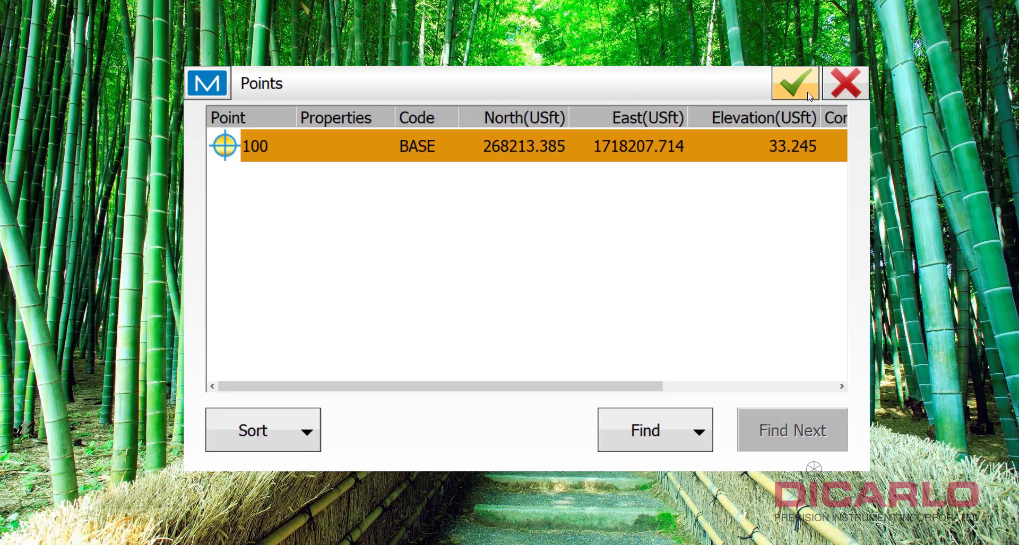
pyautogui.click(794, 83)
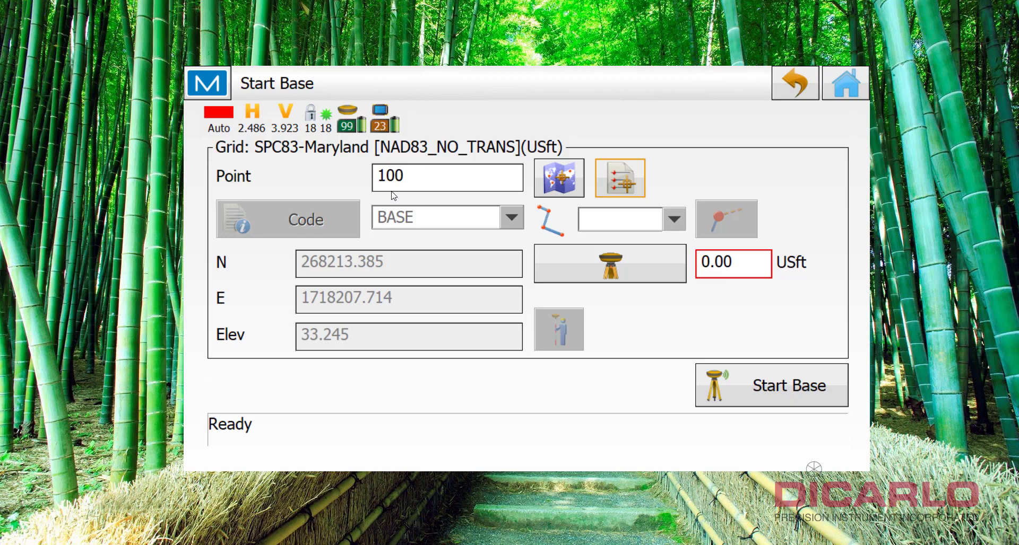
pyautogui.click(610, 264)
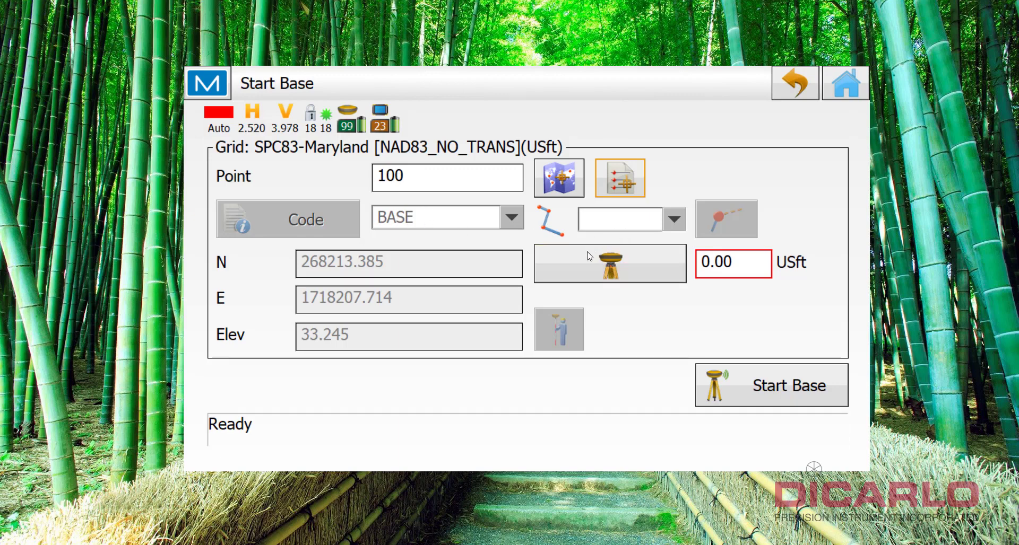
pyautogui.click(608, 264)
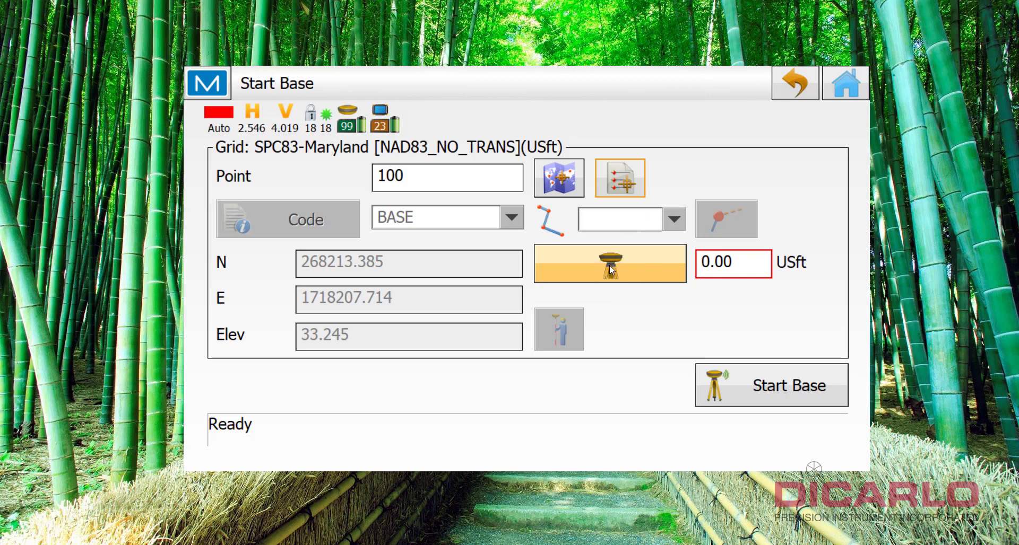
pyautogui.click(608, 263)
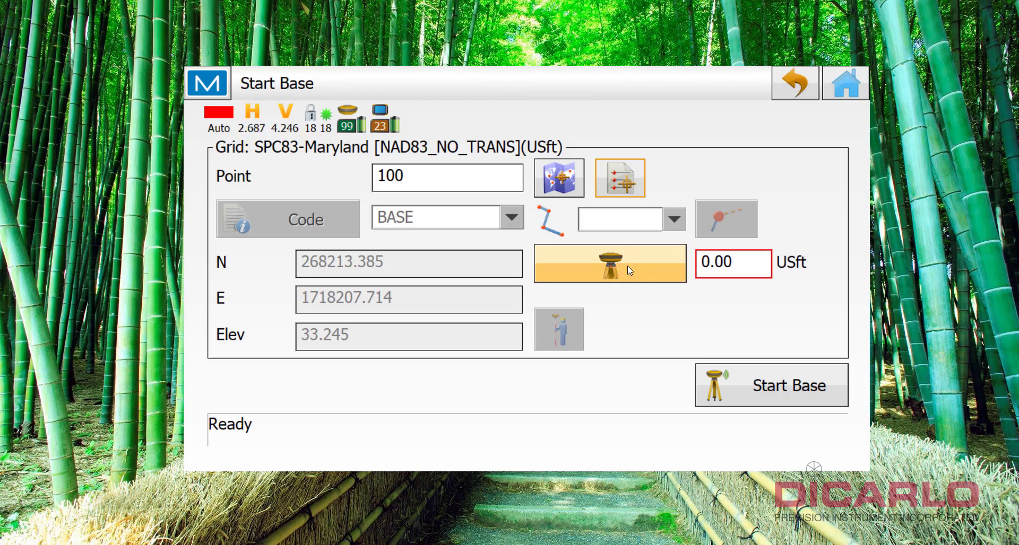
# - Set a vertical base antenna height of 1.5 m, displayed as 4.92 USft
pyautogui.click(609, 264)
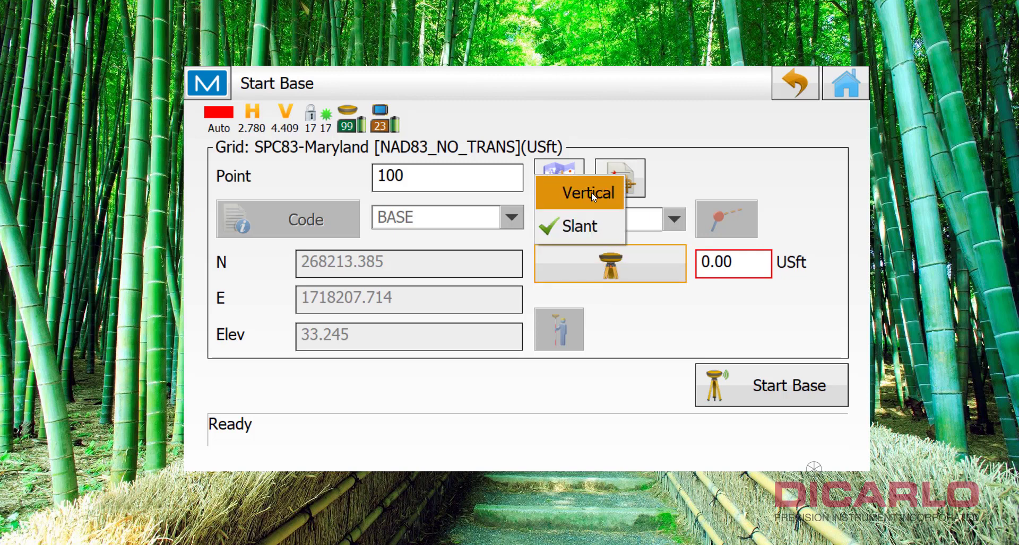
pyautogui.click(590, 194)
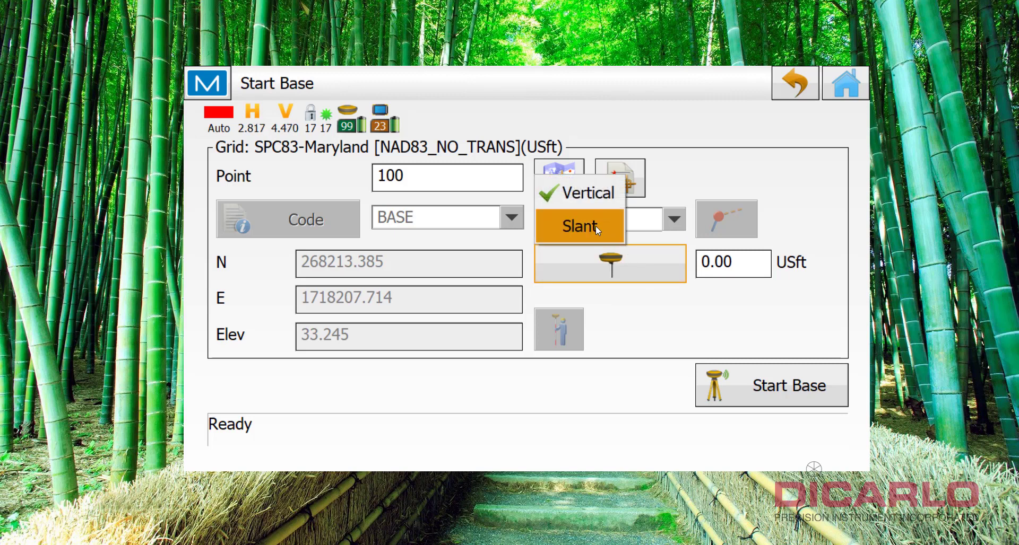
pyautogui.click(577, 228)
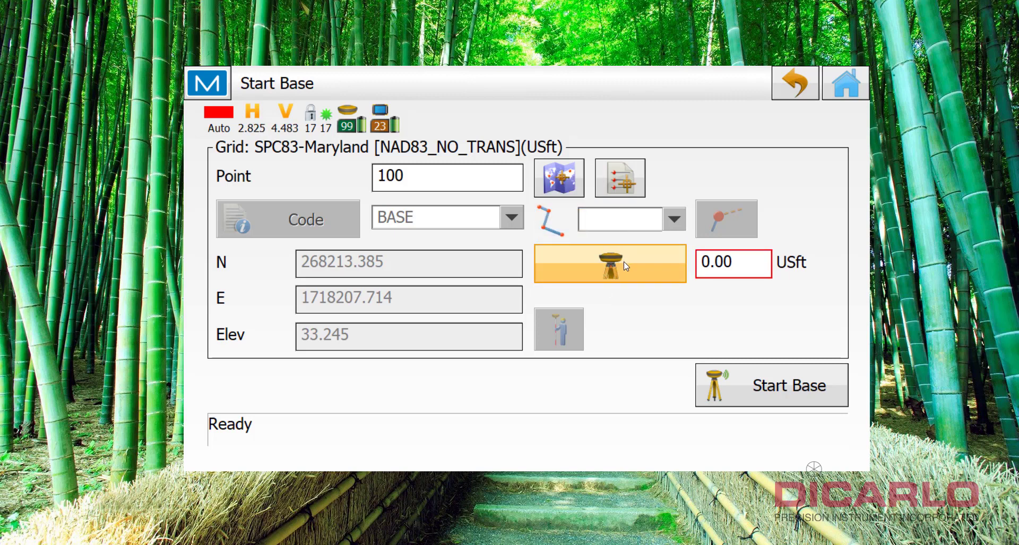
pyautogui.click(609, 263)
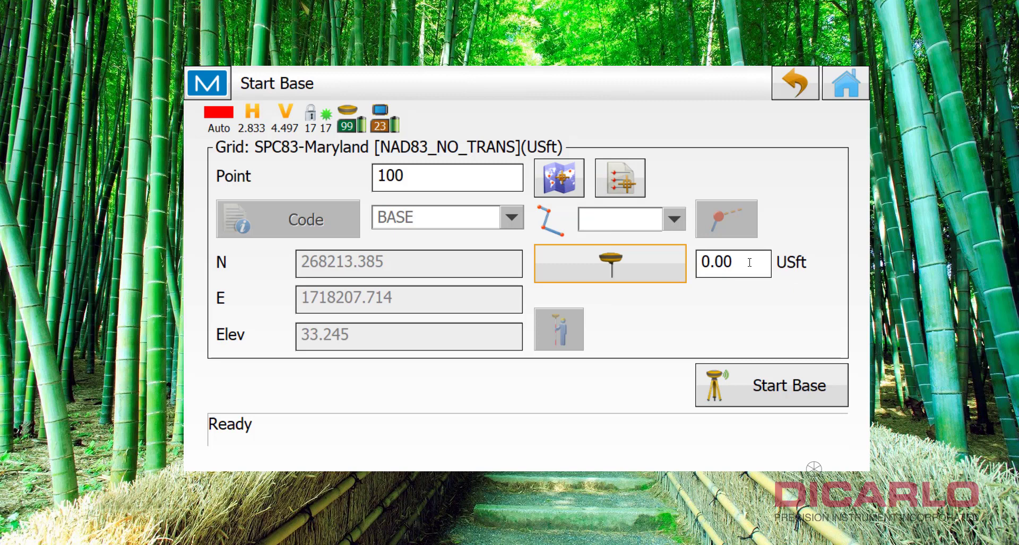
pyautogui.click(732, 263)
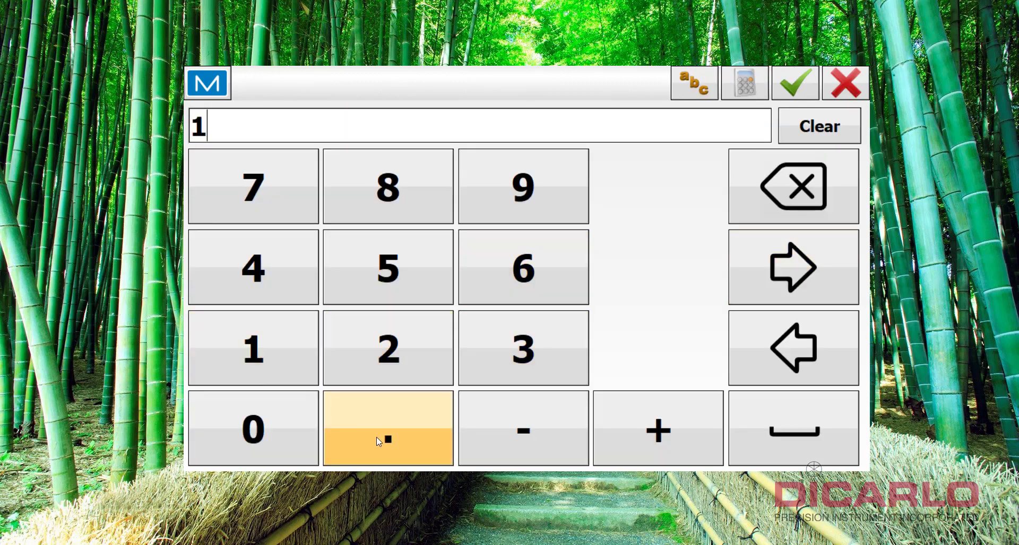
pyautogui.click(388, 428)
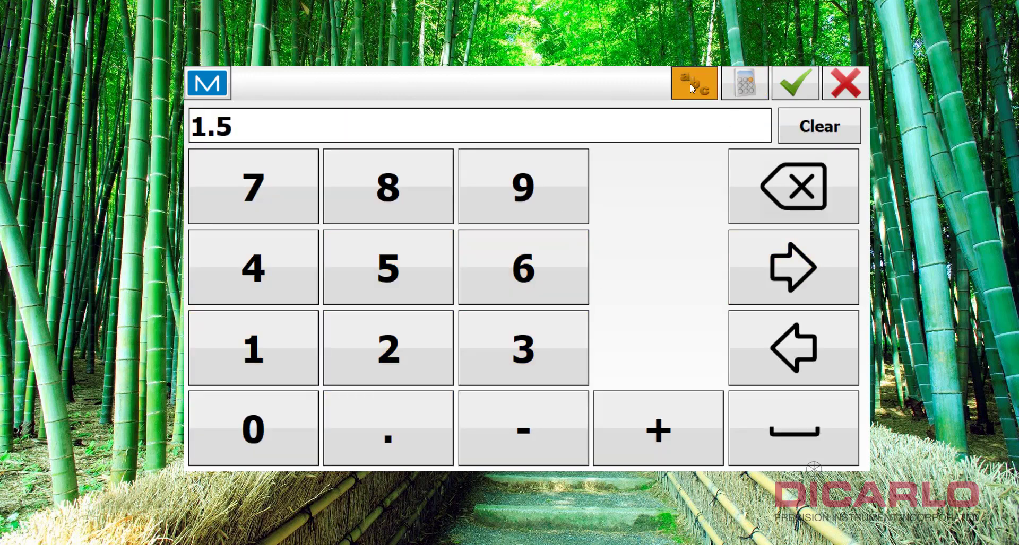
pyautogui.click(693, 83)
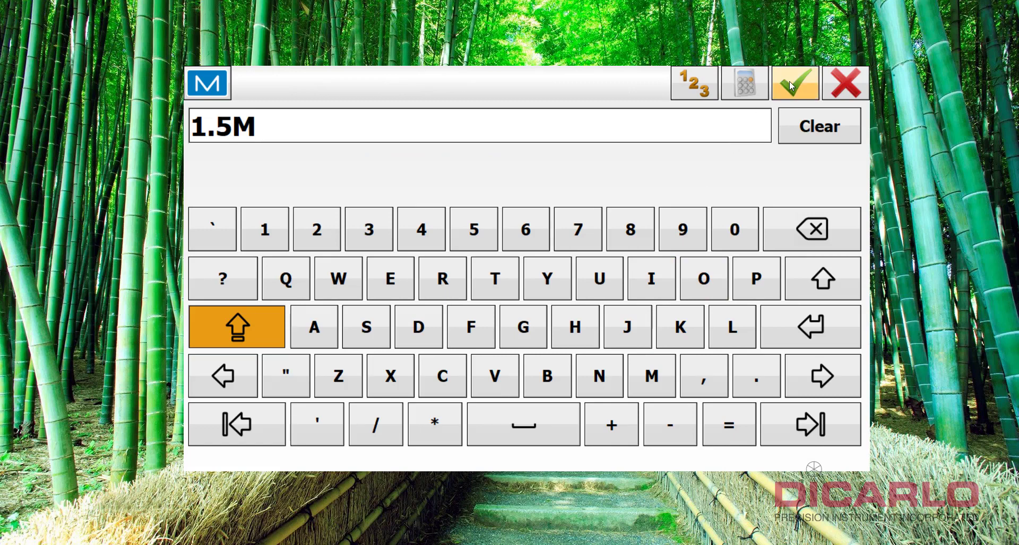
pyautogui.click(794, 84)
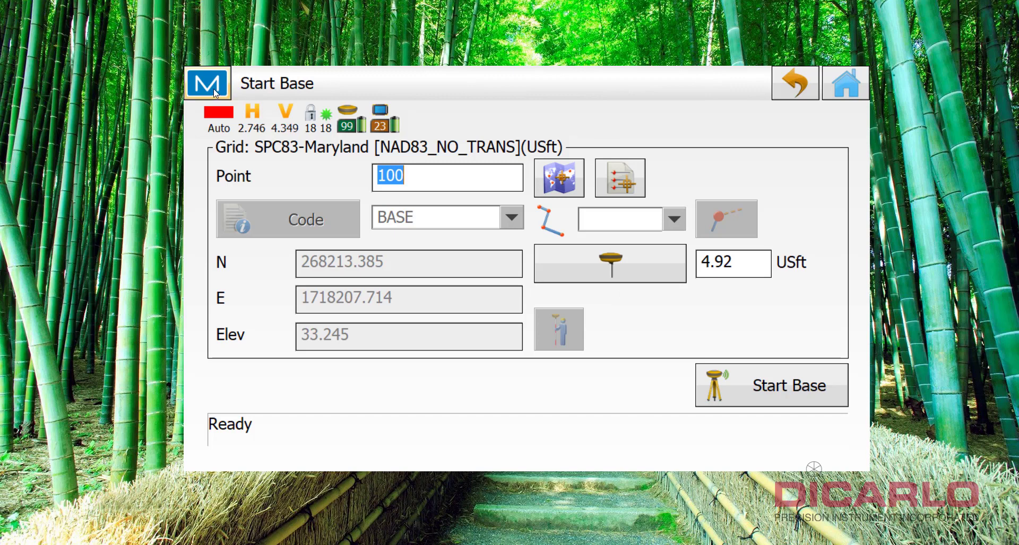
pyautogui.moveTo(701, 356)
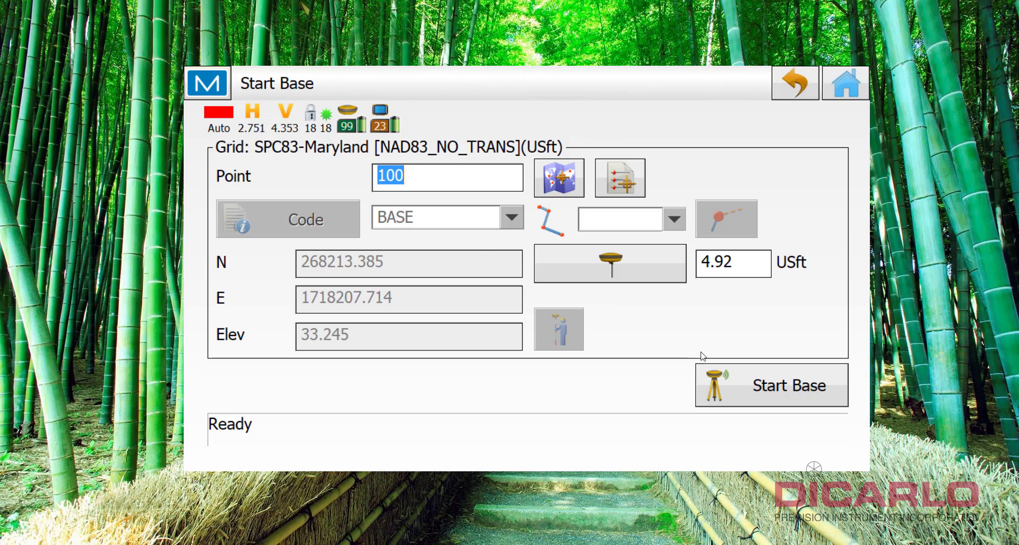
# - Start the base radio on channel 464.700000 - 12.5 kHz - 1 W and close radio settings
pyautogui.click(207, 82)
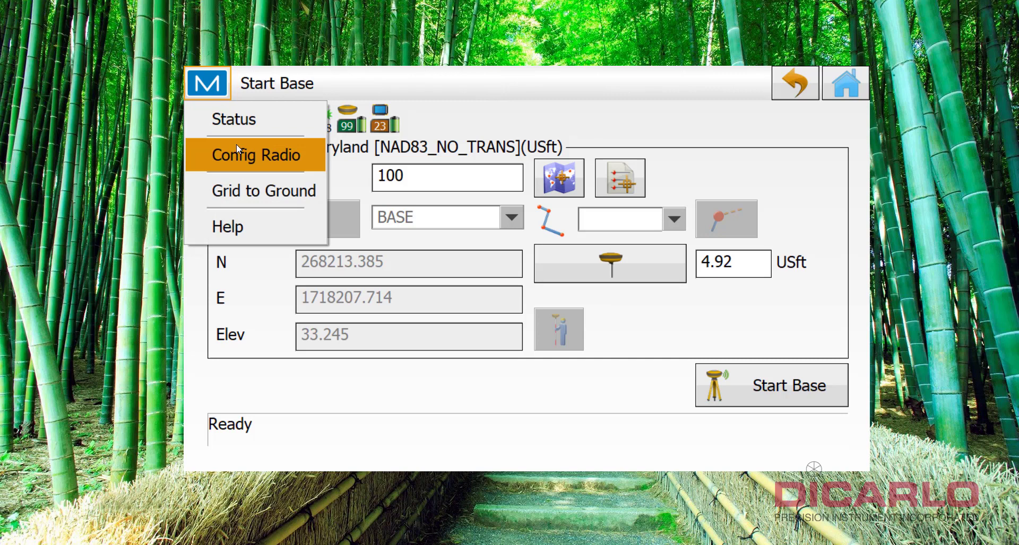
pyautogui.click(255, 155)
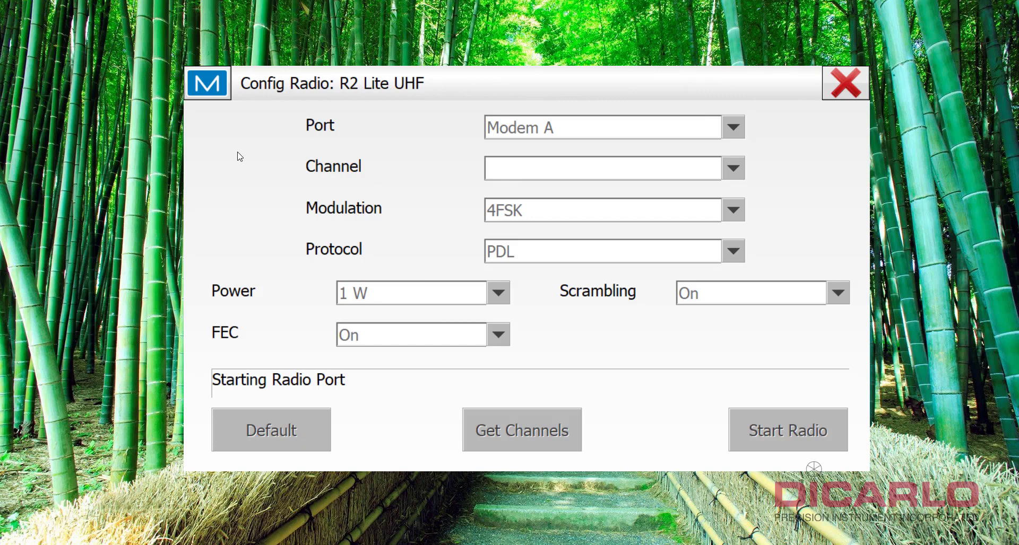
pyautogui.moveTo(561, 168)
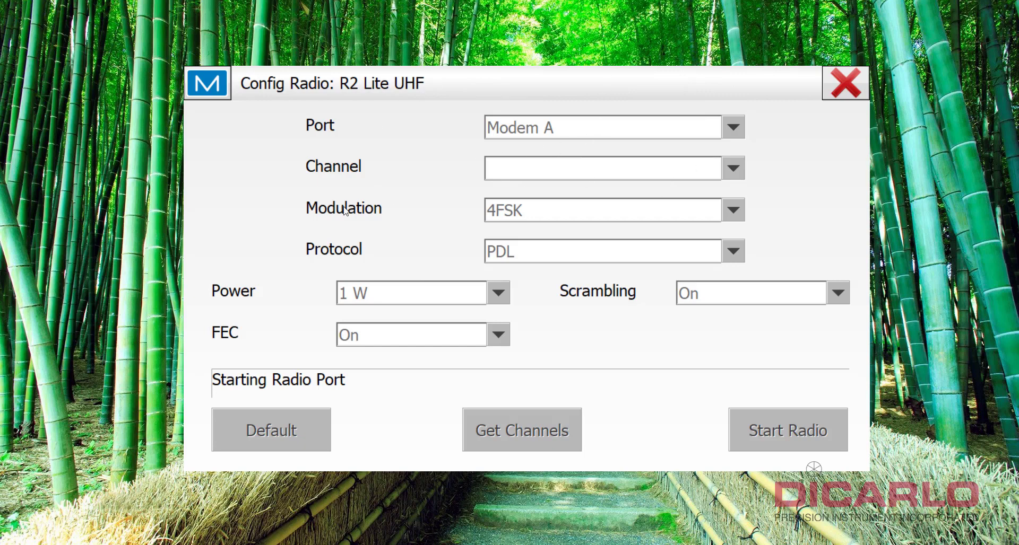
pyautogui.moveTo(543, 226)
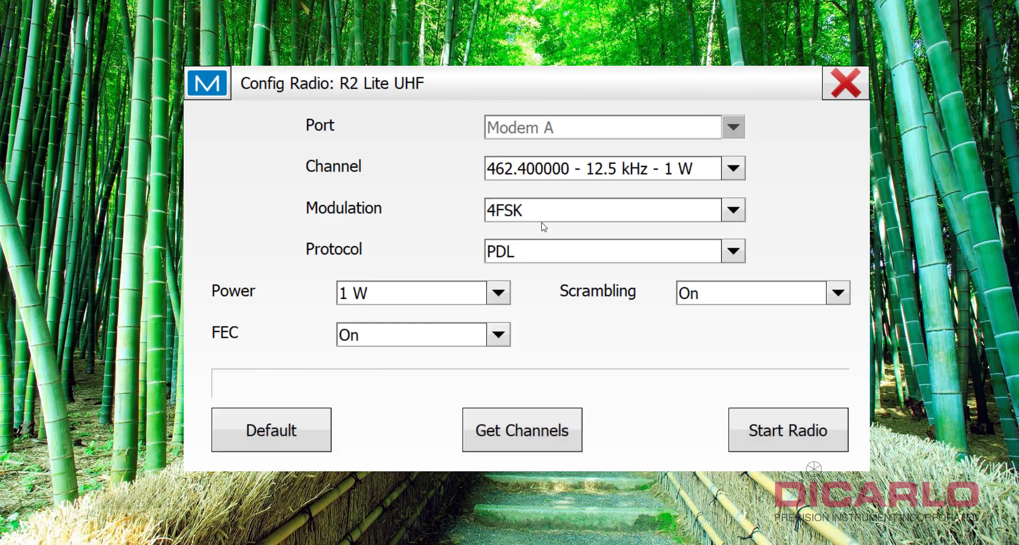
pyautogui.click(733, 169)
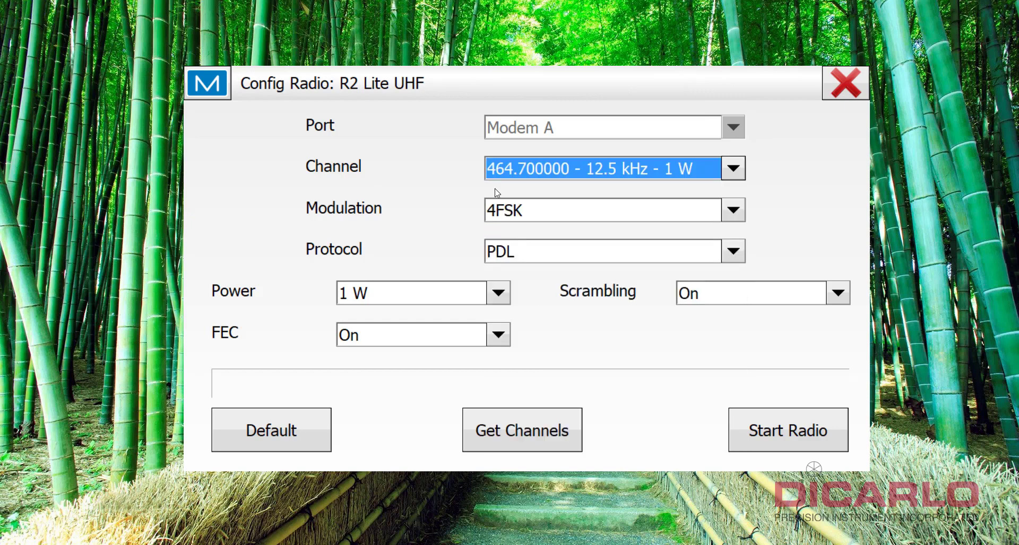
pyautogui.moveTo(637, 185)
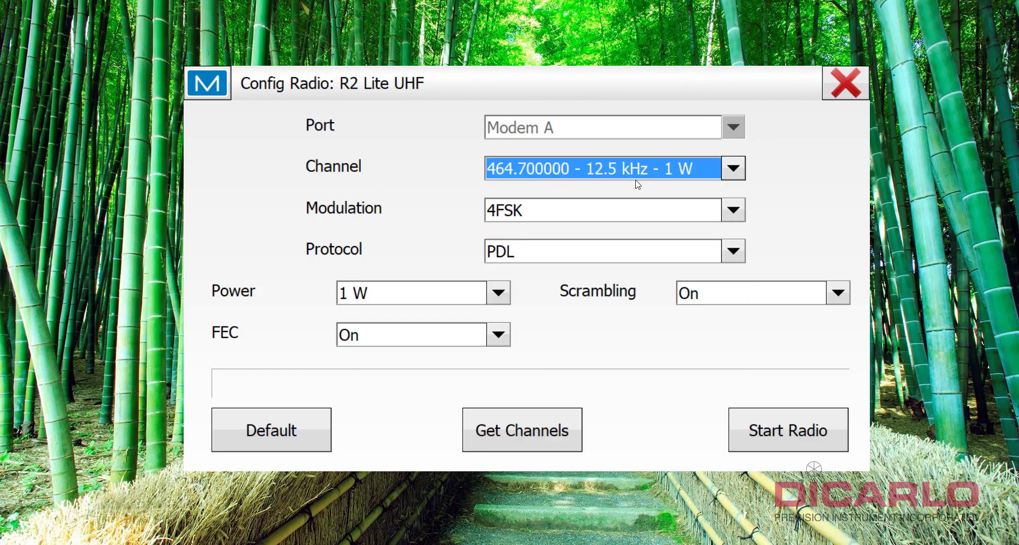
pyautogui.moveTo(605, 398)
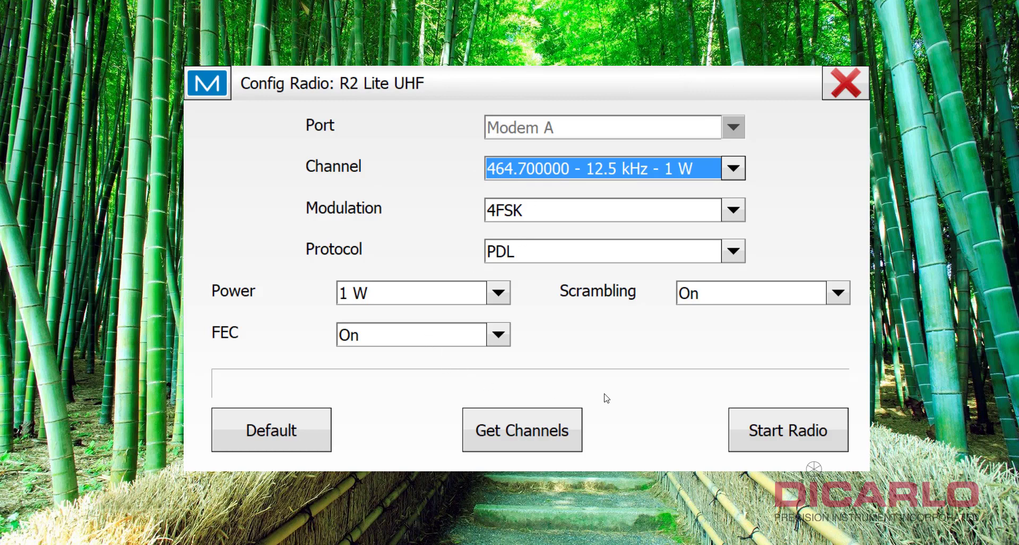
pyautogui.moveTo(580, 175)
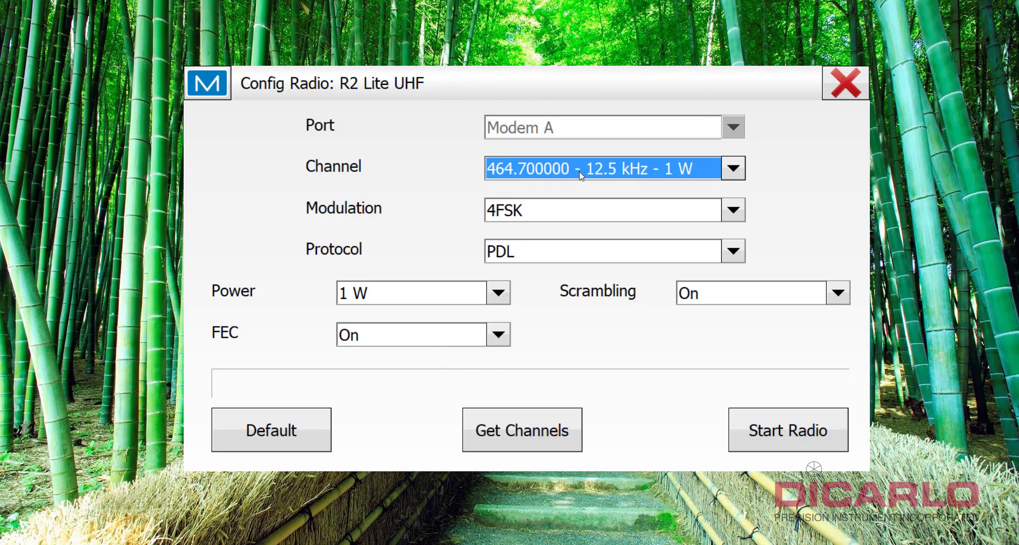
pyautogui.moveTo(509, 362)
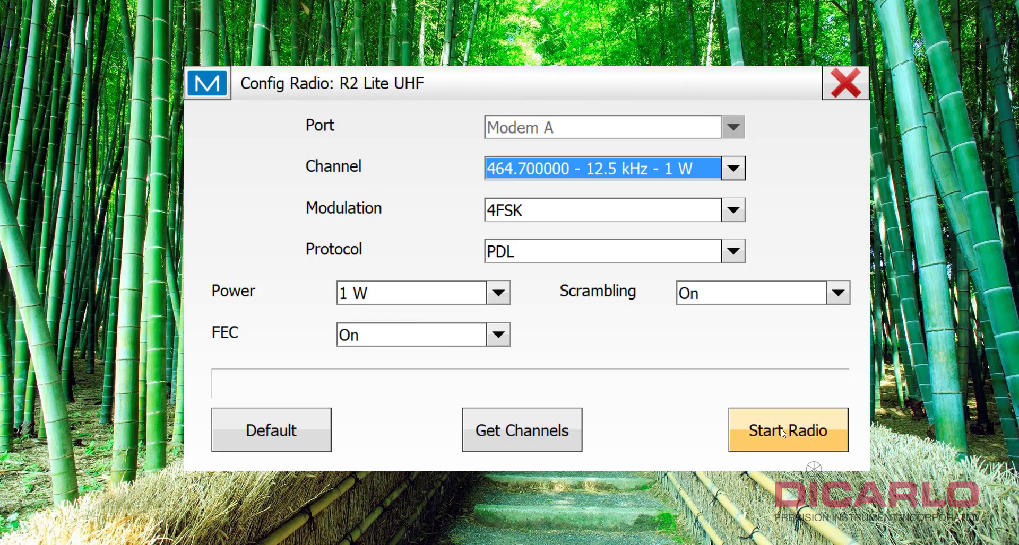
pyautogui.click(787, 430)
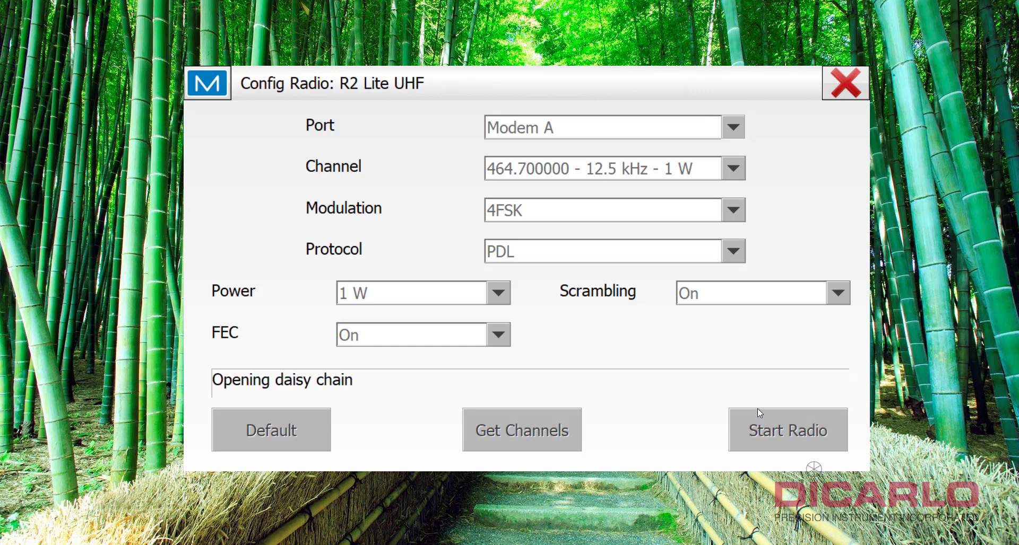
pyautogui.click(787, 430)
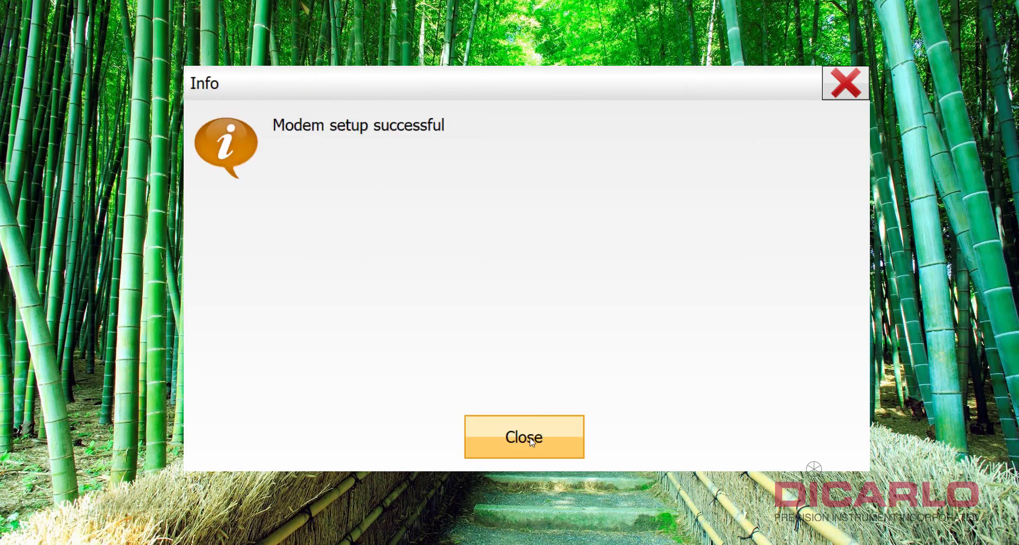
pyautogui.click(523, 437)
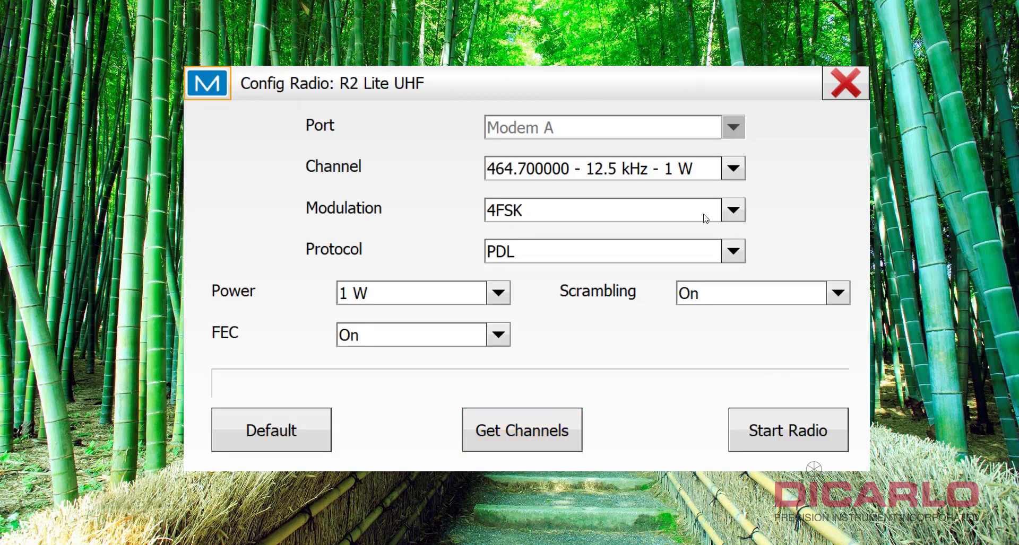
pyautogui.click(845, 82)
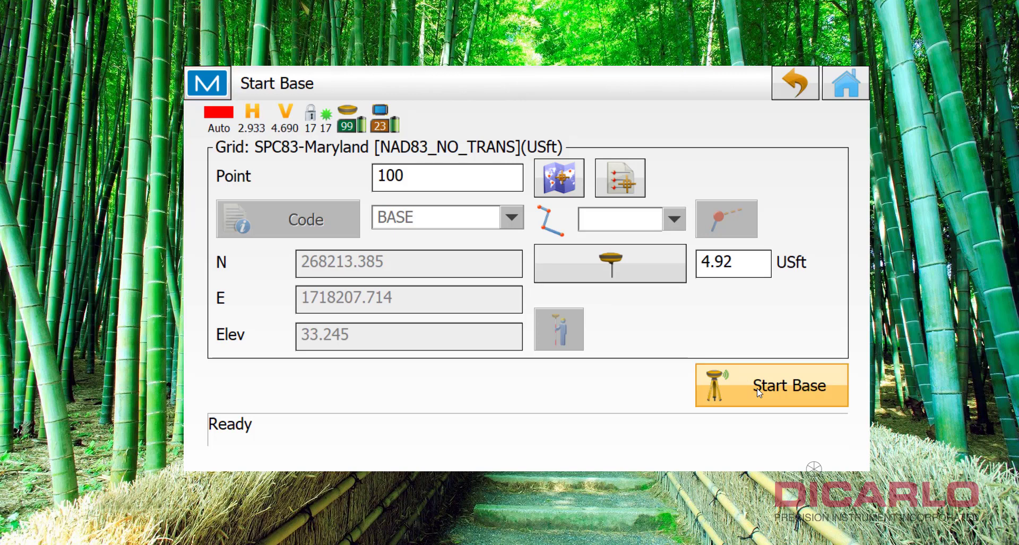
# - Start the base on point 100 and confirm going to Rover Connection
pyautogui.click(770, 386)
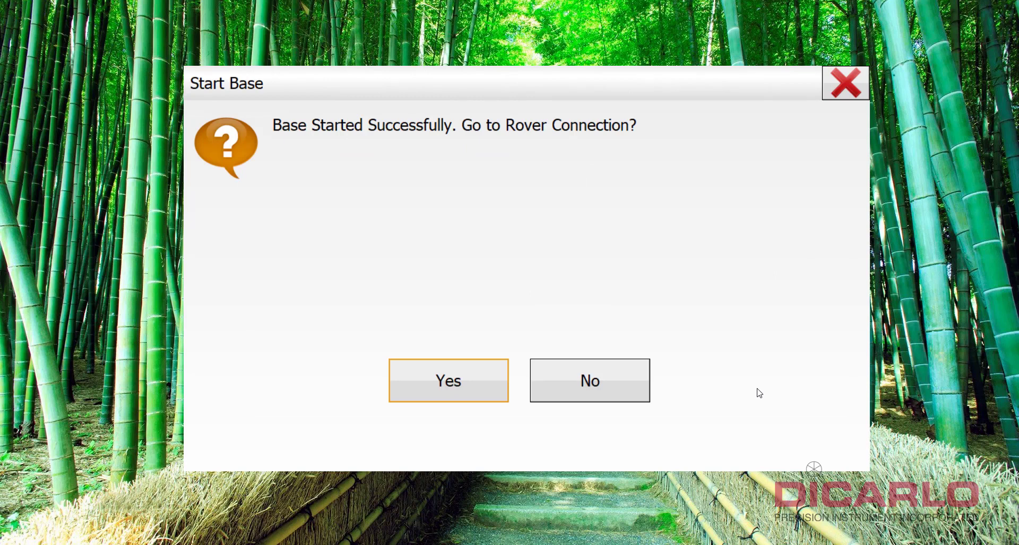
pyautogui.moveTo(476, 114)
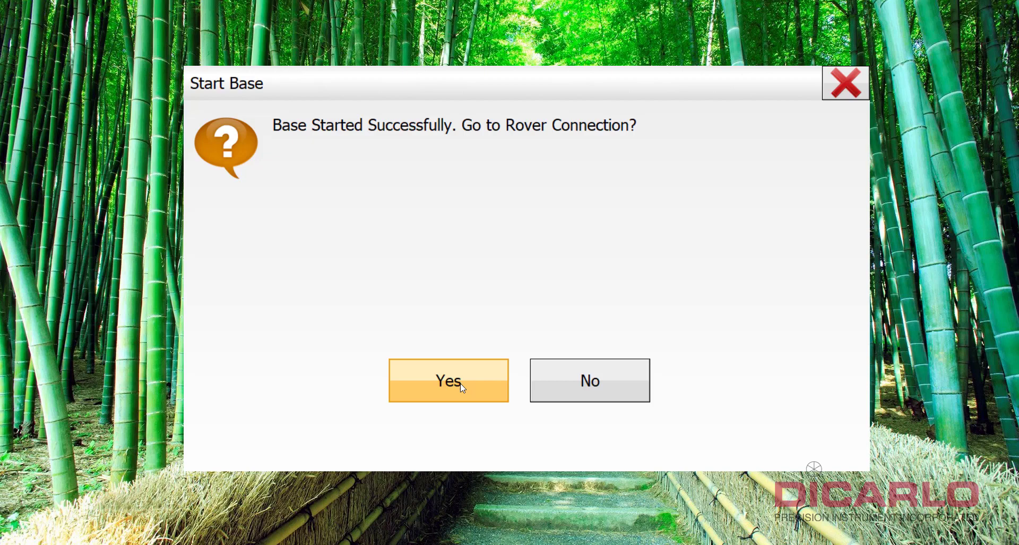
pyautogui.click(447, 381)
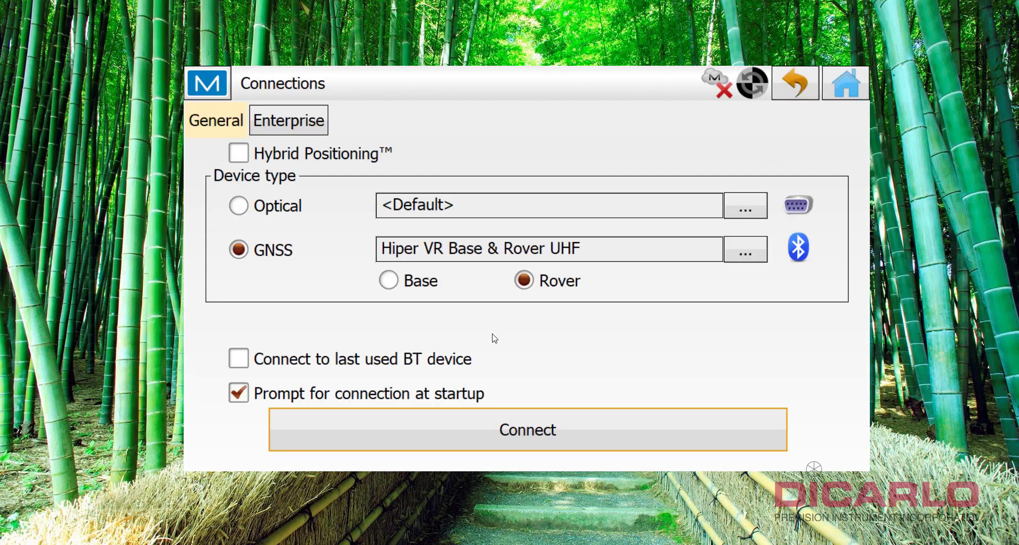
pyautogui.moveTo(408, 293)
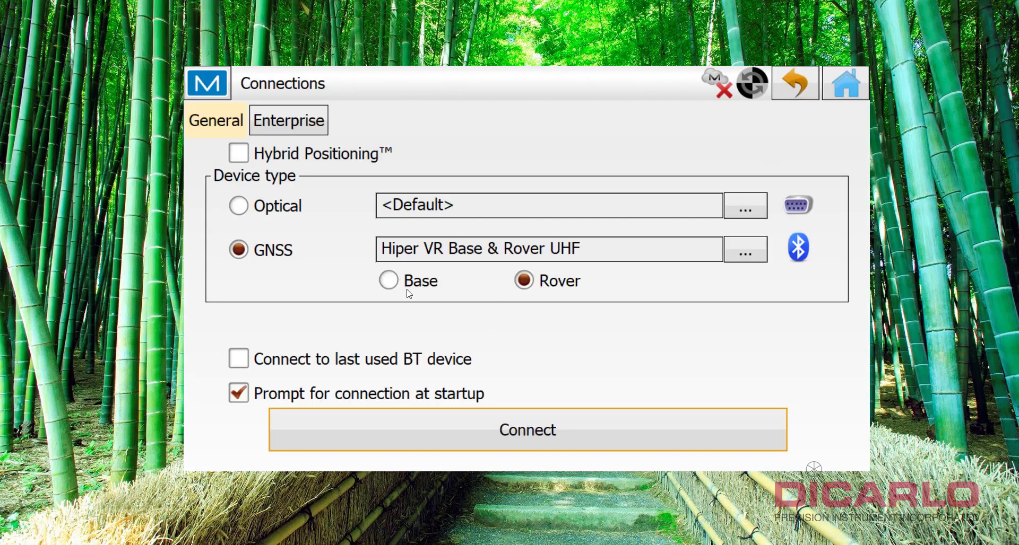
pyautogui.moveTo(509, 327)
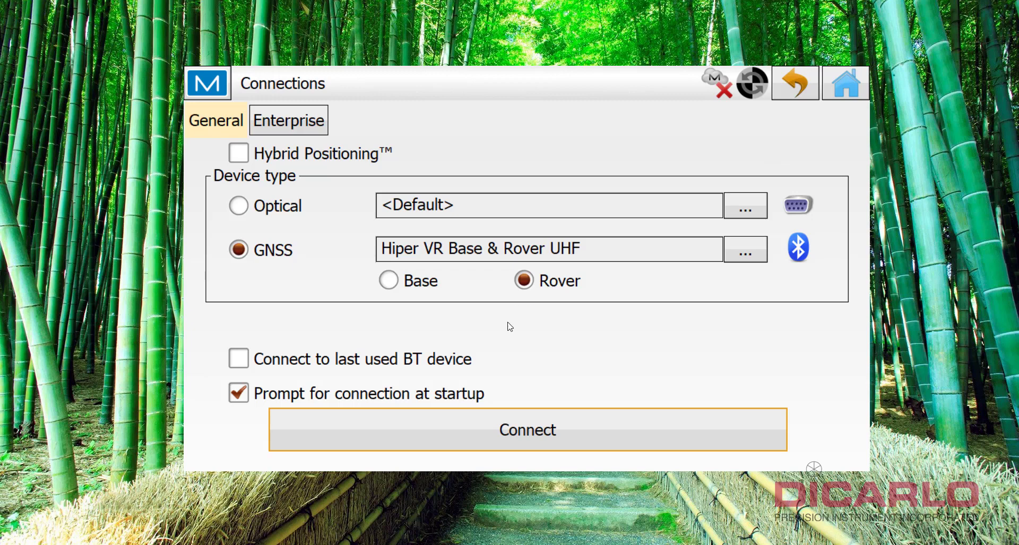
pyautogui.moveTo(527, 430)
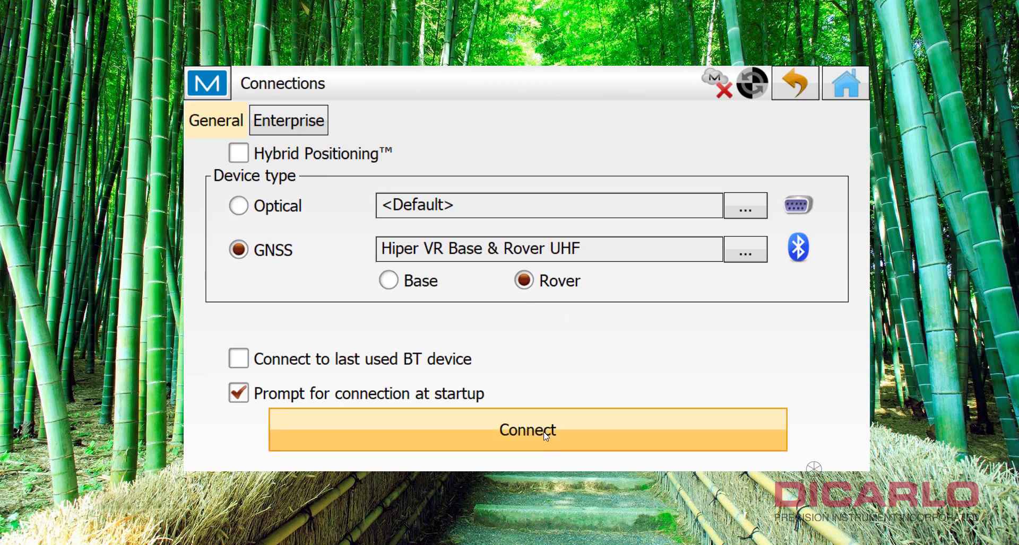
# - Connect as GNSS rover and pick receiver HVR-1448-13595 from the discovered devices
pyautogui.click(527, 430)
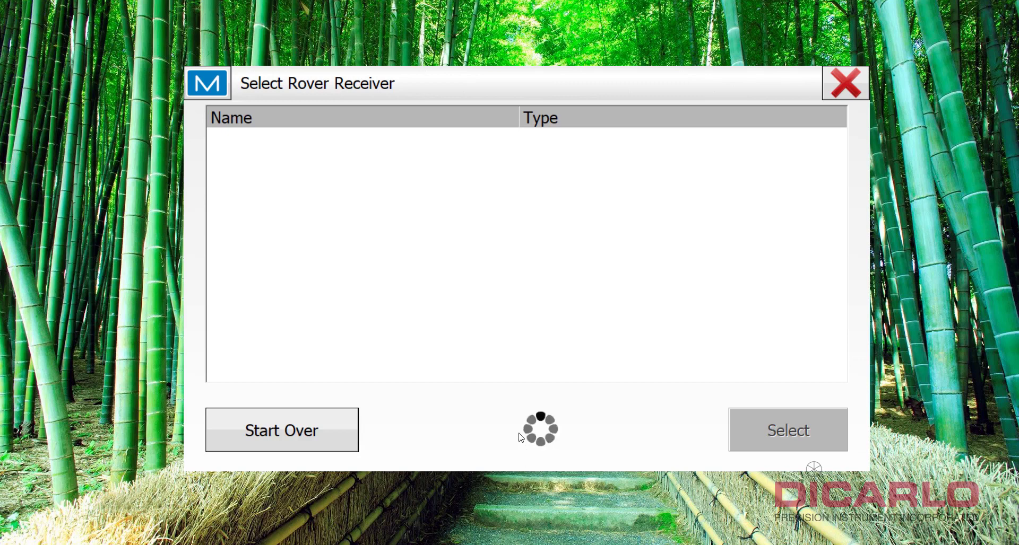
pyautogui.moveTo(472, 305)
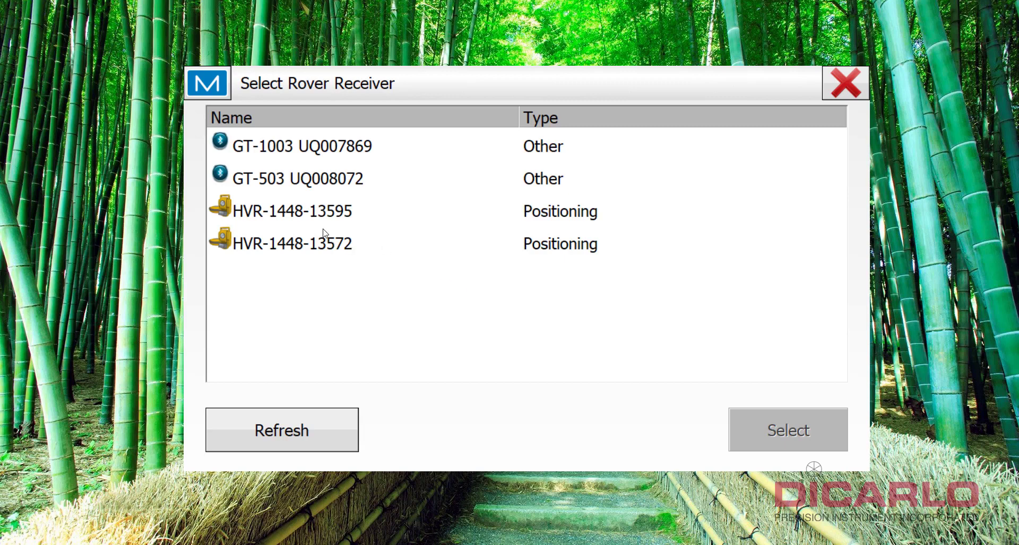
pyautogui.click(292, 211)
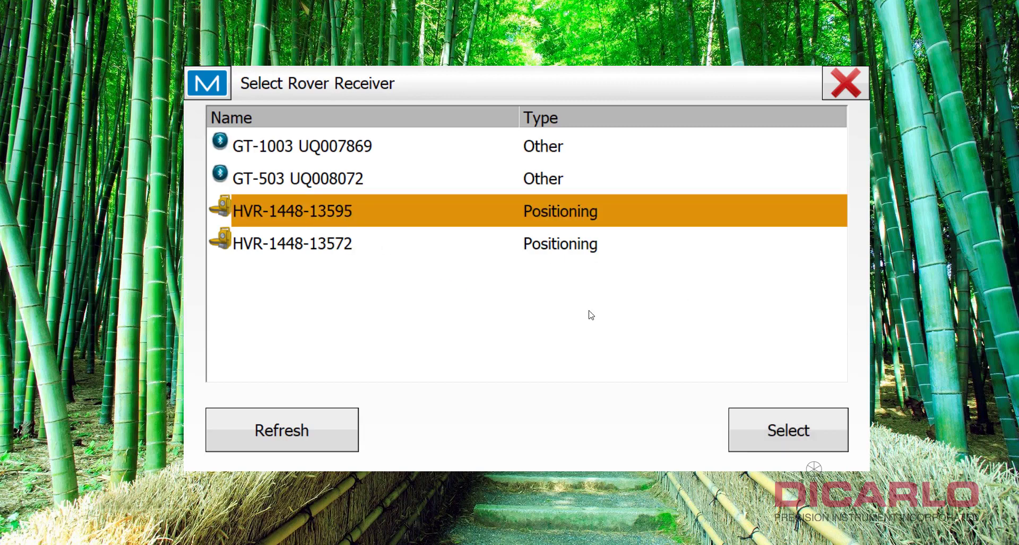
# - Select rover receiver HVR-1448-13595, connecting over Bluetooth into the R2 Lite UHF Config Radio
pyautogui.click(787, 430)
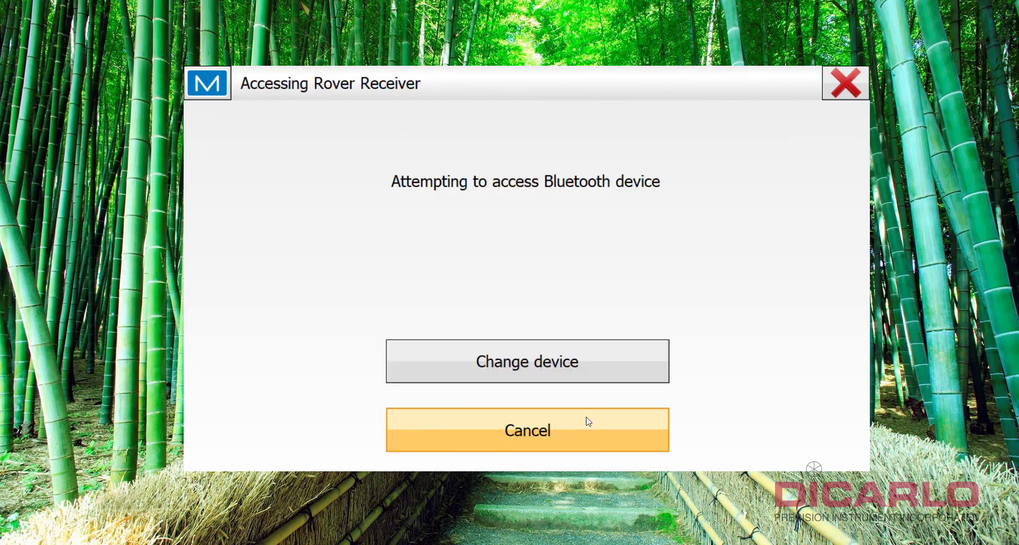
pyautogui.click(526, 360)
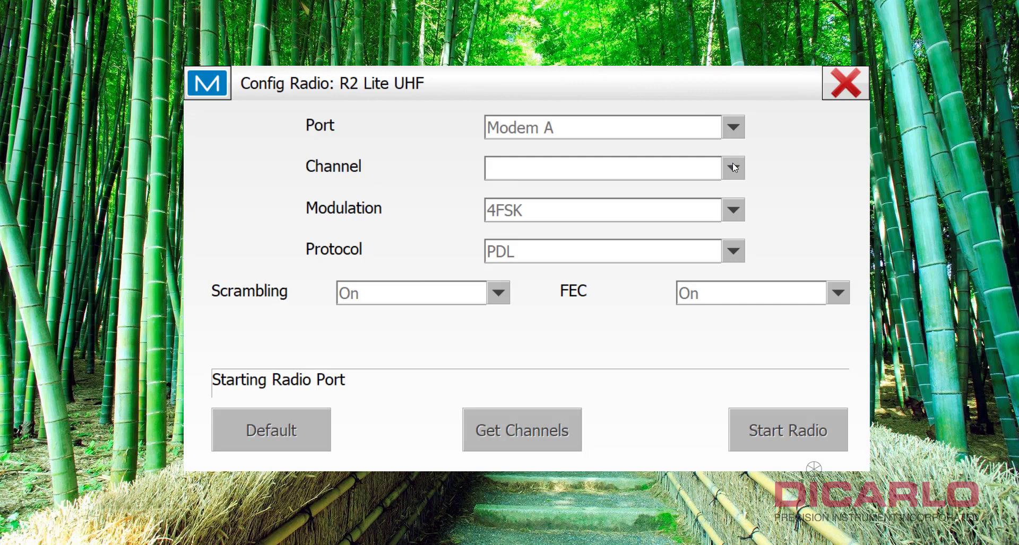
pyautogui.moveTo(733, 169)
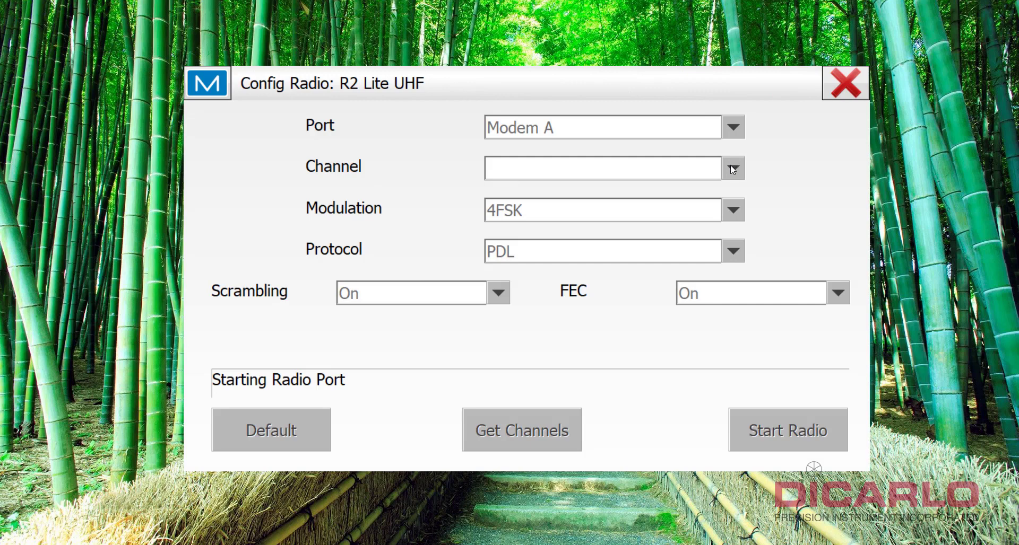
pyautogui.moveTo(728, 170)
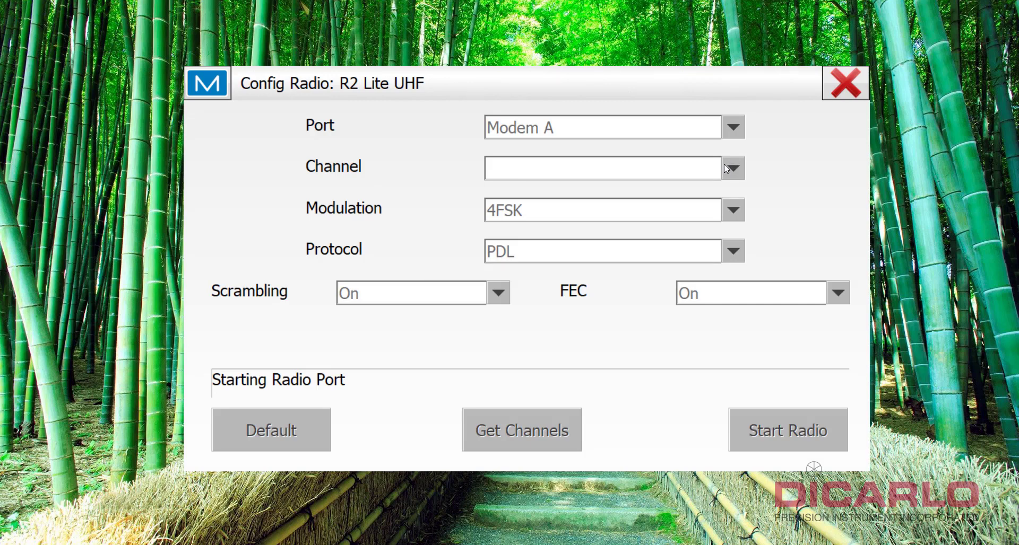
pyautogui.moveTo(317, 89)
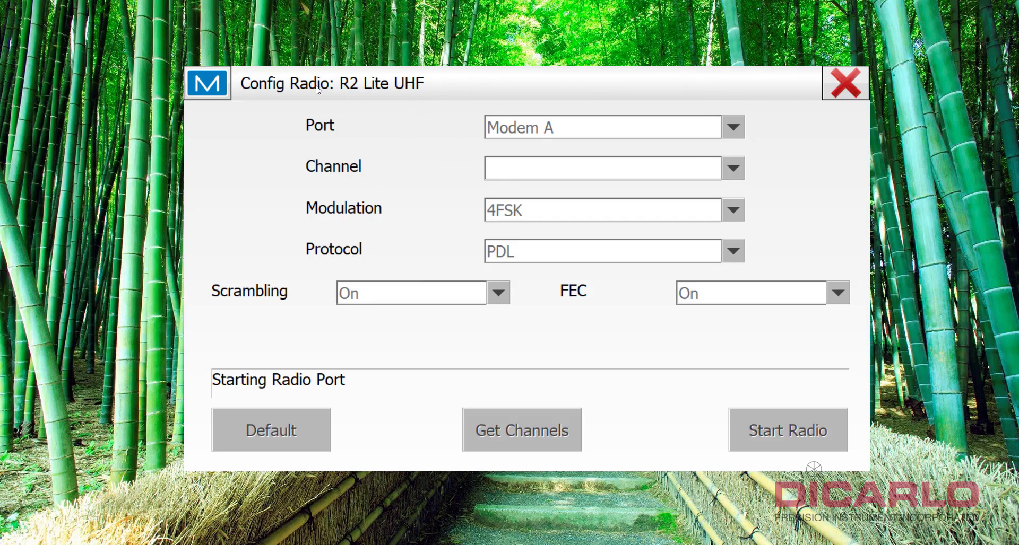
pyautogui.moveTo(773, 171)
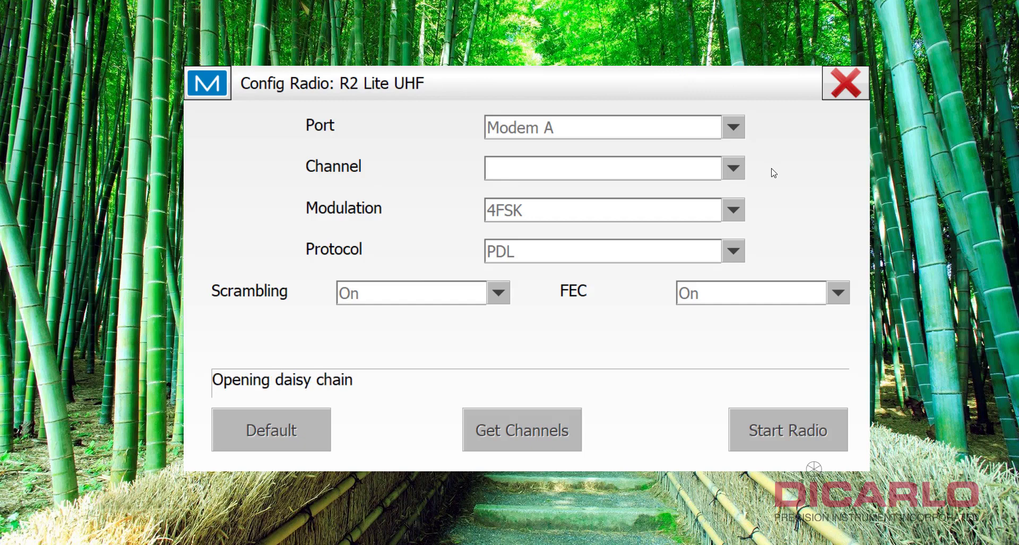
pyautogui.moveTo(769, 174)
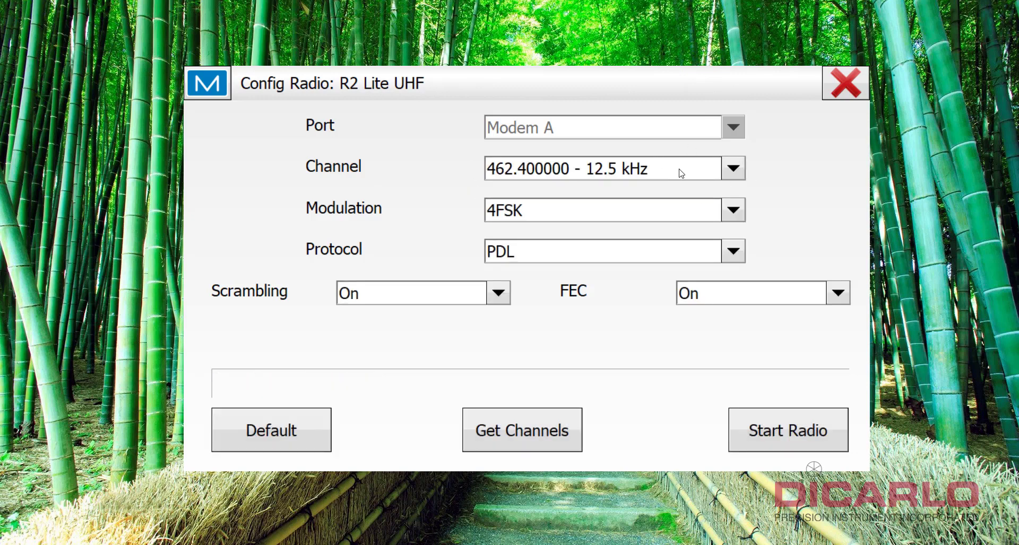
# - Start the rover radio on channel 462.400000 - 12.5 kHz, then return home
pyautogui.click(522, 430)
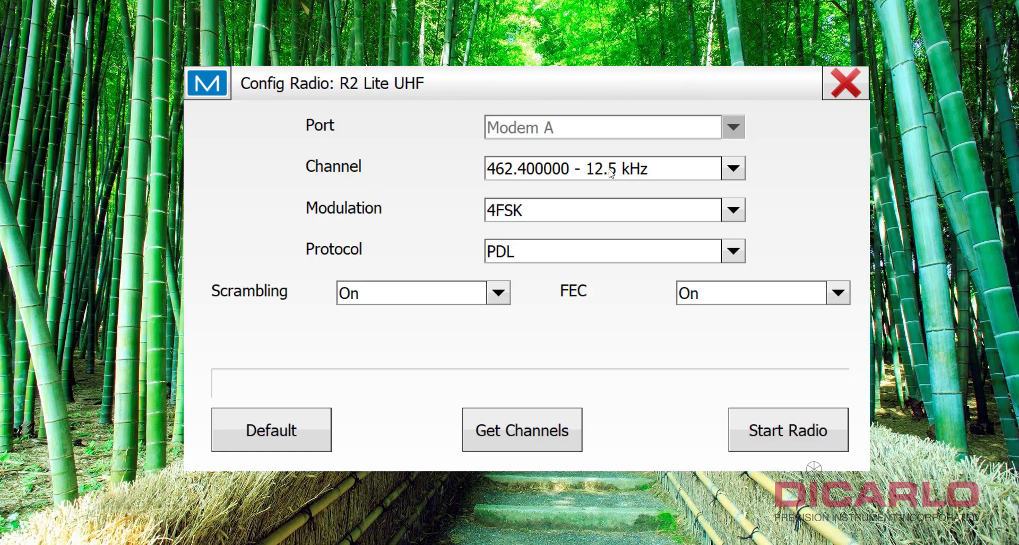
pyautogui.click(732, 169)
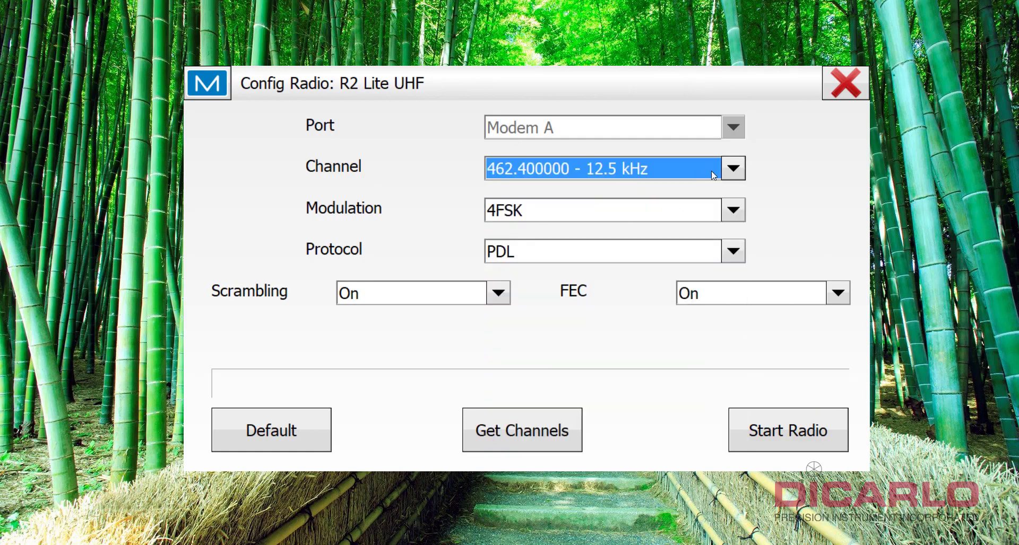
pyautogui.click(787, 430)
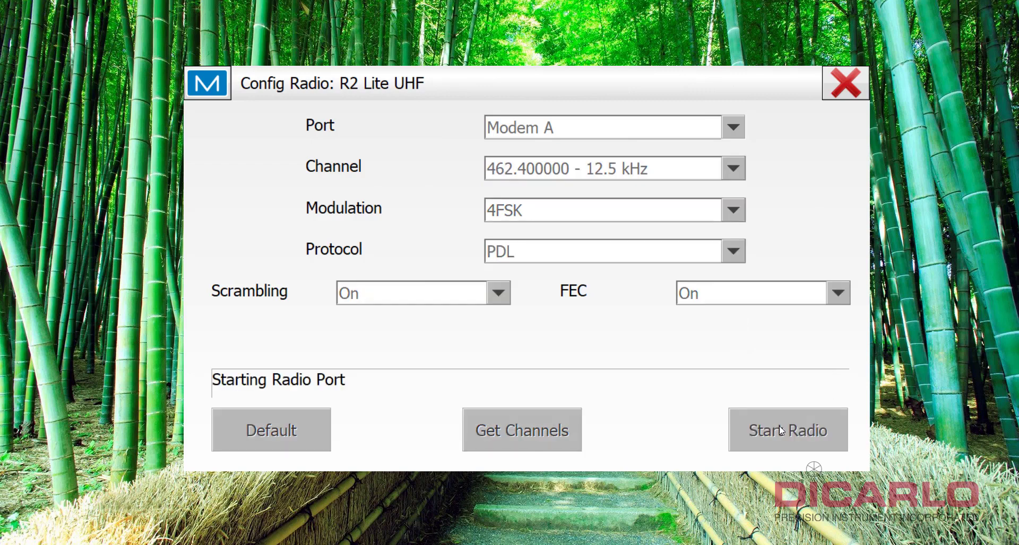
pyautogui.click(788, 429)
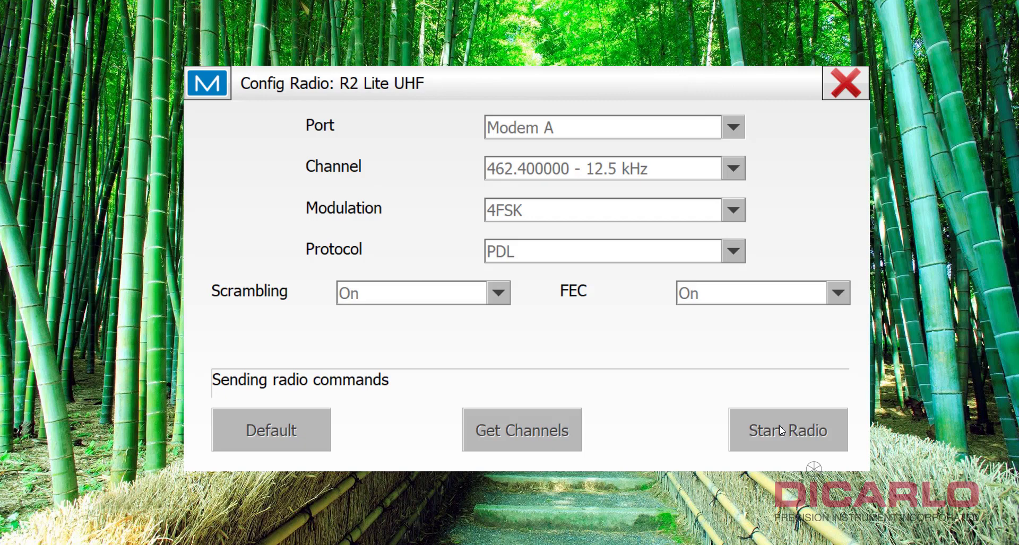
pyautogui.click(787, 430)
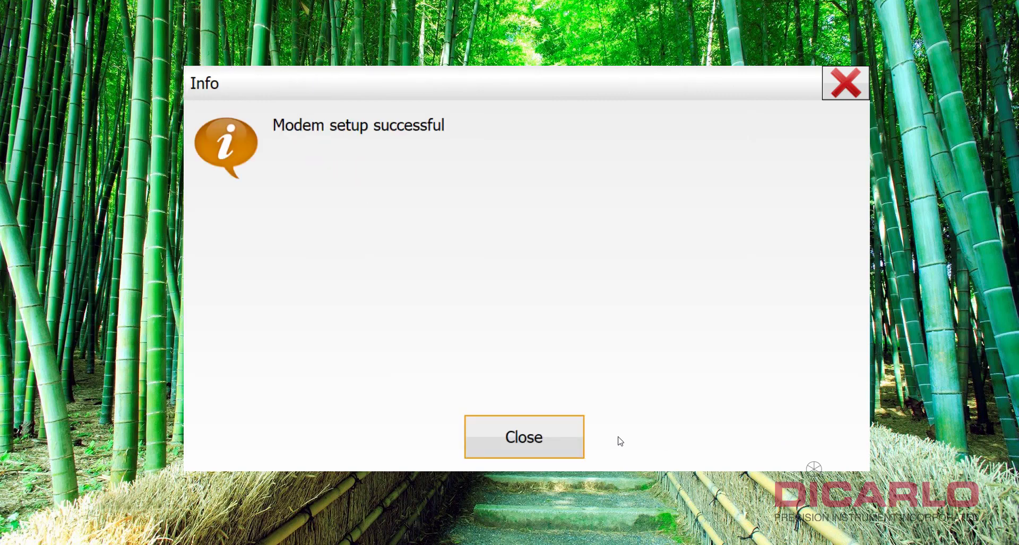
pyautogui.click(523, 436)
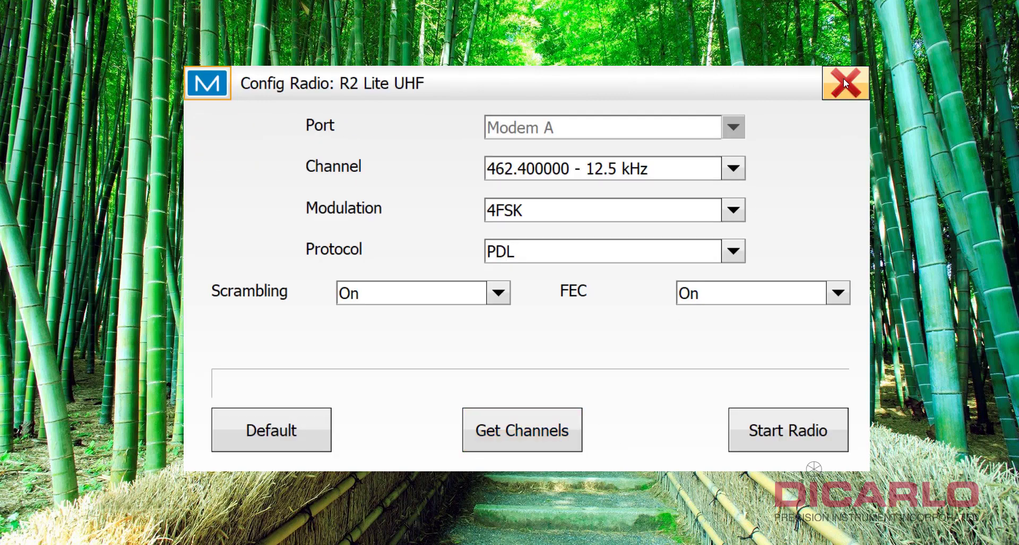
pyautogui.click(846, 83)
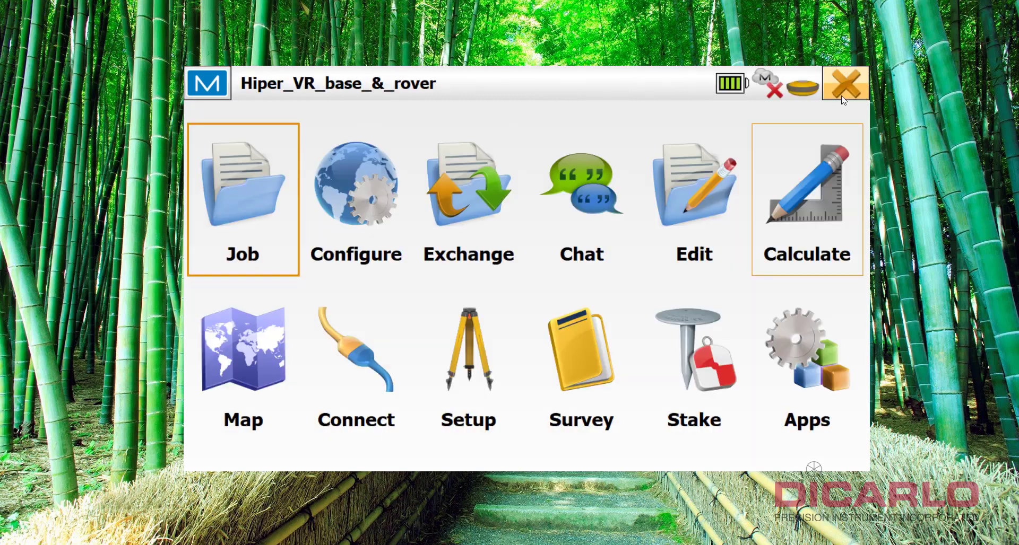
pyautogui.moveTo(799, 84)
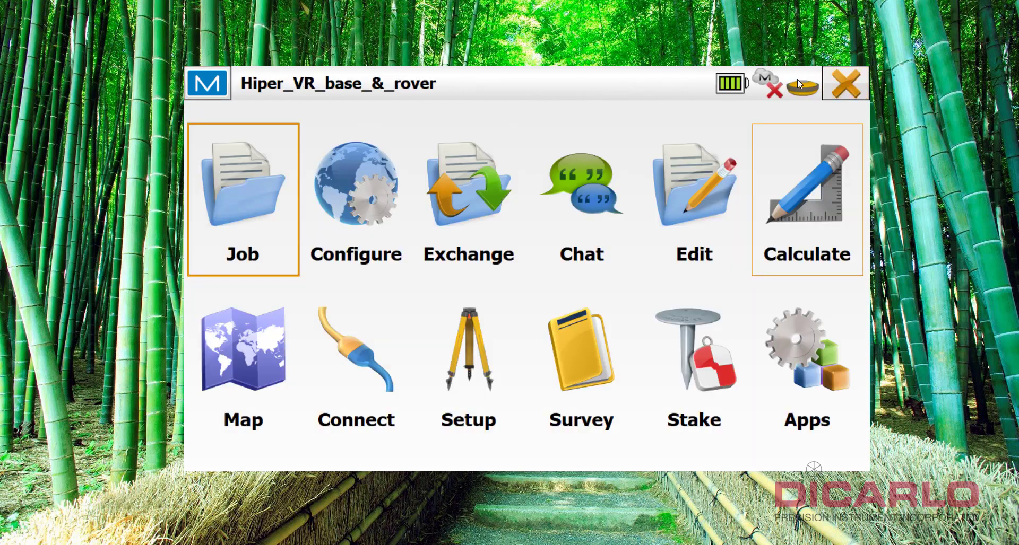
pyautogui.moveTo(803, 82)
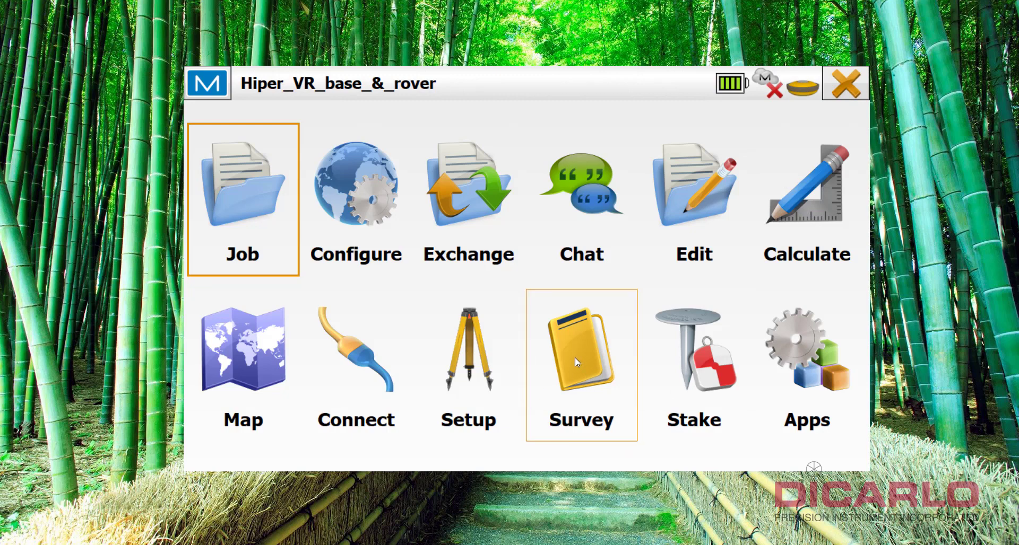
# - Open Topo: Normal survey for point 101 coded BASE, 6.56 USft antenna height
pyautogui.click(581, 349)
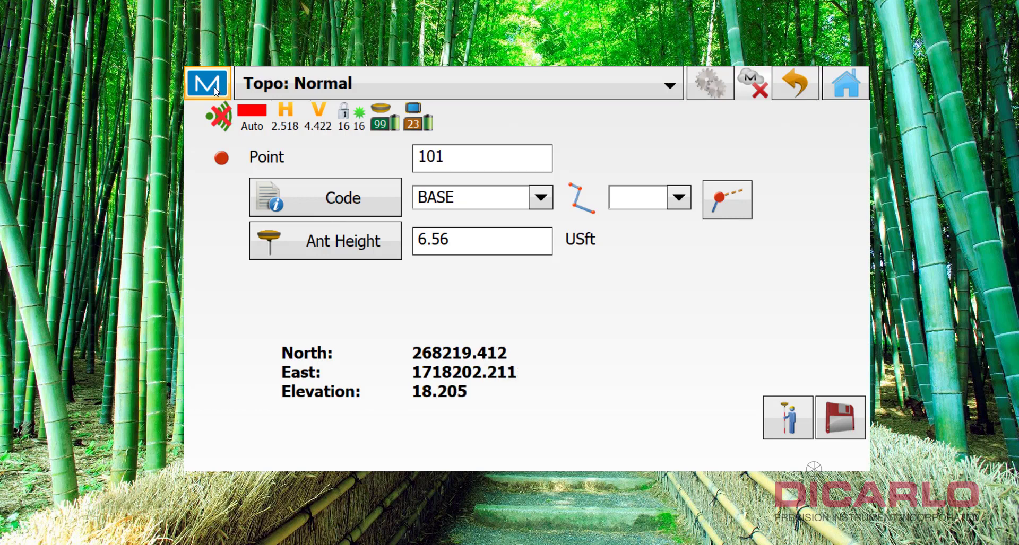
# - Restart the rover UHF radio on 464.700000 - 12.5 kHz via Setup > Config Radio
pyautogui.click(207, 83)
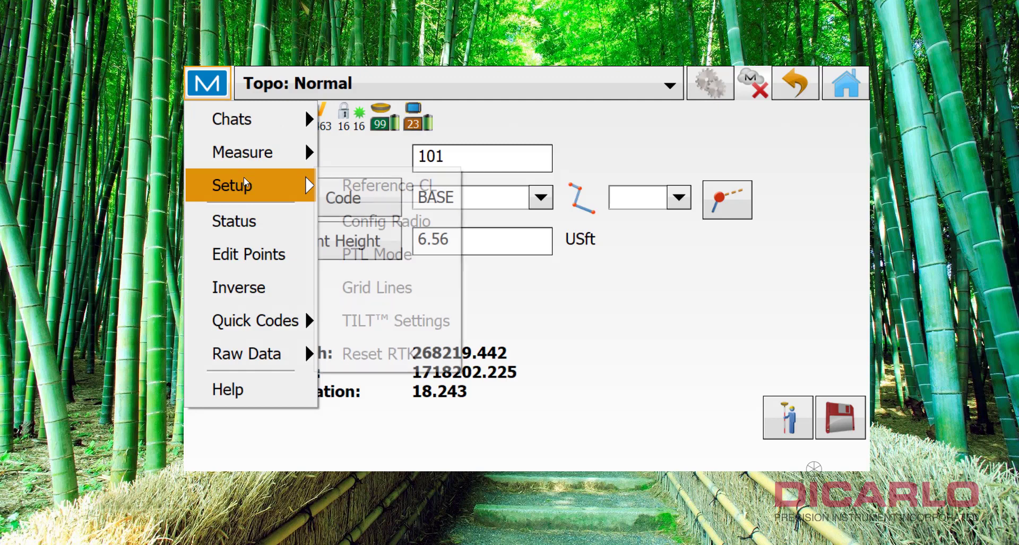
pyautogui.moveTo(387, 221)
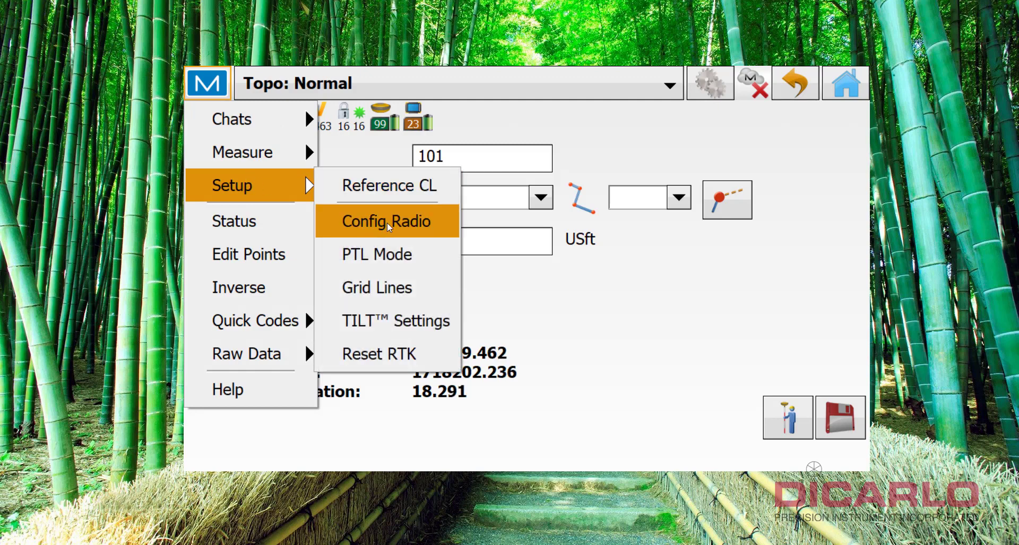
pyautogui.click(384, 222)
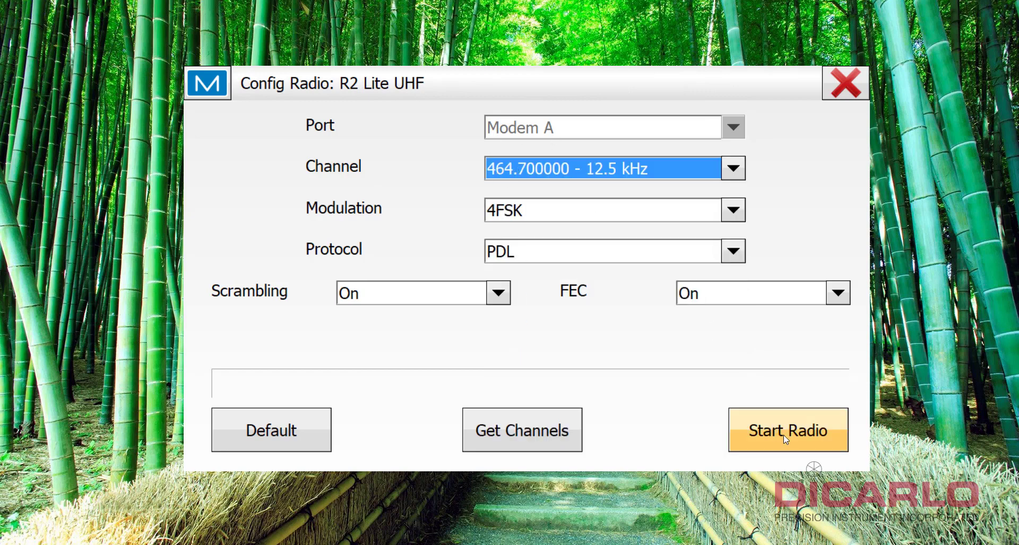
pyautogui.click(786, 429)
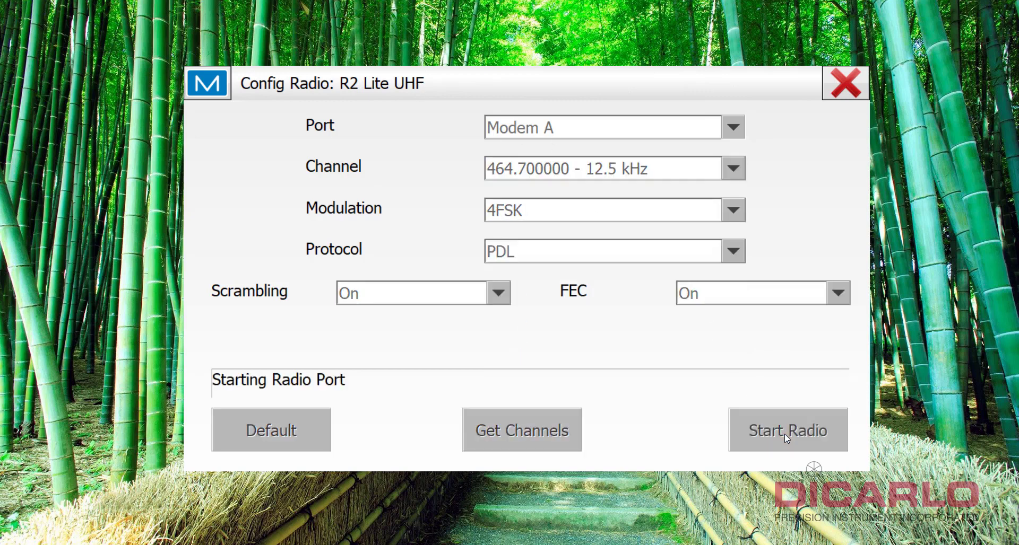
pyautogui.click(787, 430)
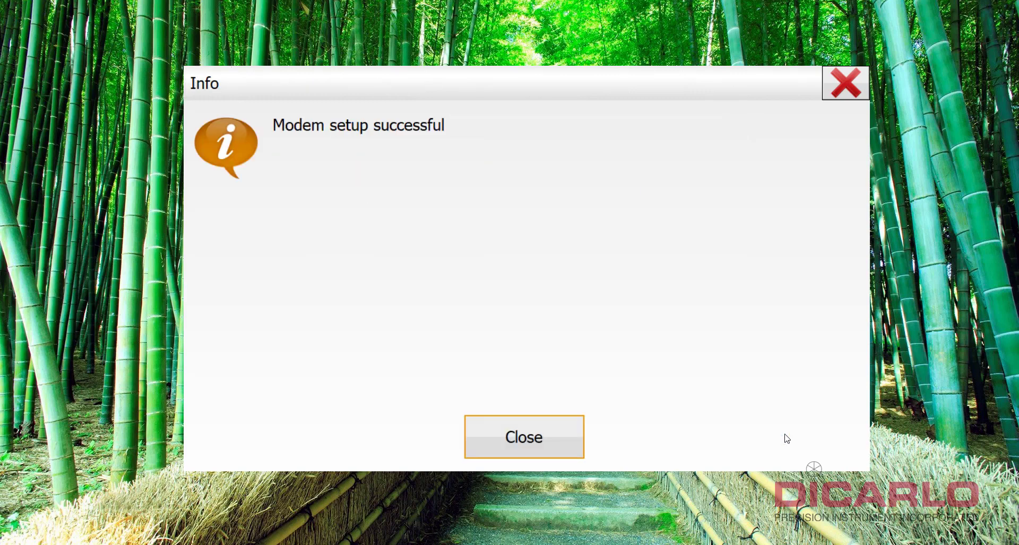
pyautogui.click(523, 436)
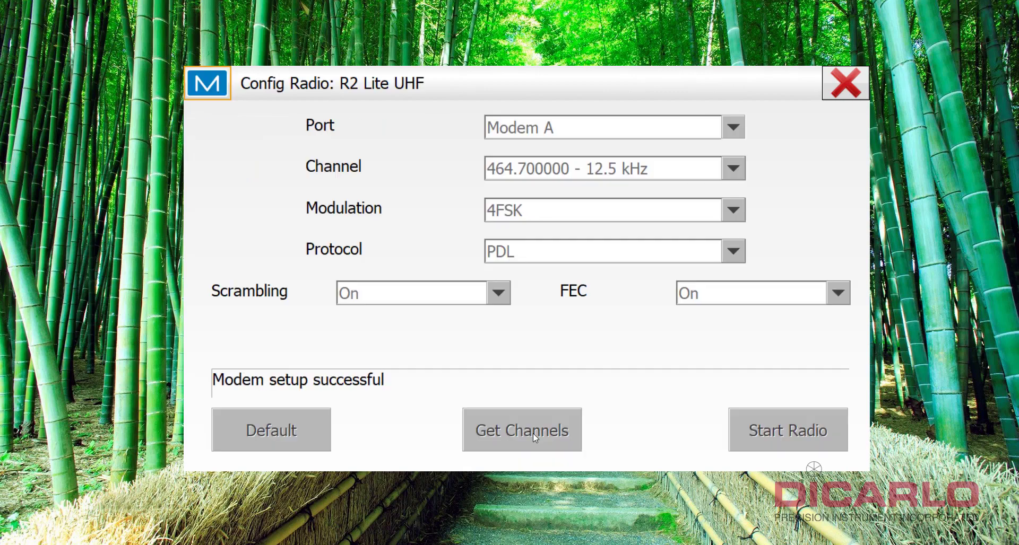
pyautogui.click(522, 430)
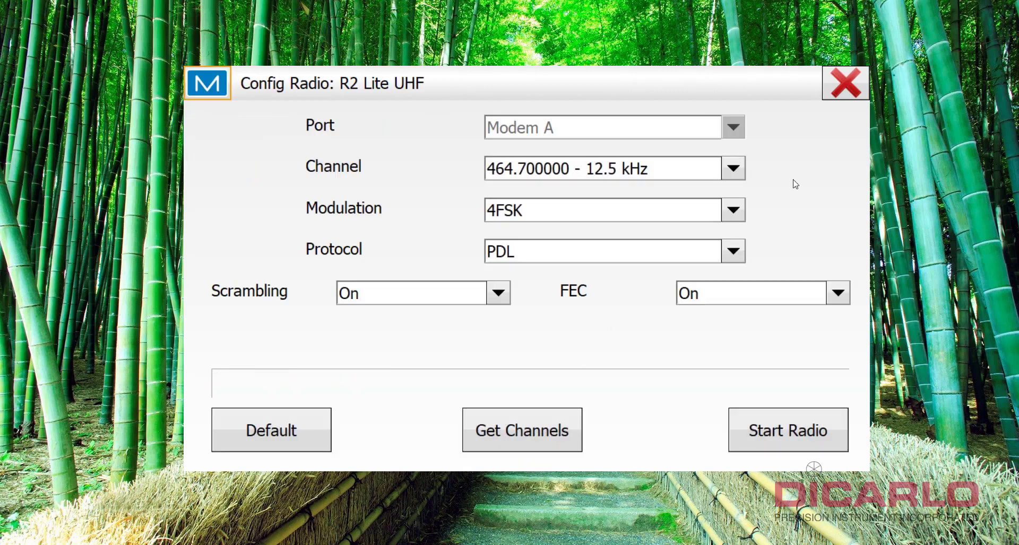
# - Dismiss the base station update notices and view the Fixed rover on the map near point 100
pyautogui.click(845, 83)
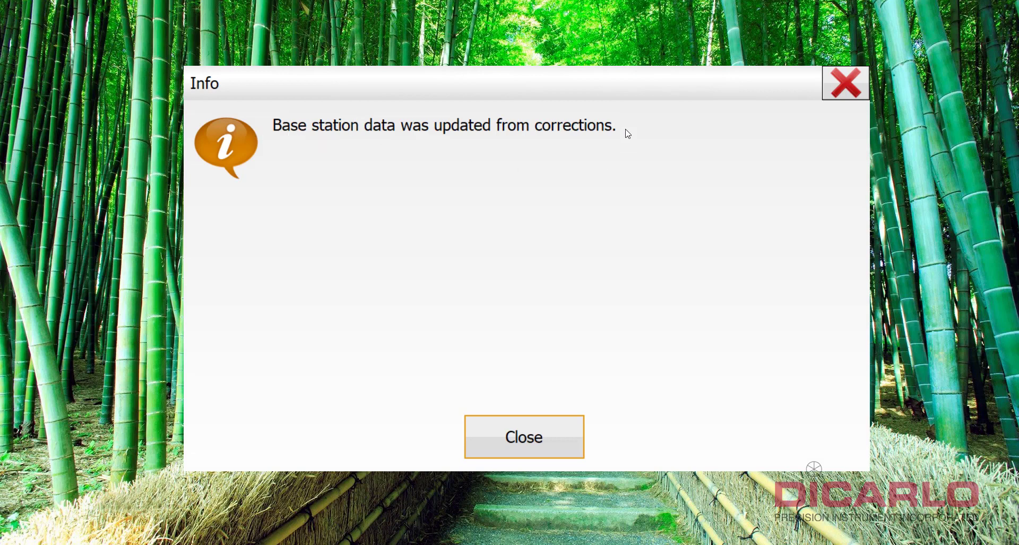
pyautogui.moveTo(351, 145)
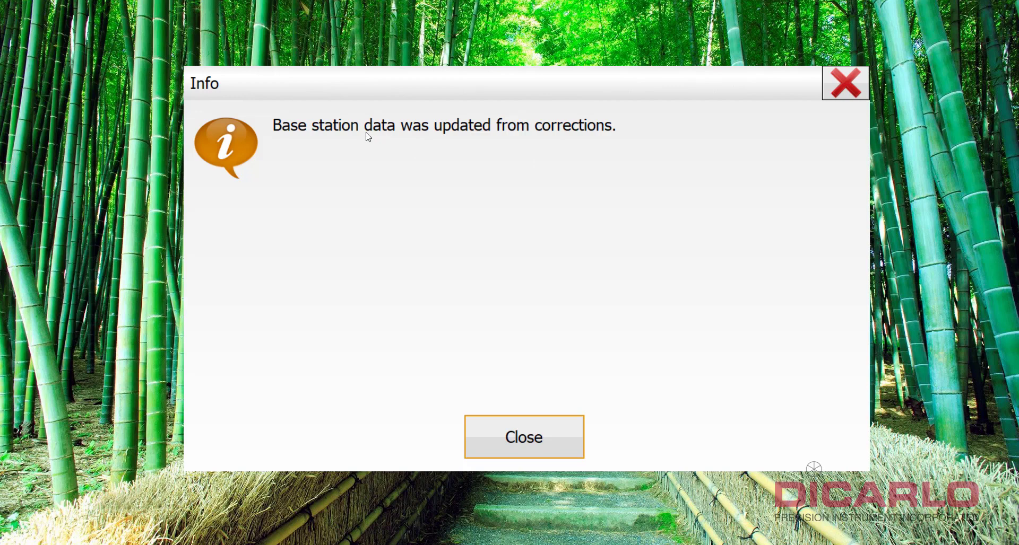
pyautogui.click(523, 436)
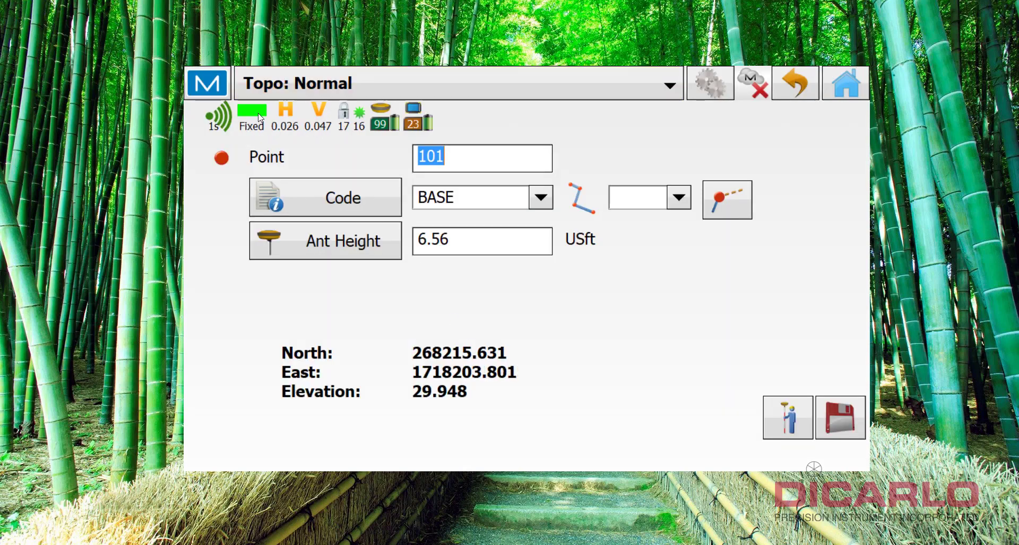
pyautogui.click(455, 84)
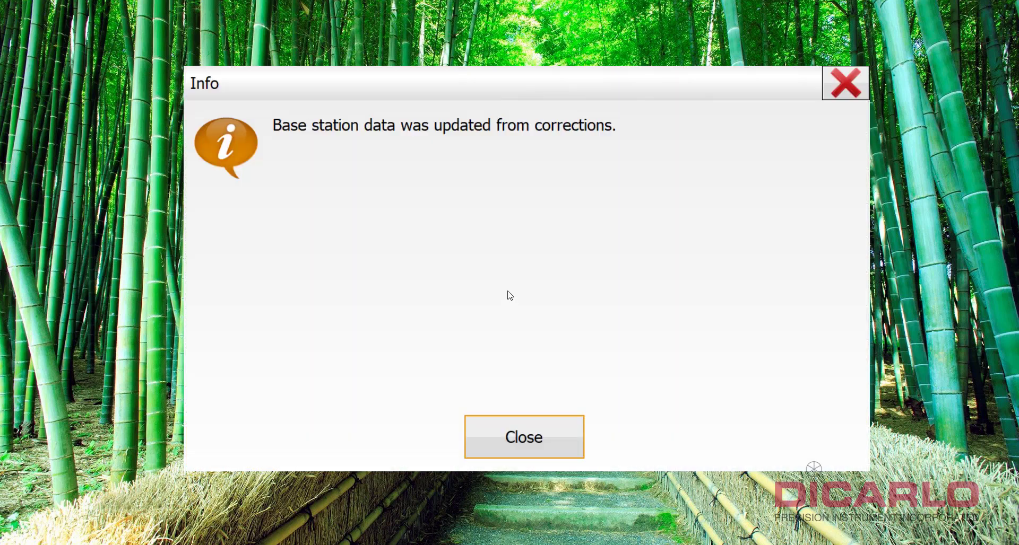
pyautogui.moveTo(610, 127)
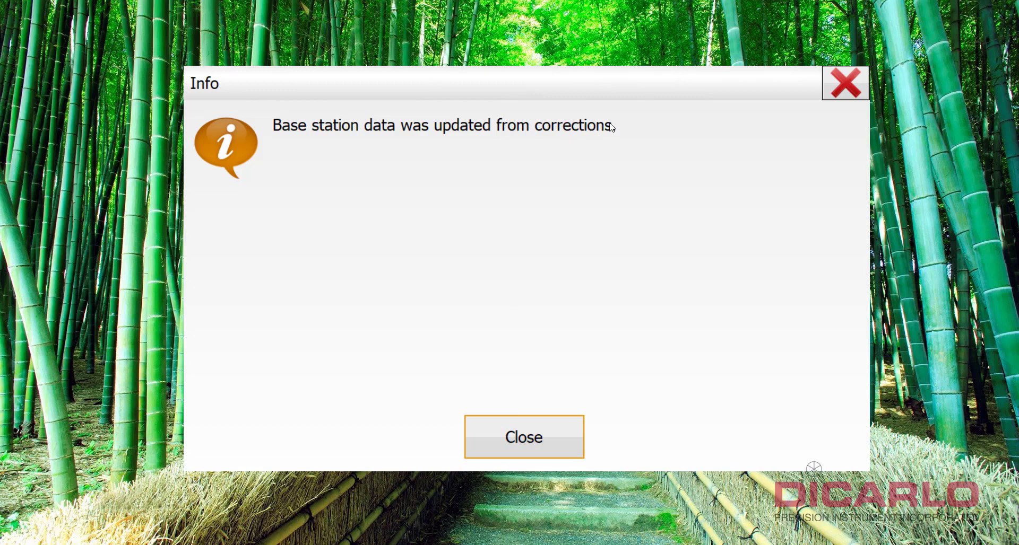
pyautogui.moveTo(629, 157)
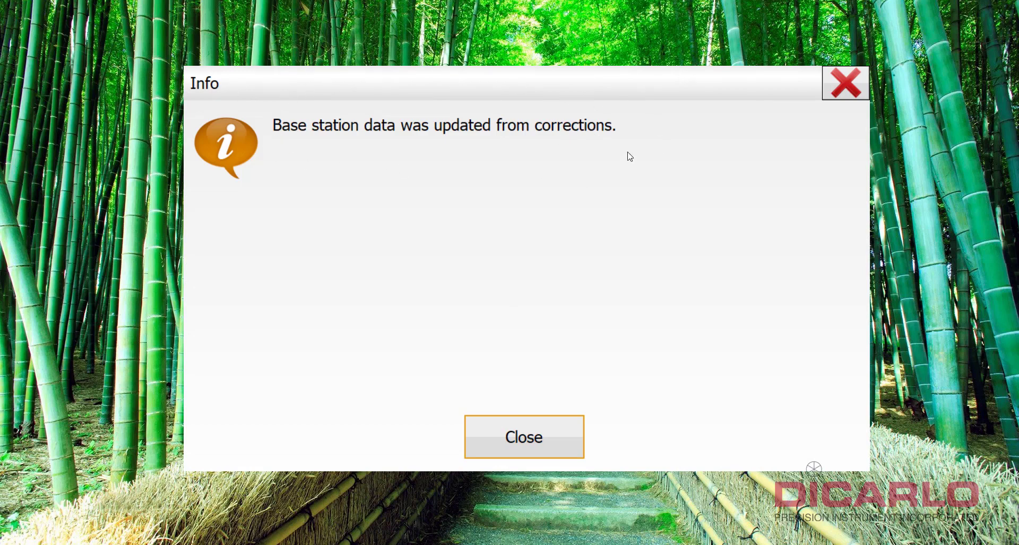
pyautogui.click(522, 436)
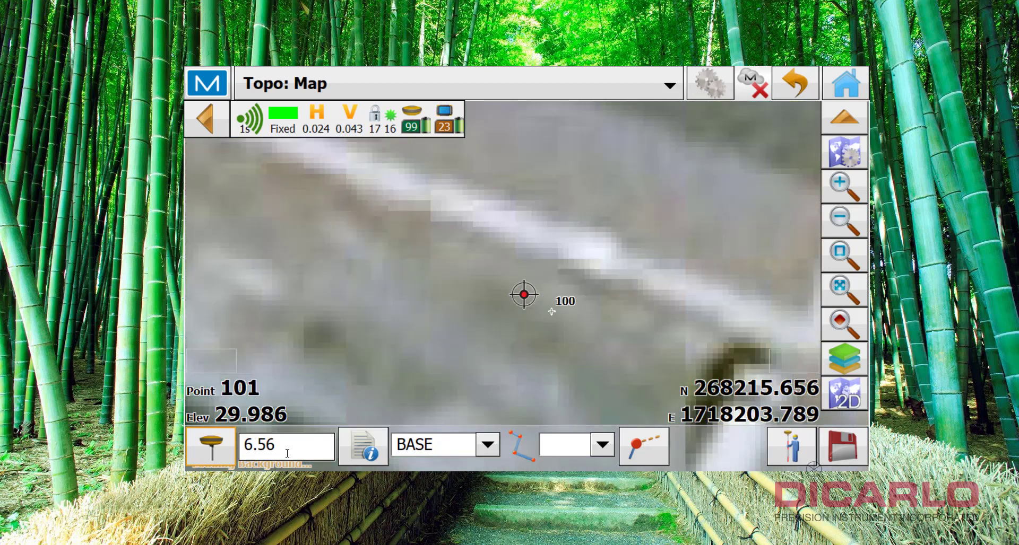
# - Enter 1.5 as the antenna height and convert it to 4.92 USft
pyautogui.click(286, 446)
pyautogui.write('1.5')
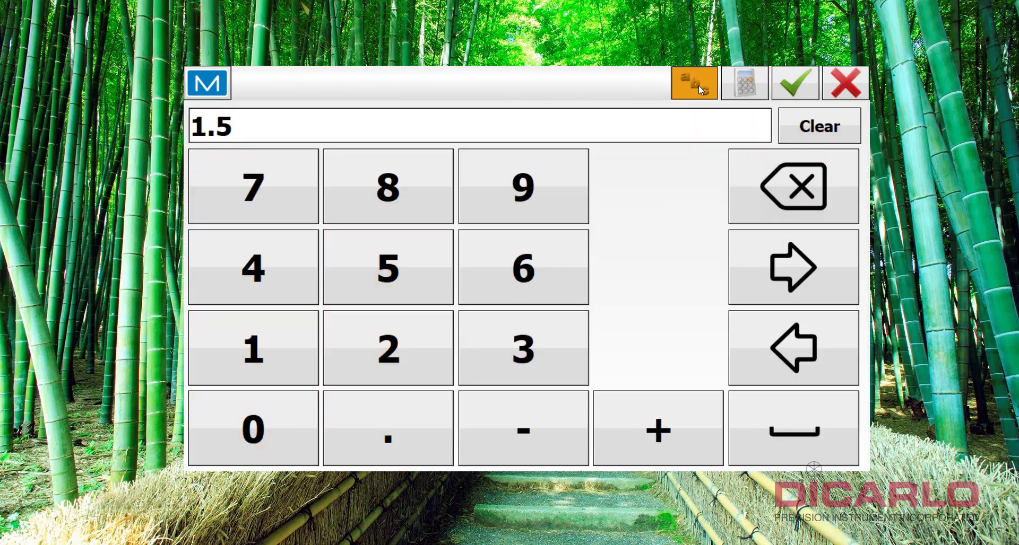
pyautogui.click(793, 84)
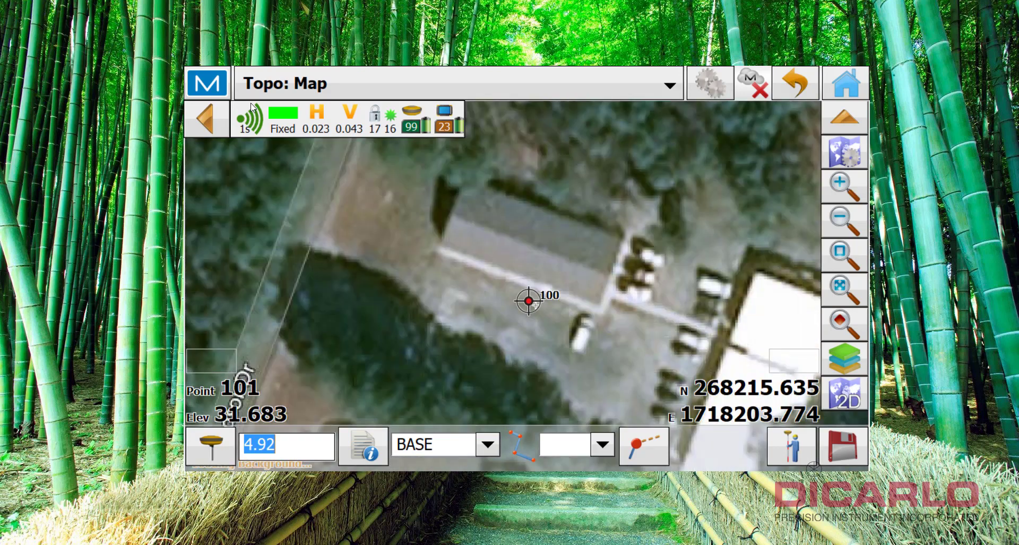
pyautogui.click(208, 84)
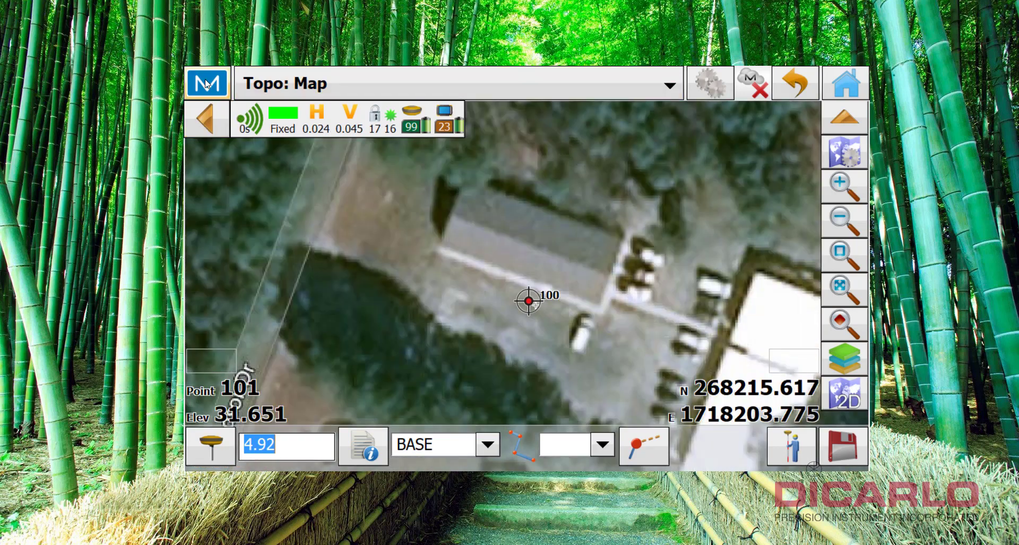
# - Review the receiver status, then go Home to the Hiper_VR_base_&_rover job screen
pyautogui.click(206, 84)
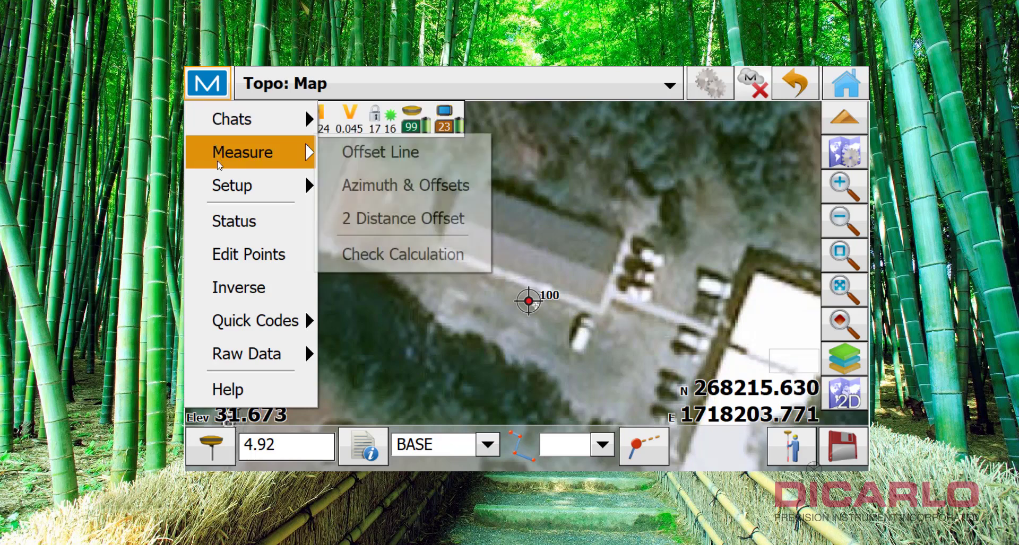
pyautogui.moveTo(233, 221)
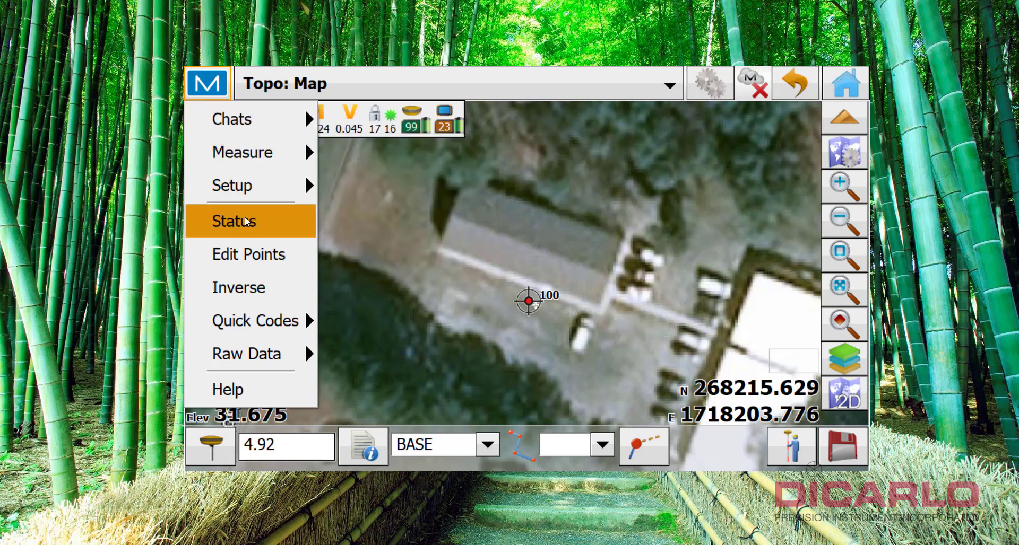
pyautogui.click(233, 221)
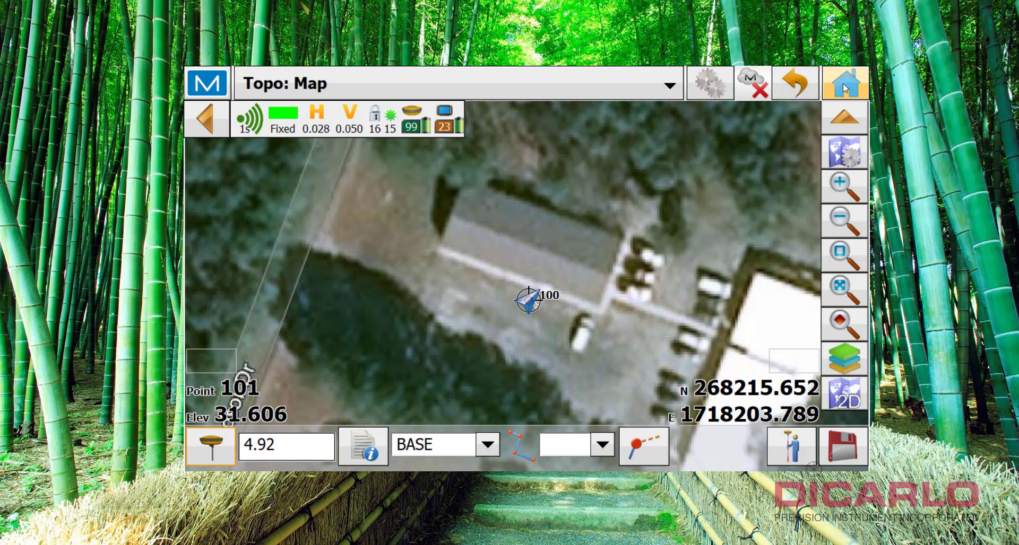
pyautogui.click(845, 82)
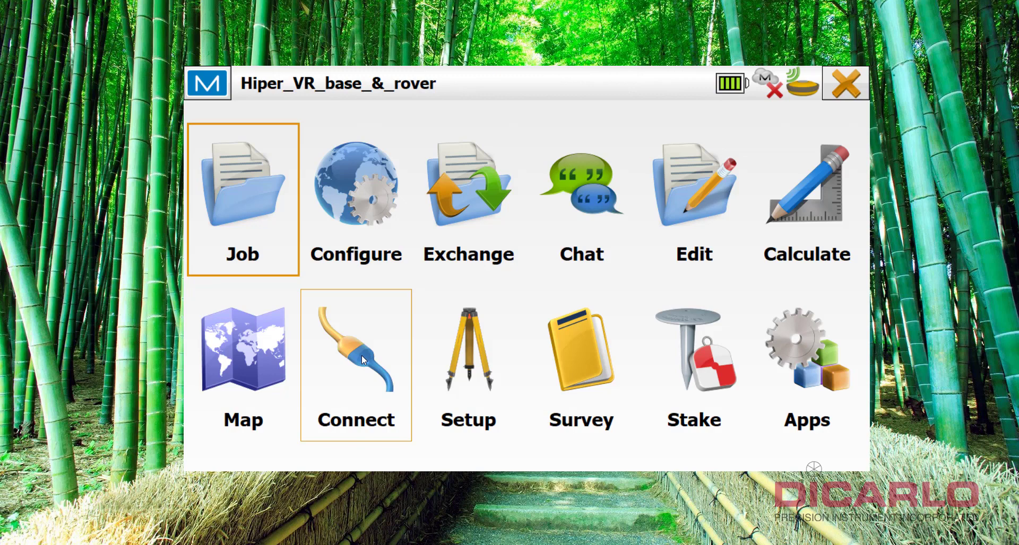
# - Disconnect the Hiper VR Base & Rover UHF receiver from the Connections screen
pyautogui.click(355, 351)
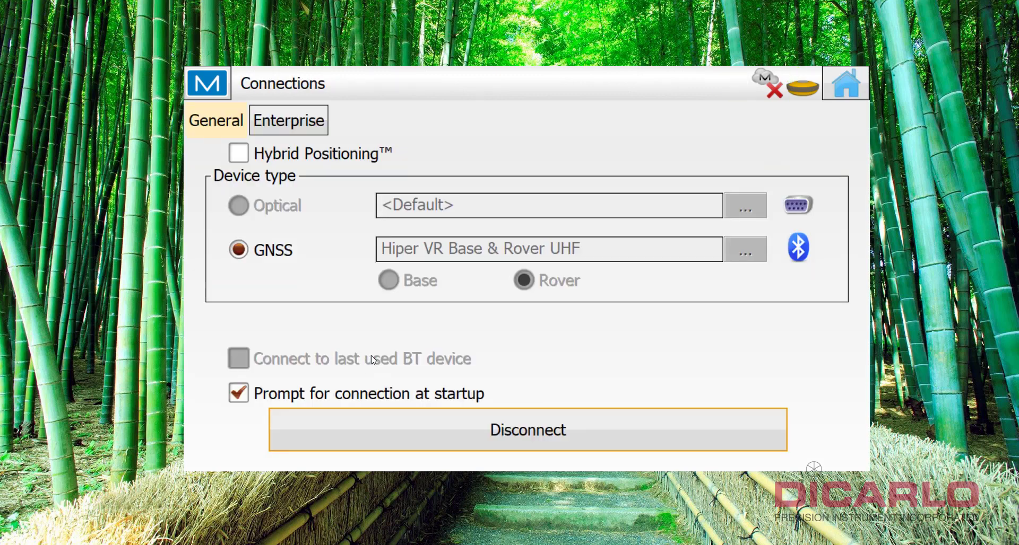
pyautogui.click(527, 430)
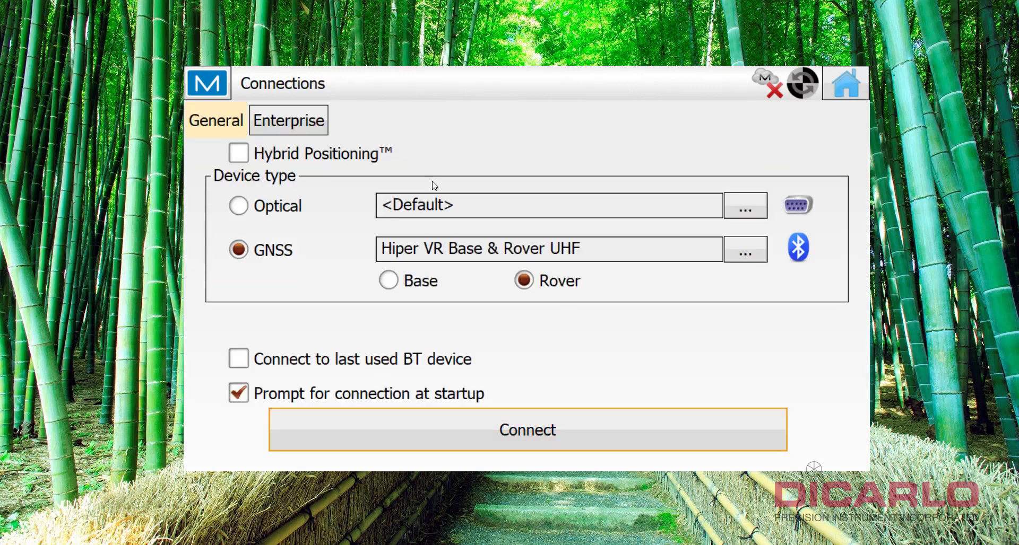